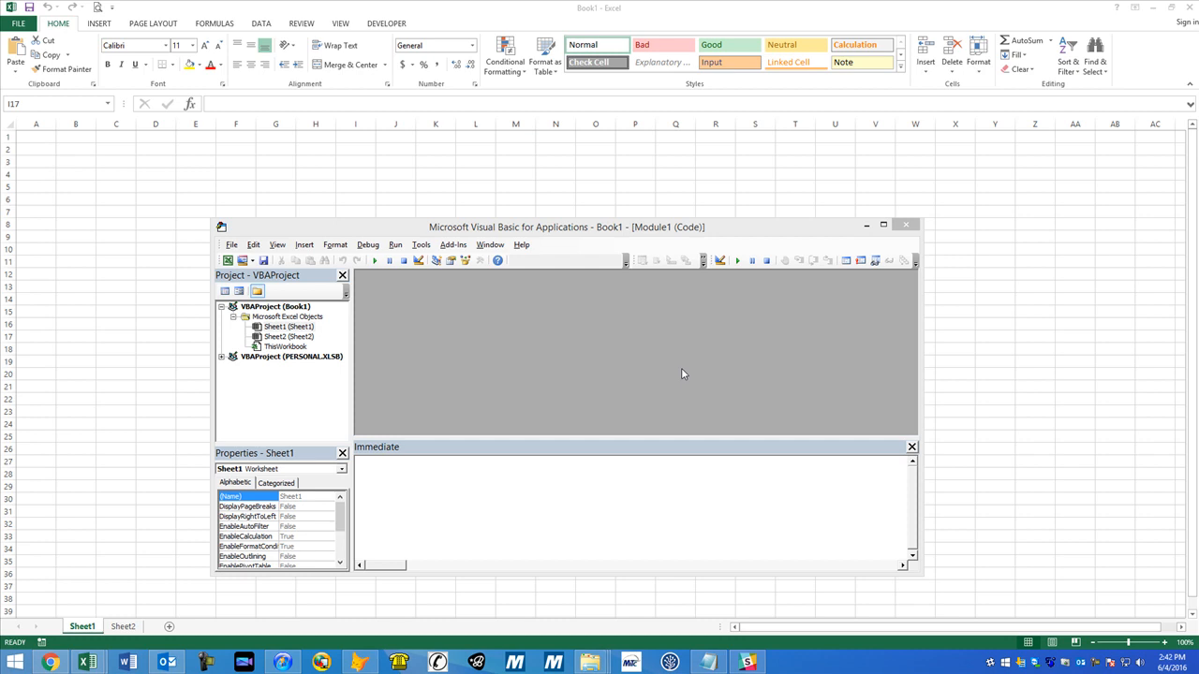
mouse_move(285, 259)
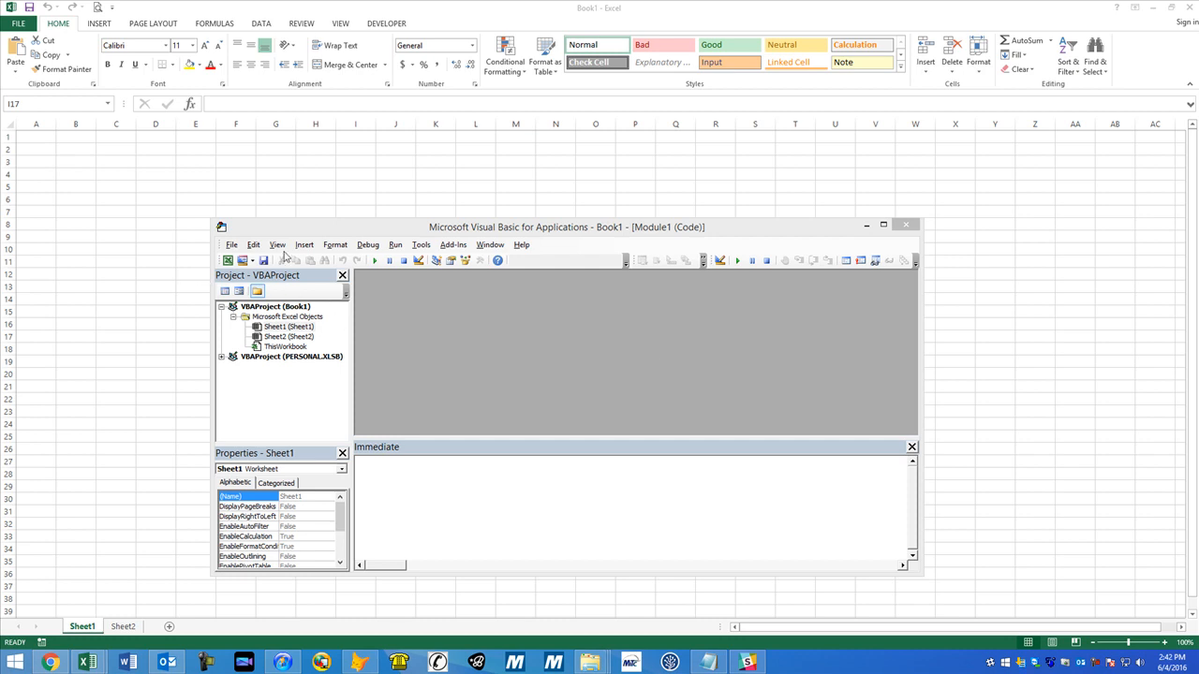
Insert UserForm1 into Book1 and stack three empty text boxes down its left side
left_click(288, 326)
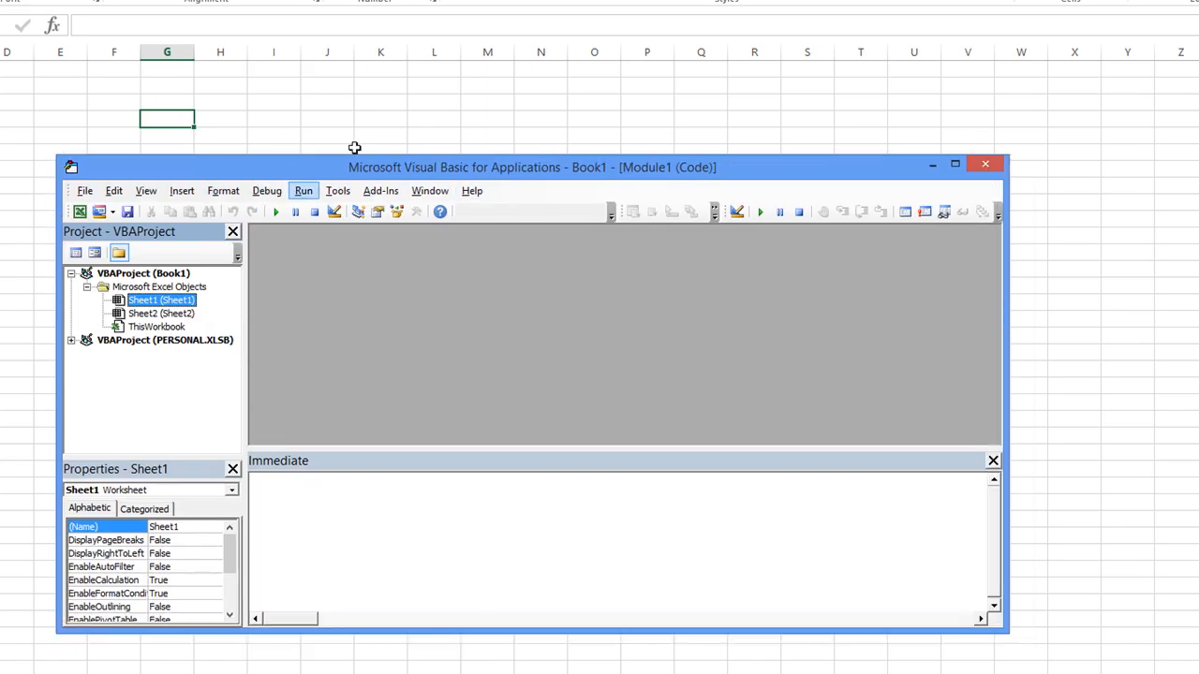
mouse_move(116, 245)
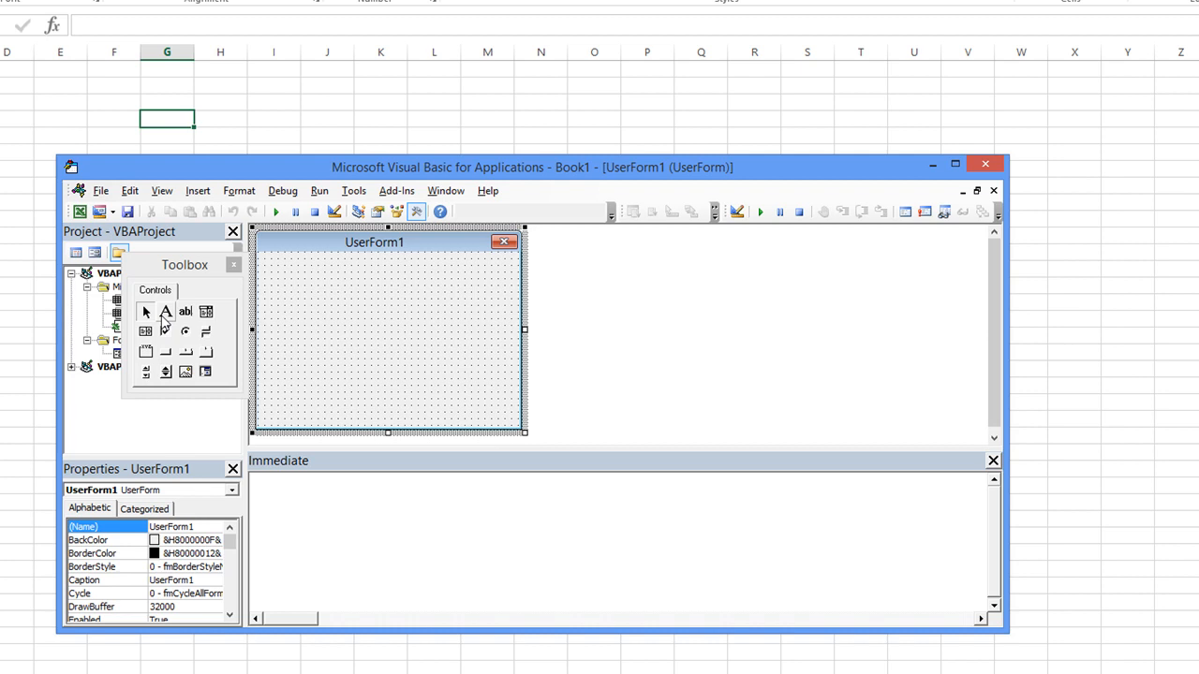
mouse_move(186, 311)
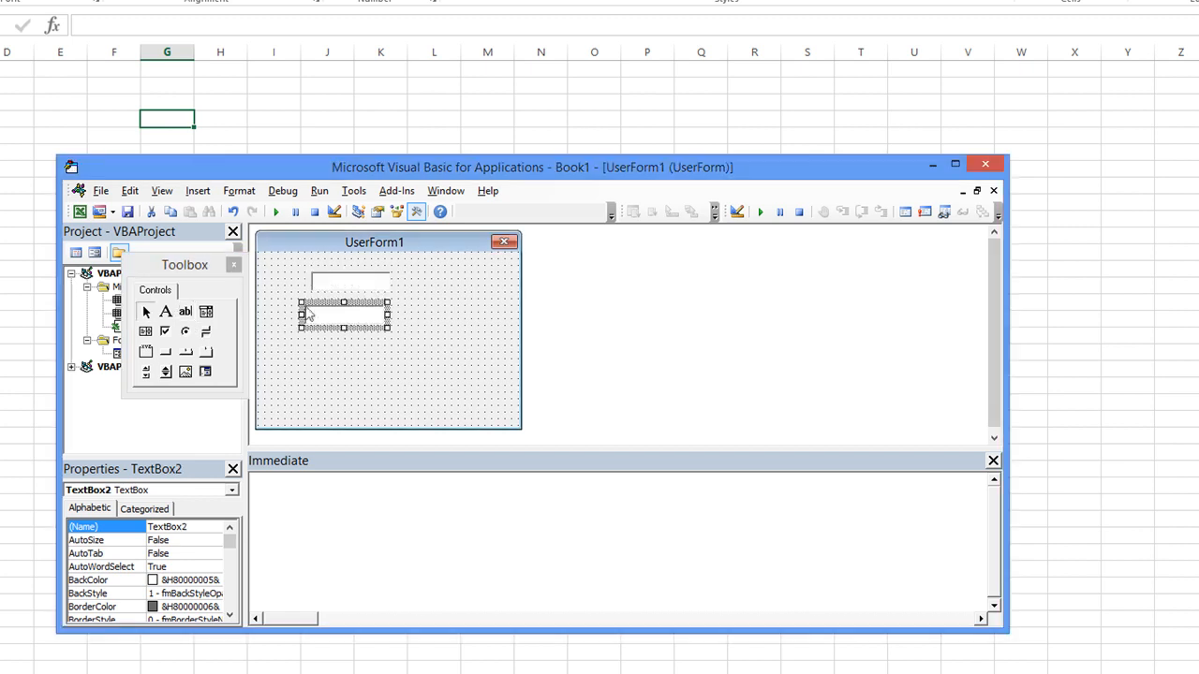
left_click(303, 335)
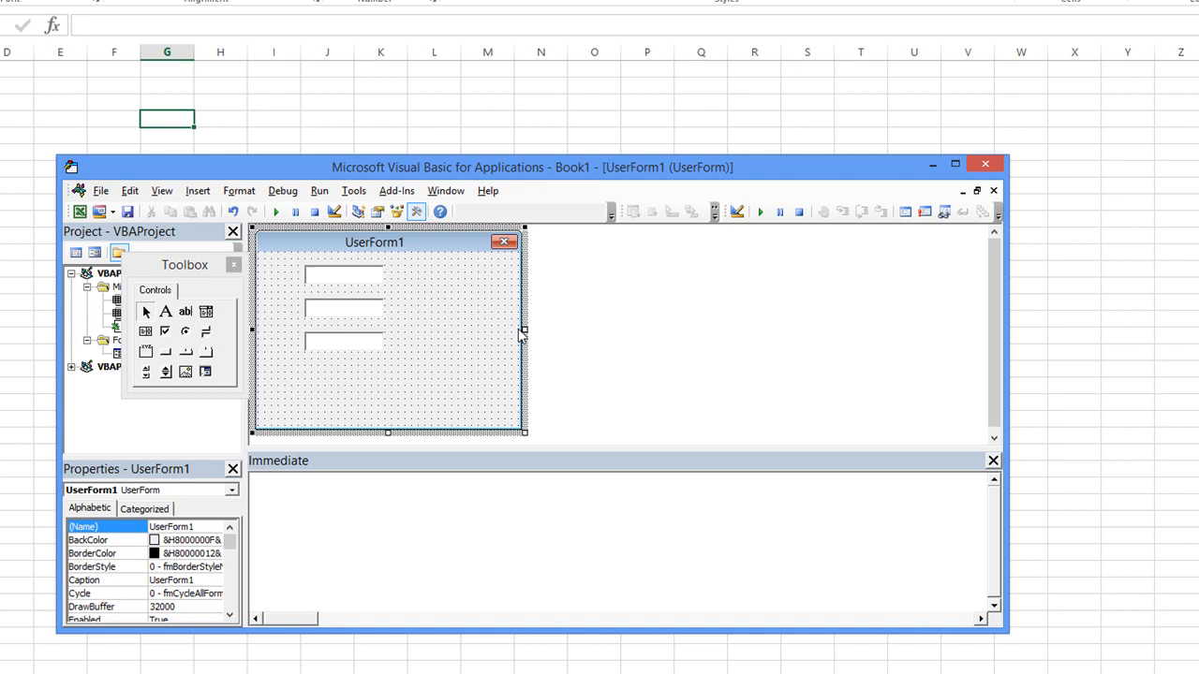
Widen the form and add three command buttons captioned 1, 2 and 3 beside the boxes
left_click_drag(524, 330, 583, 330)
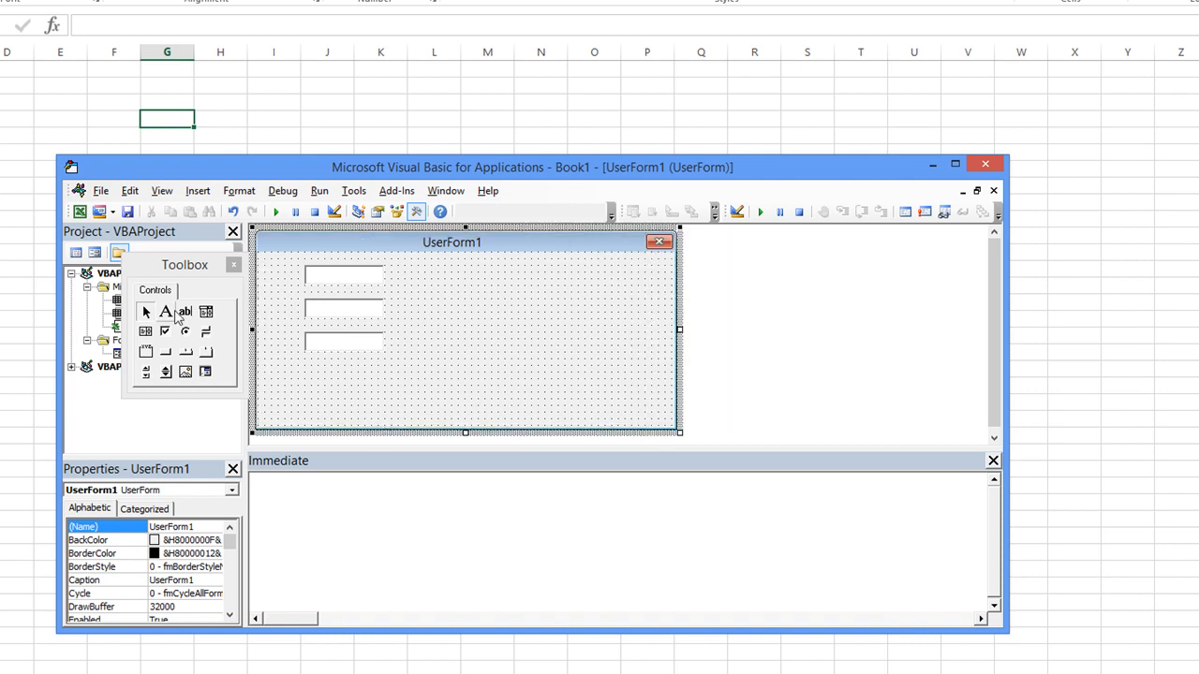
mouse_move(166, 354)
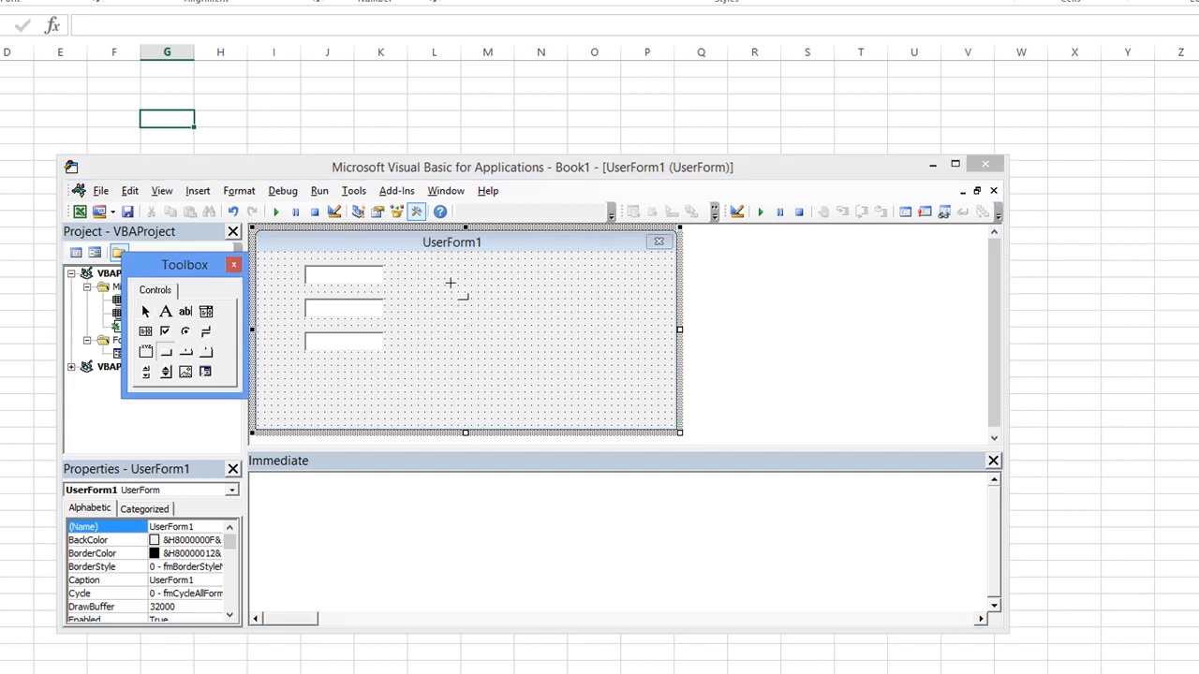
left_click_drag(440, 270, 528, 300)
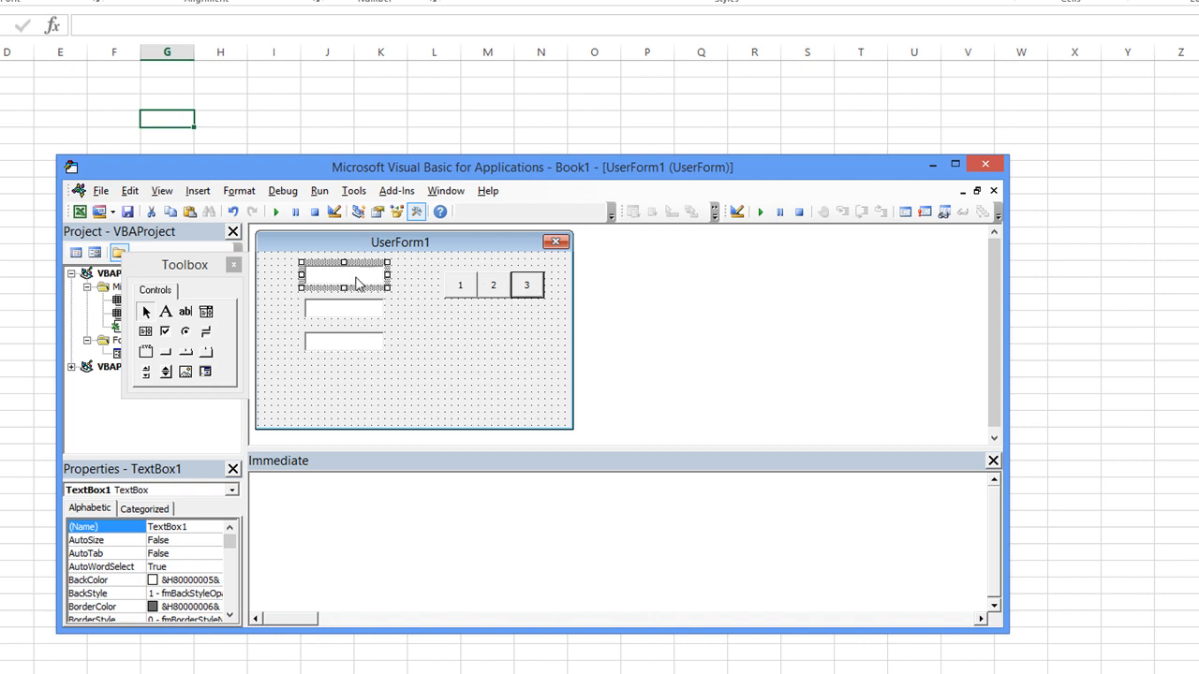
left_click(345, 341)
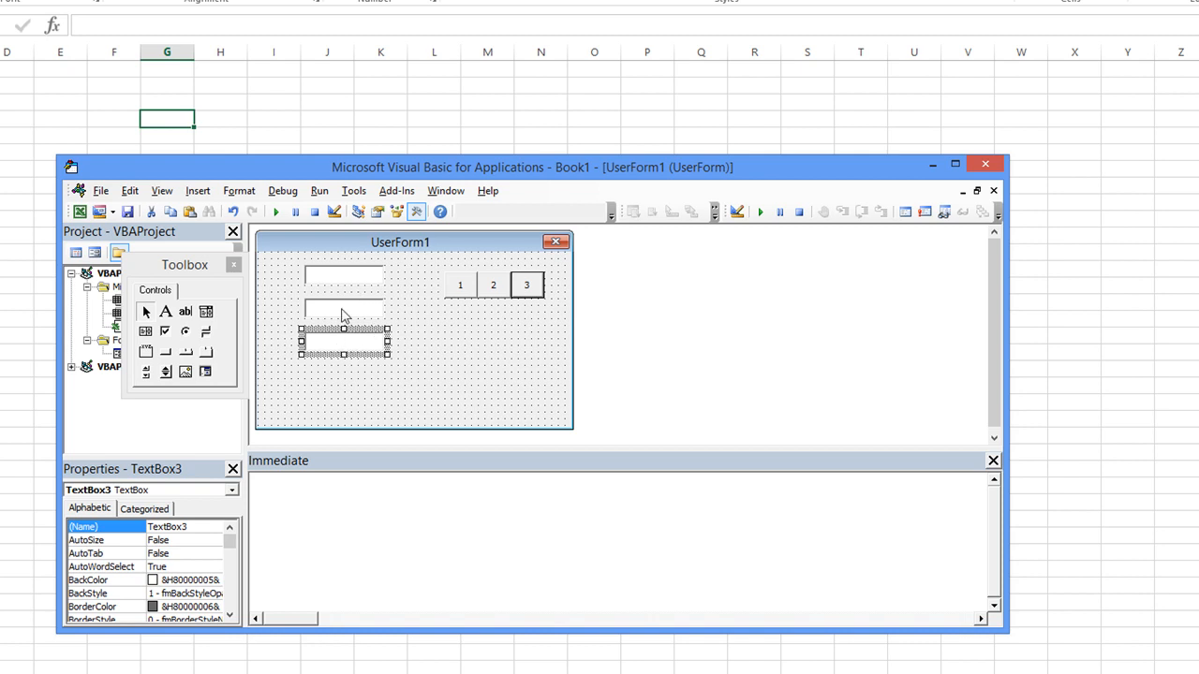
mouse_move(434, 360)
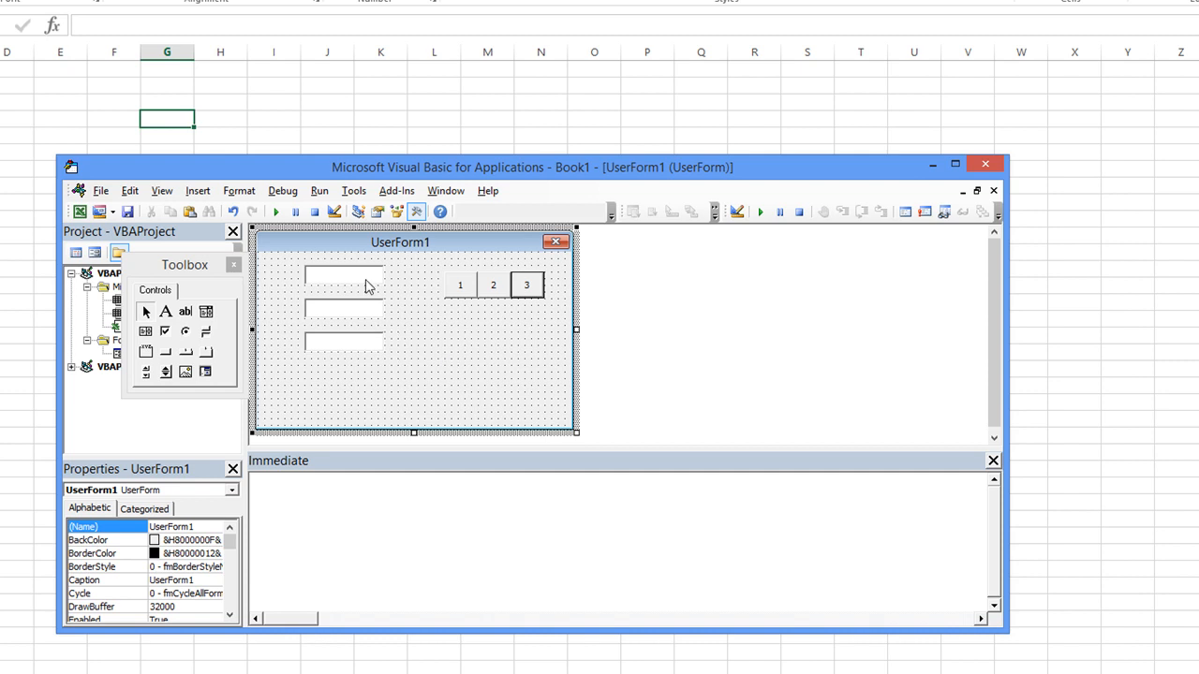
left_click(341, 275)
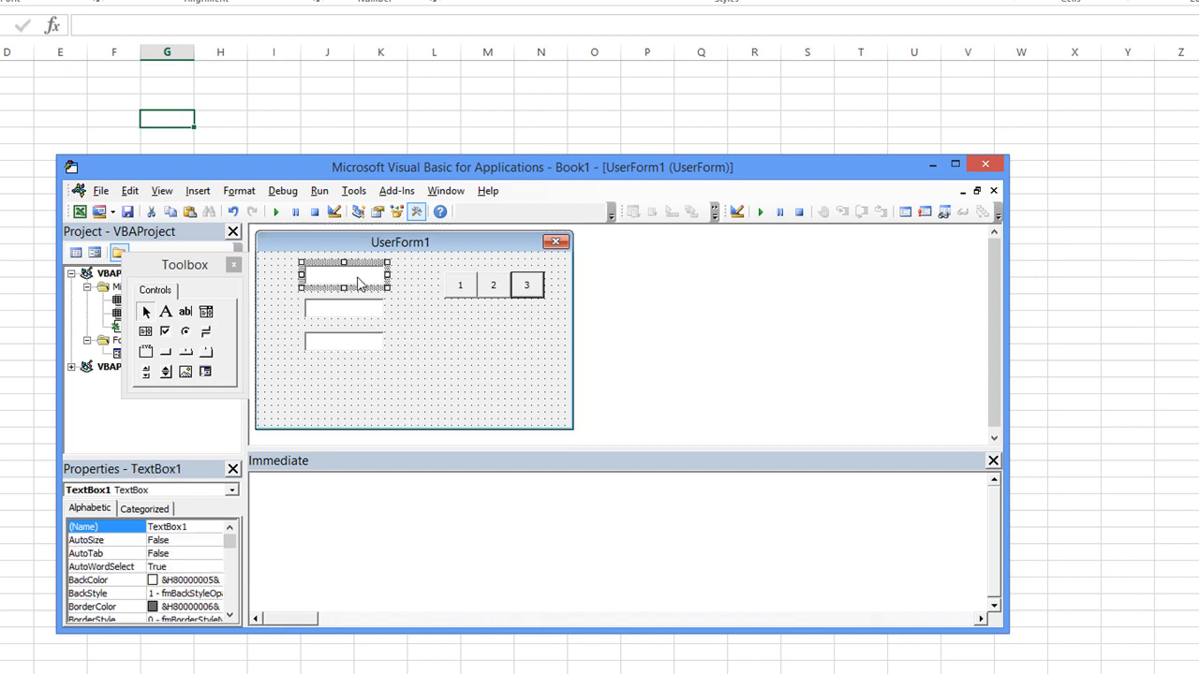
mouse_move(513, 410)
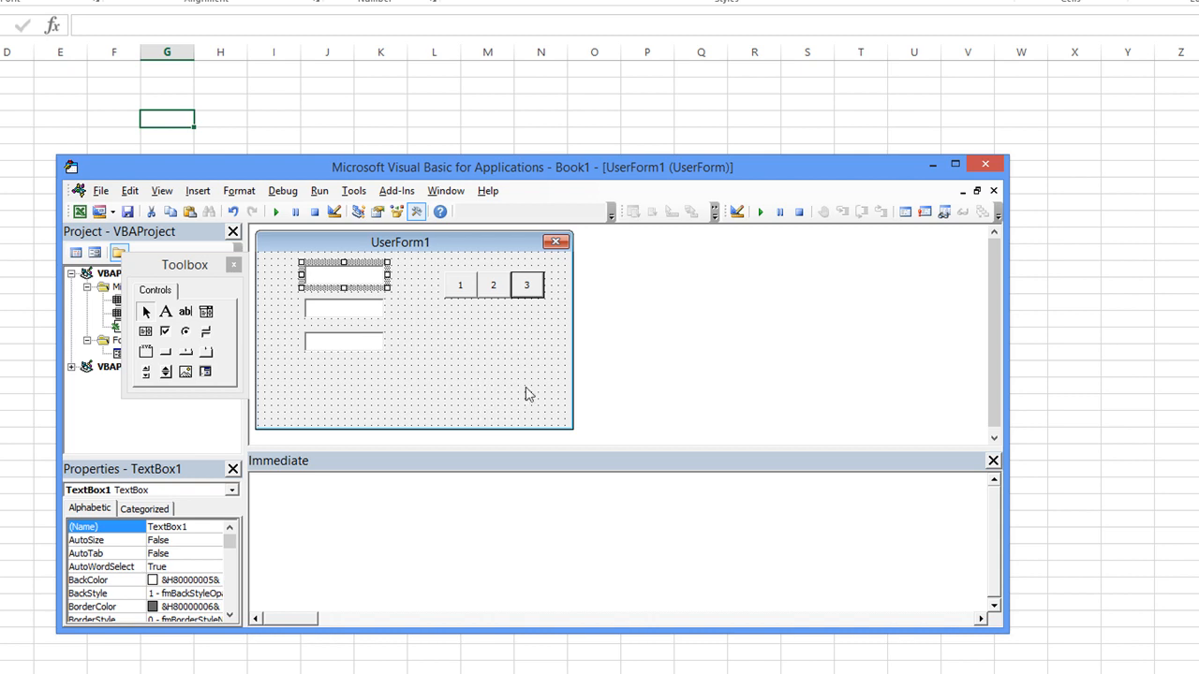
mouse_move(508, 387)
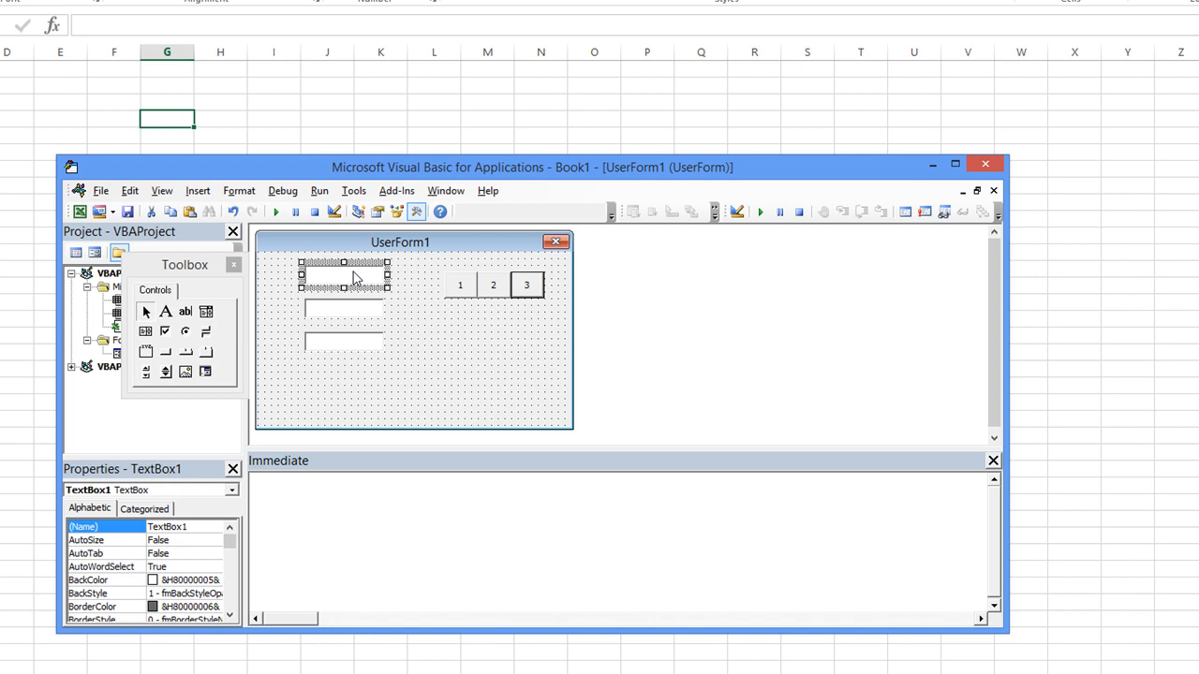
mouse_move(365, 279)
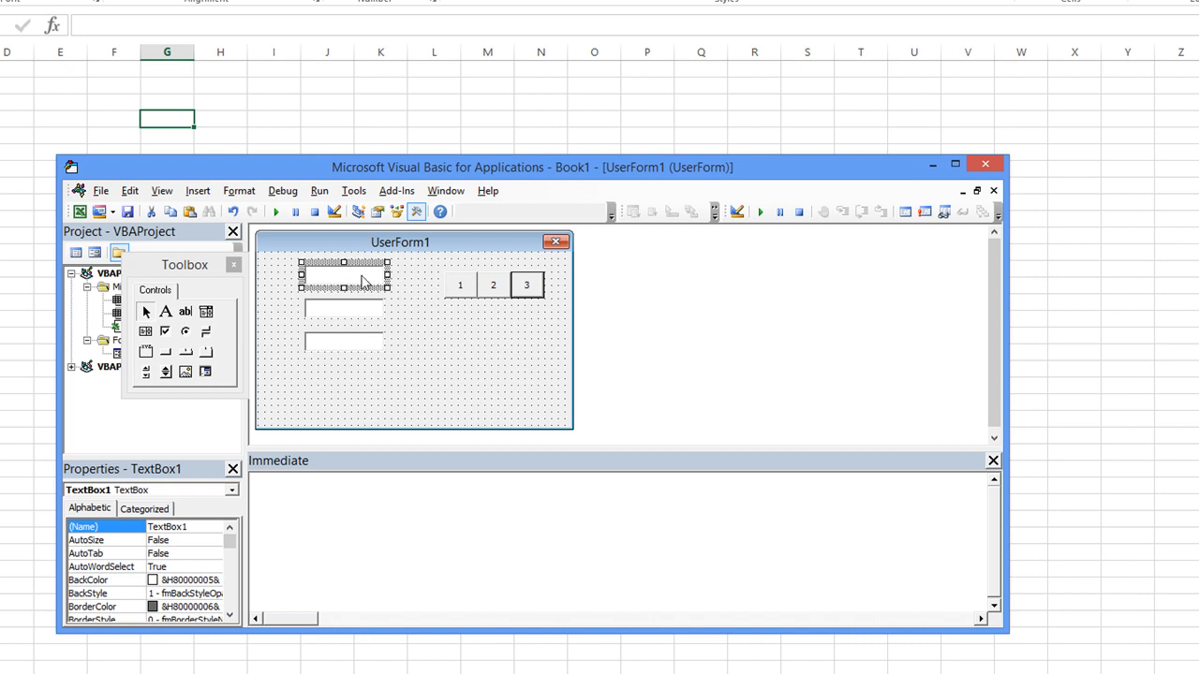
mouse_move(431, 400)
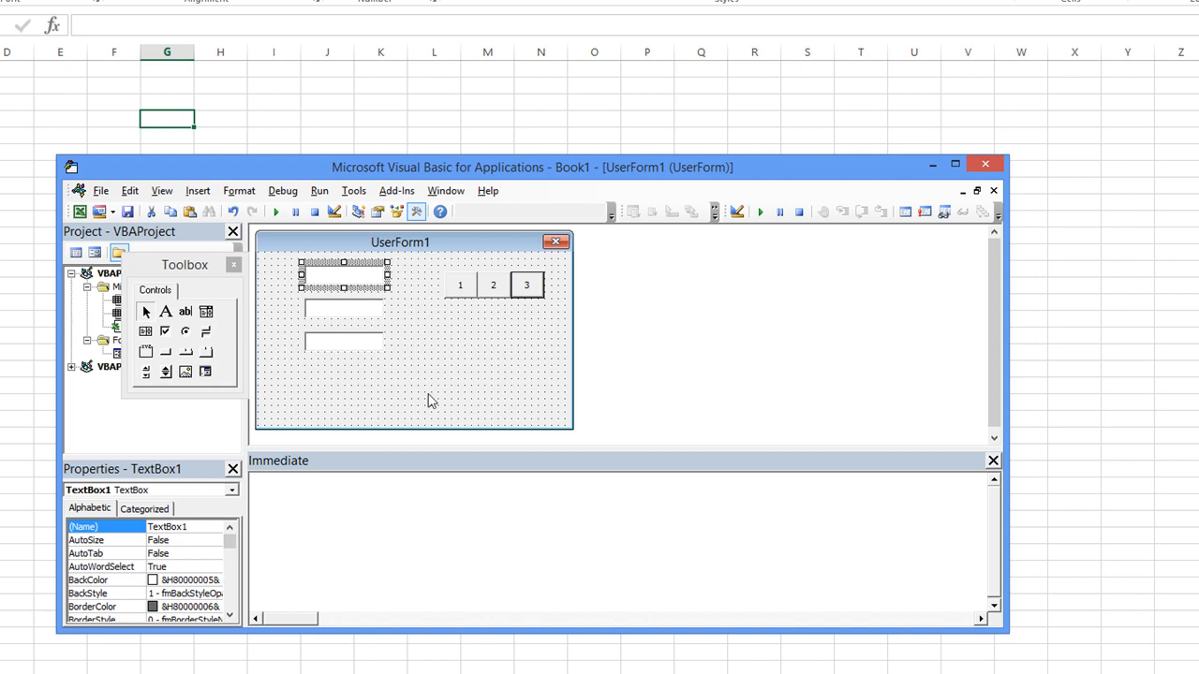
mouse_move(467, 292)
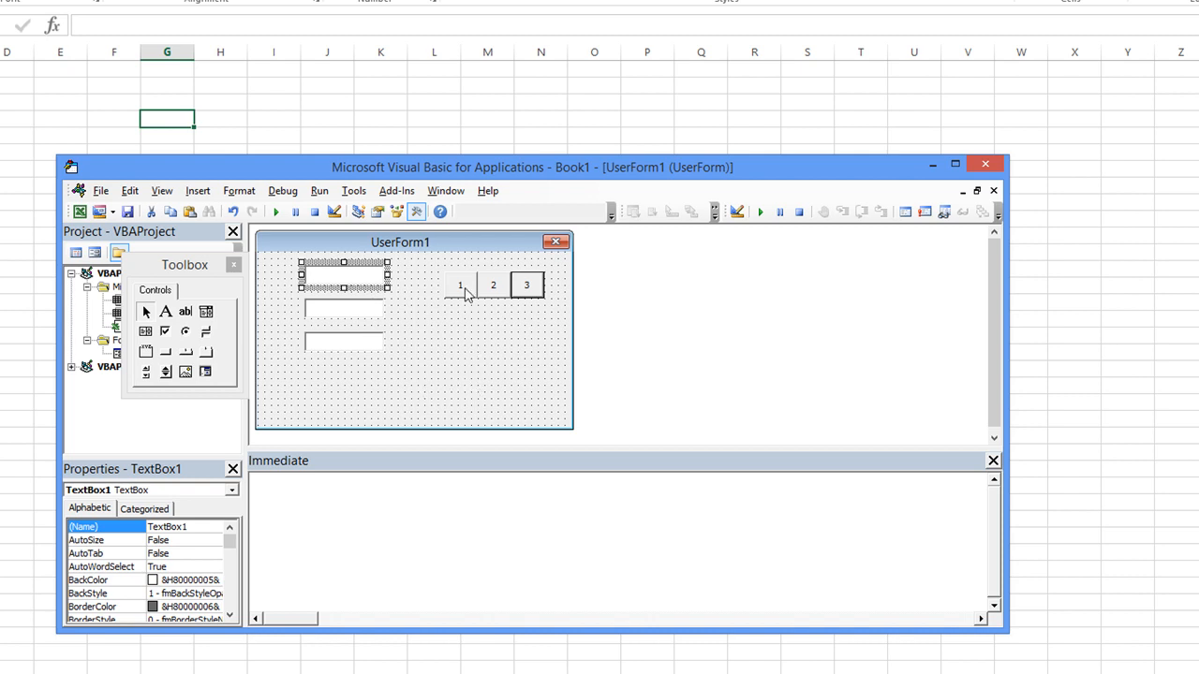
mouse_move(485, 385)
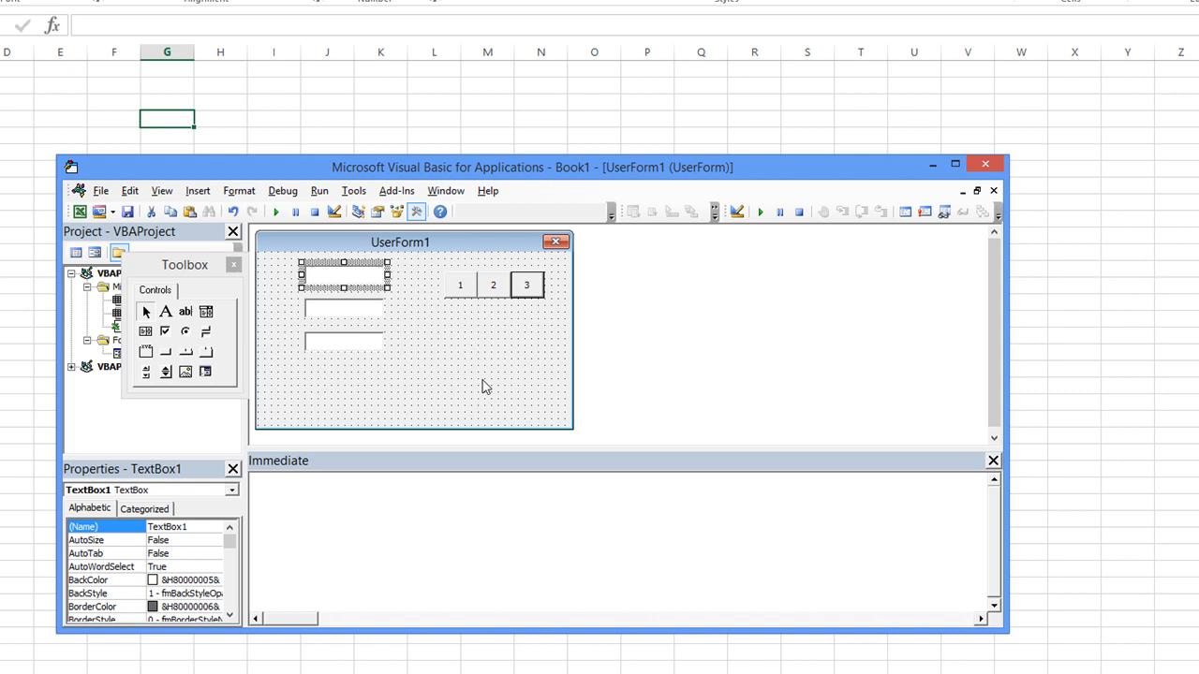
mouse_move(407, 289)
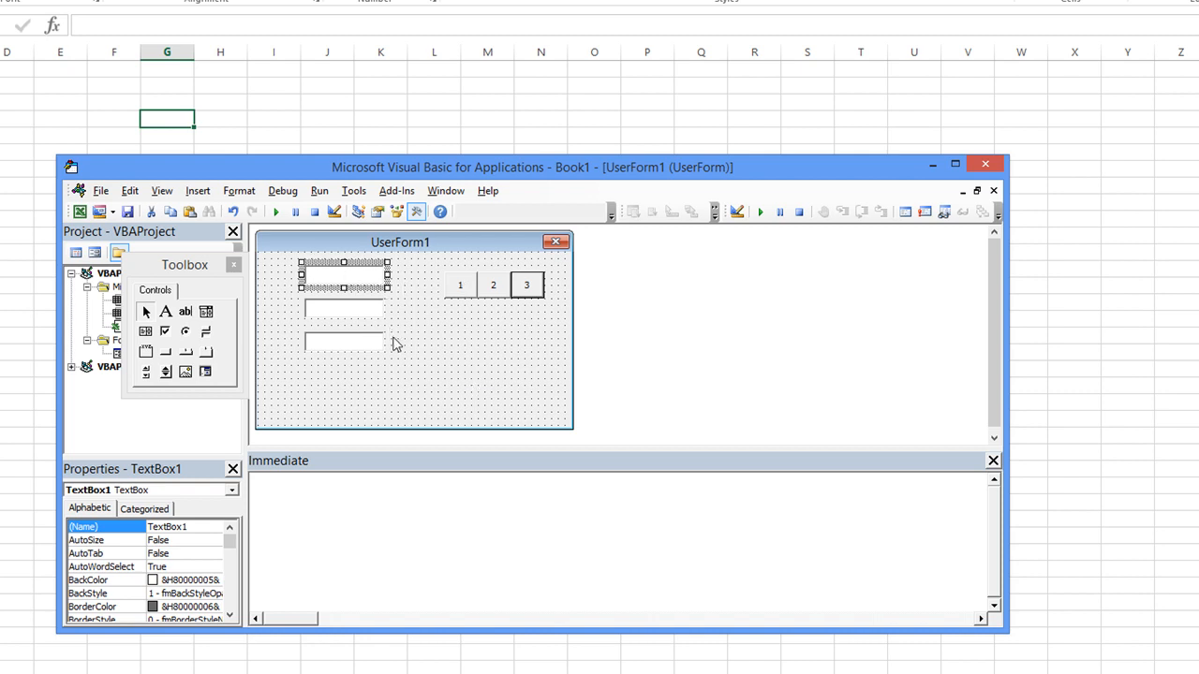
mouse_move(408, 322)
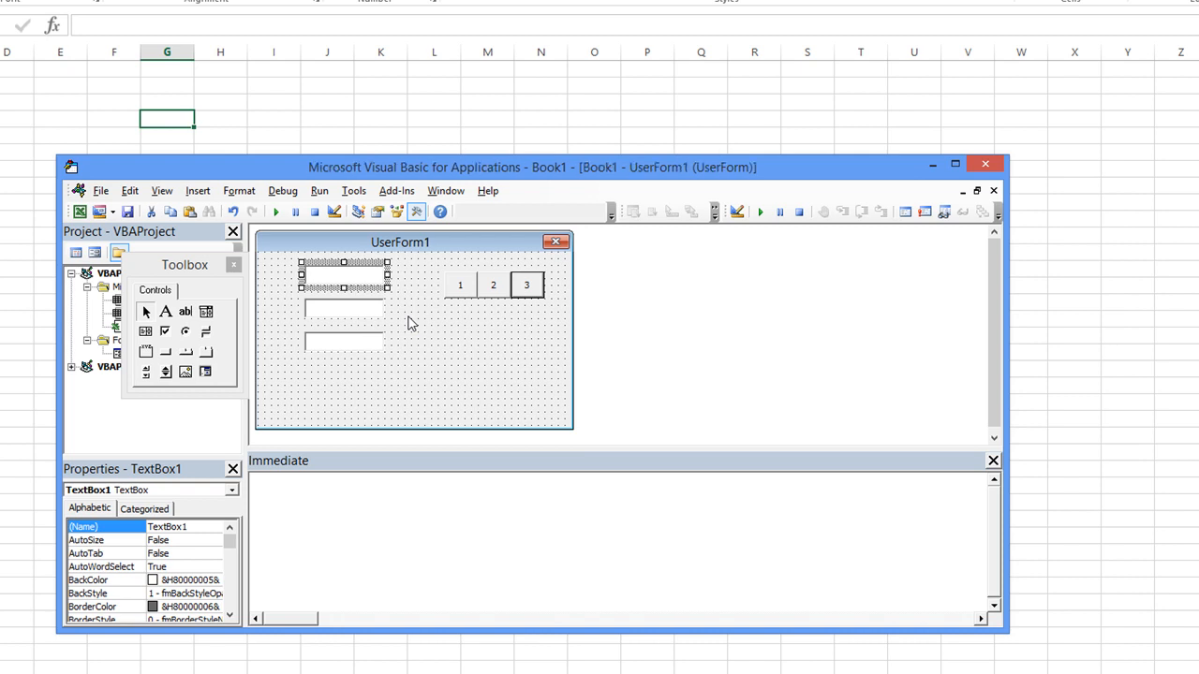
Create an empty TextBox1_Enter procedure in UserForm1's code from the events list
double_click(343, 281)
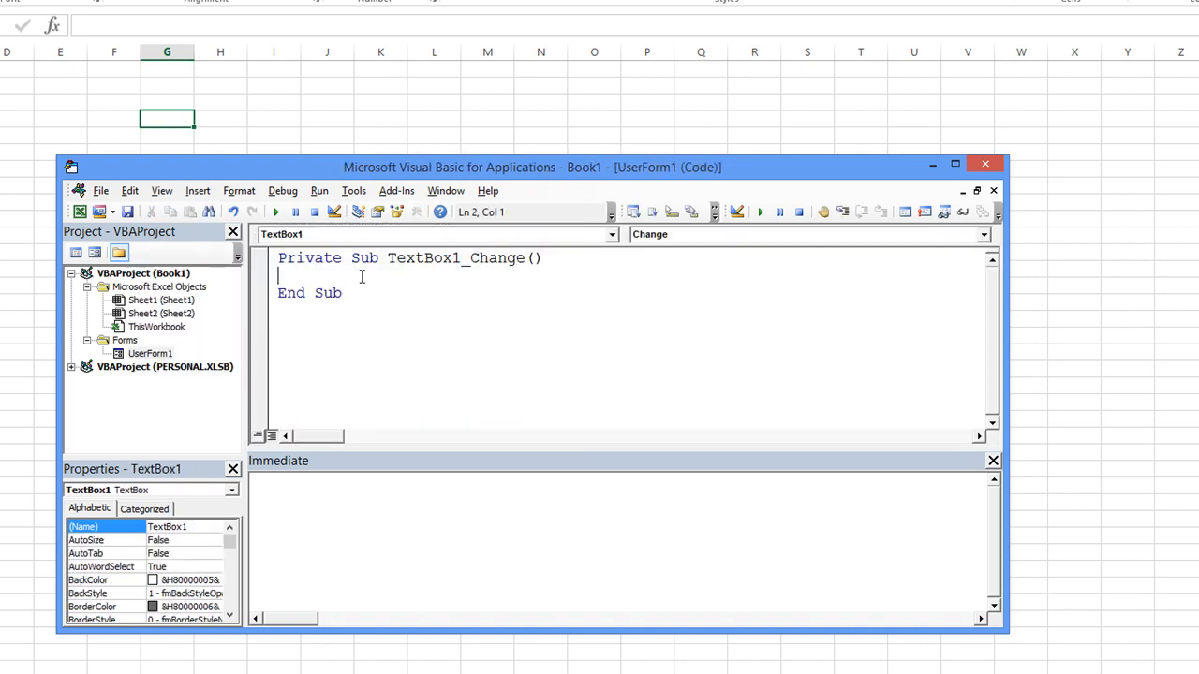
left_click(984, 234)
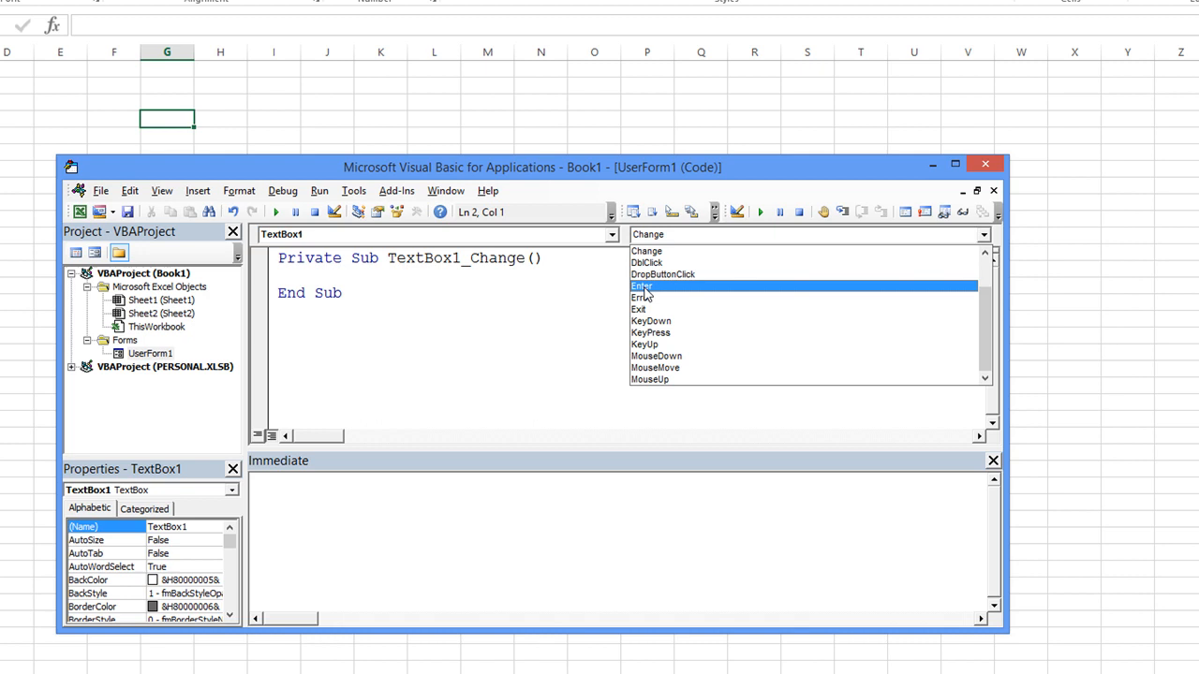
left_click(641, 284)
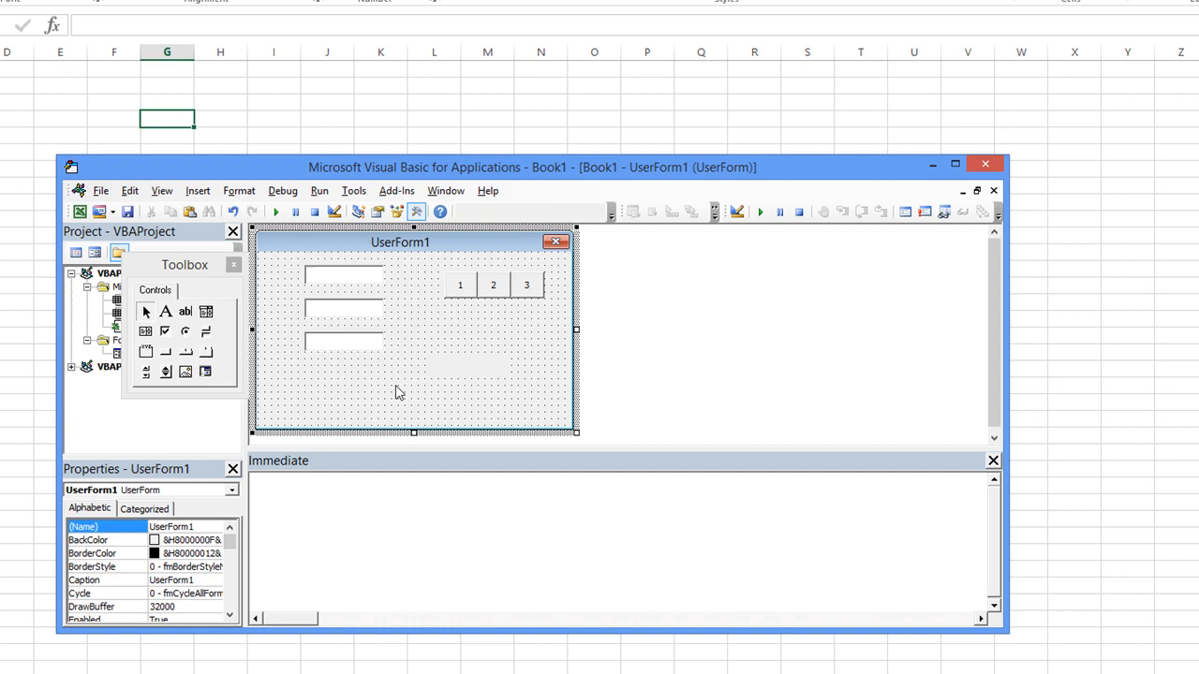
Write Me.Label1 = 1 in TextBox1_Enter and start an event procedure for TextBox2
double_click(344, 308)
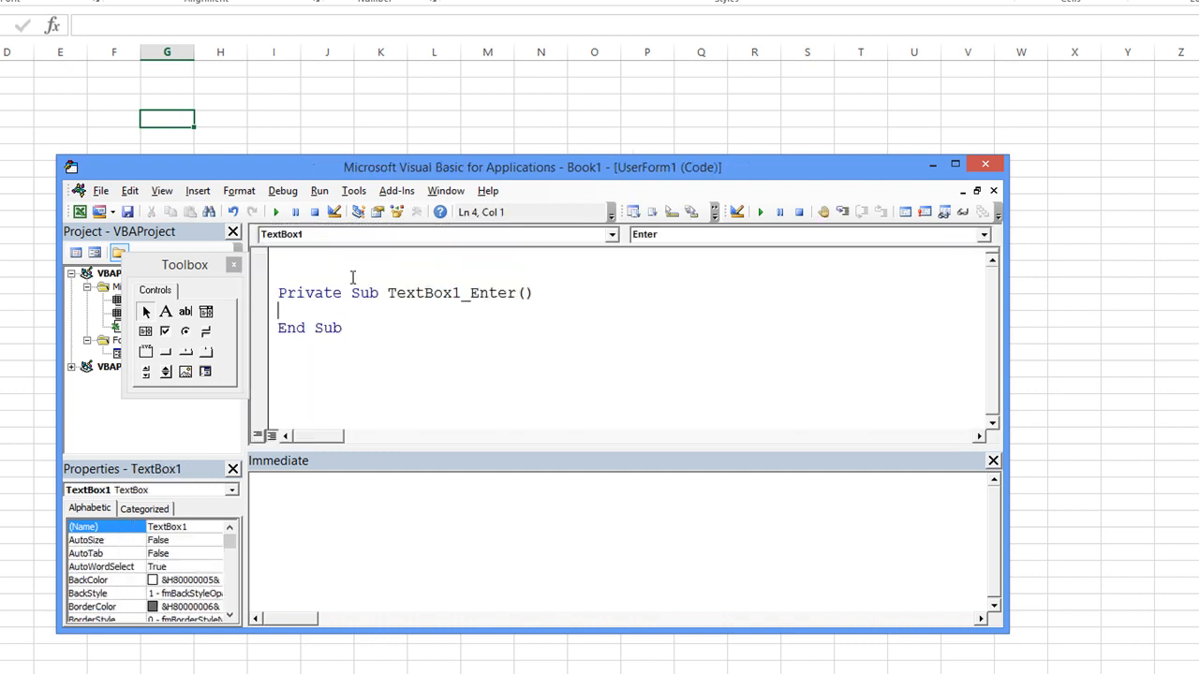
left_click(232, 264)
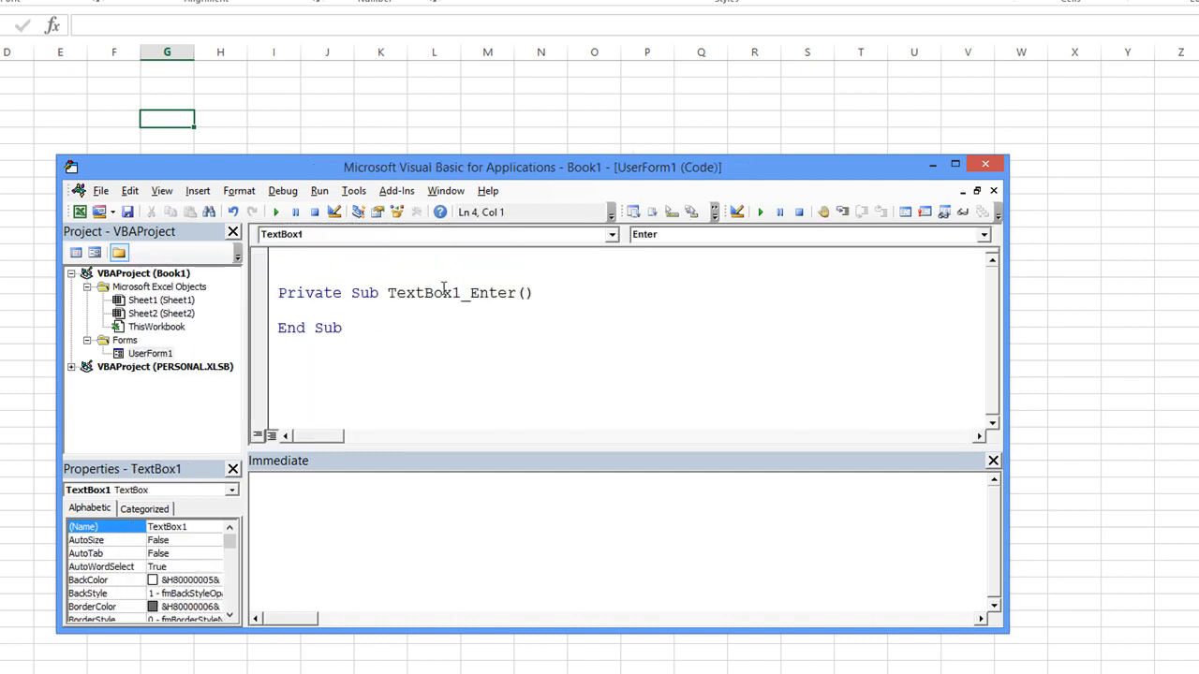
double_click(491, 292)
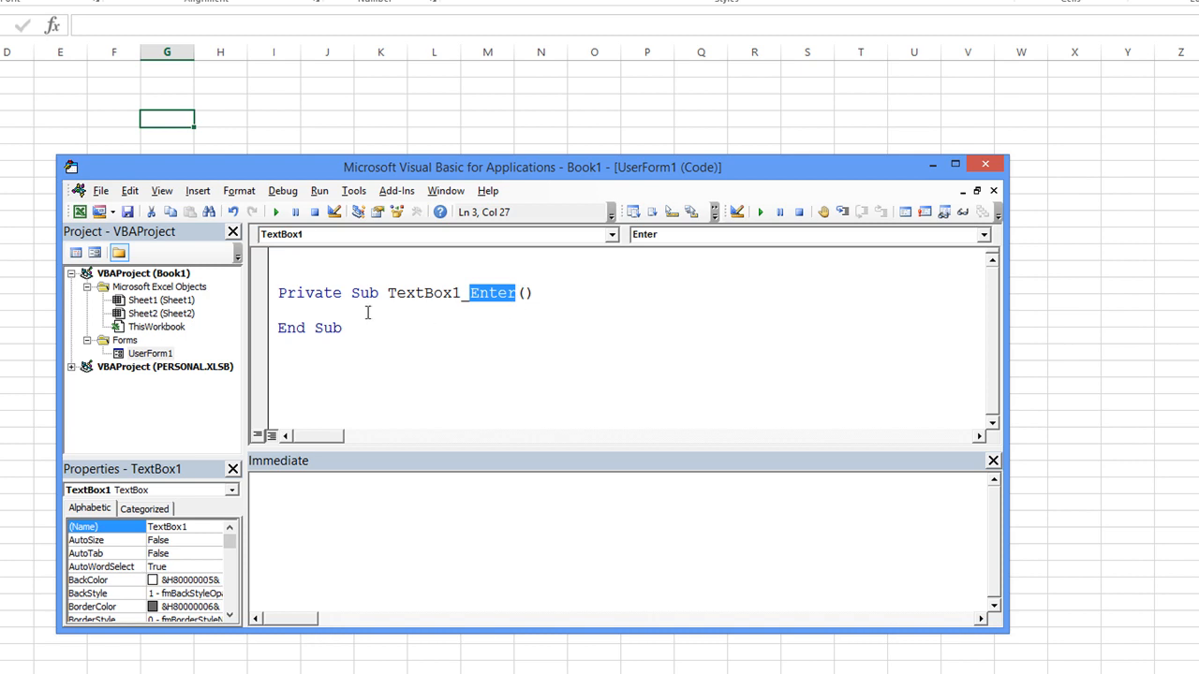
mouse_move(427, 335)
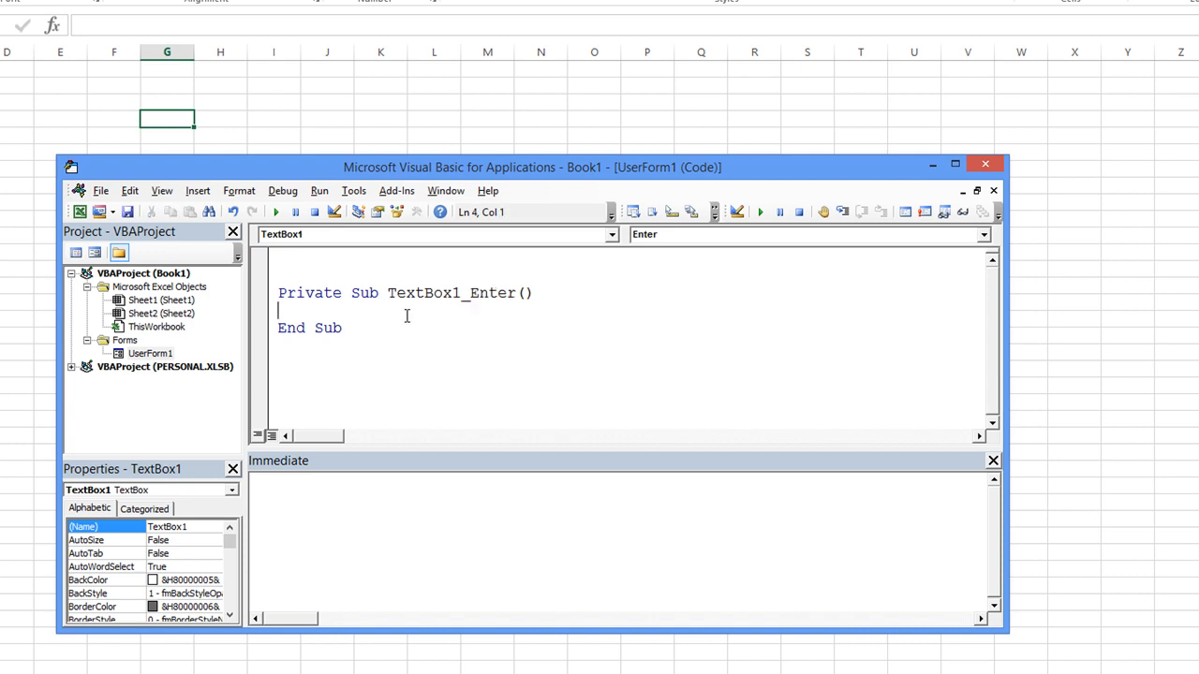
type("me.")
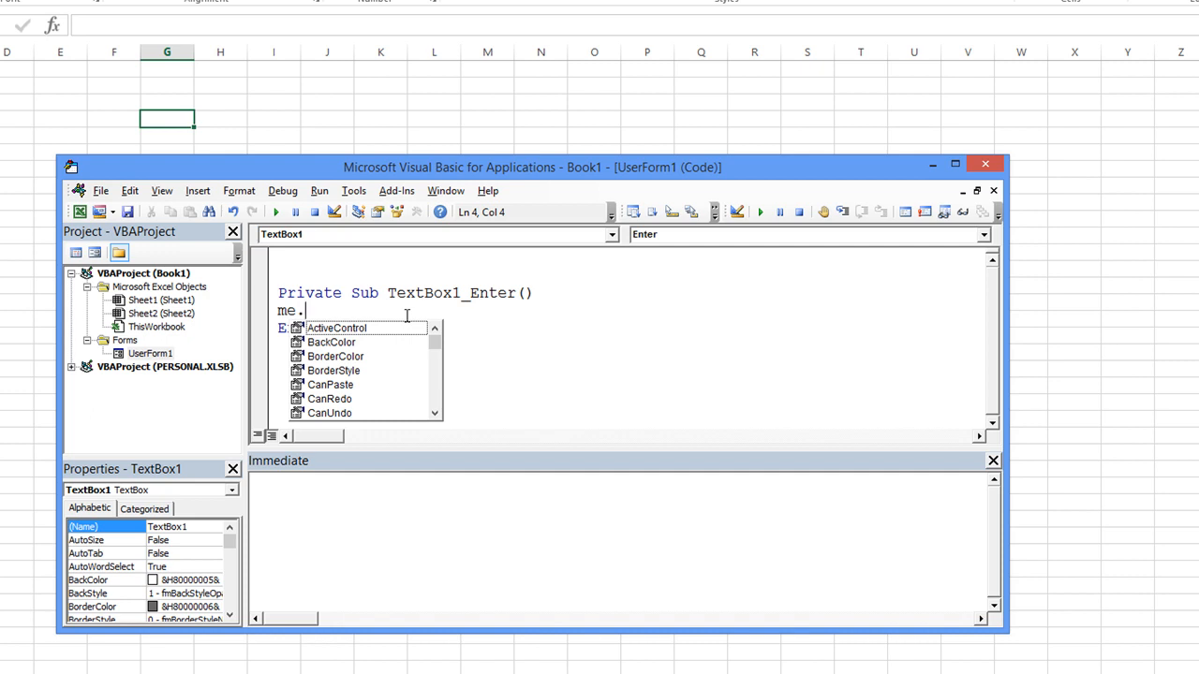
type("Label1")
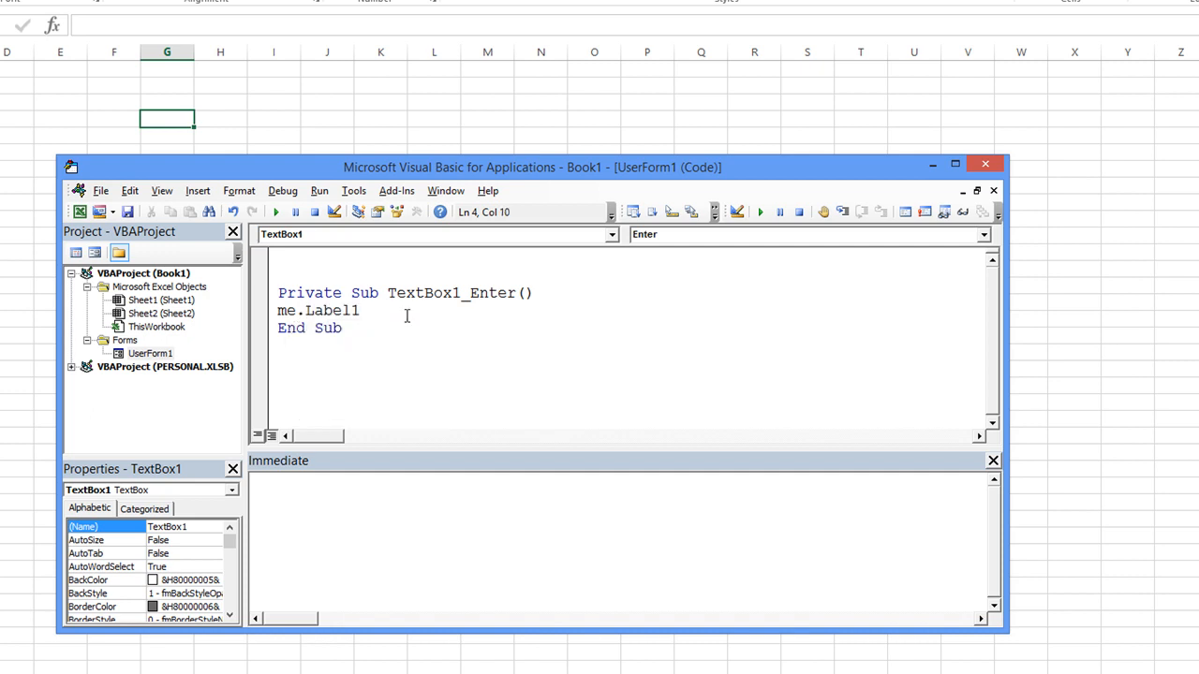
type("=")
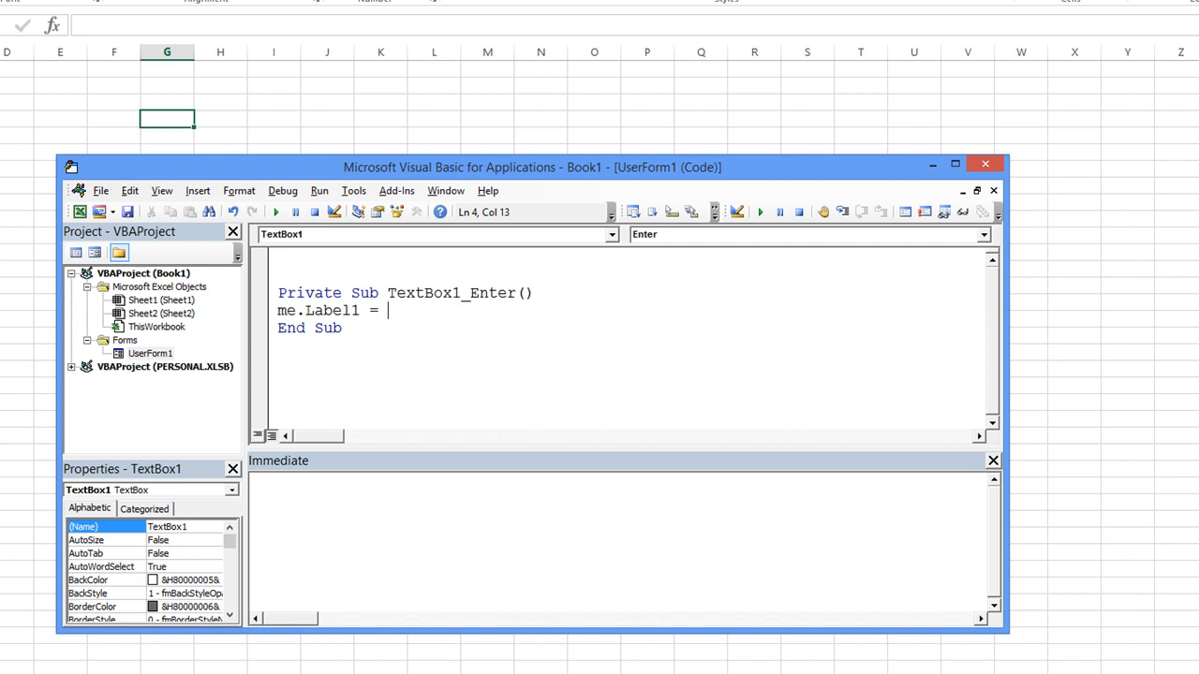
type("1")
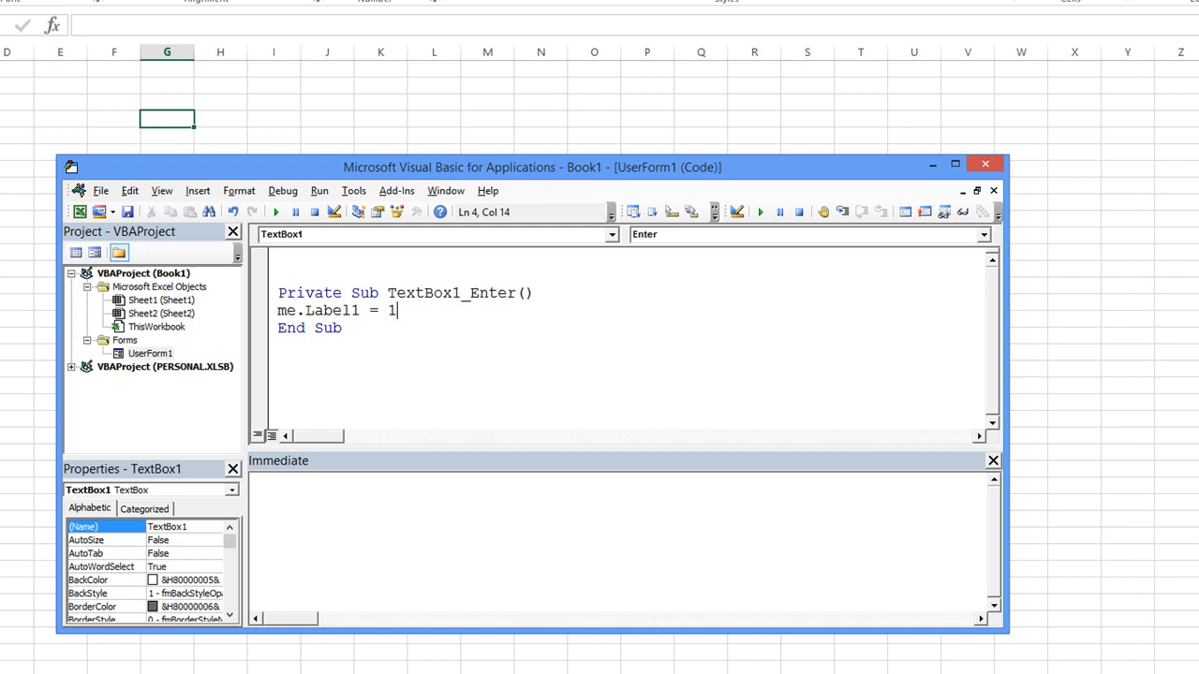
left_click(150, 352)
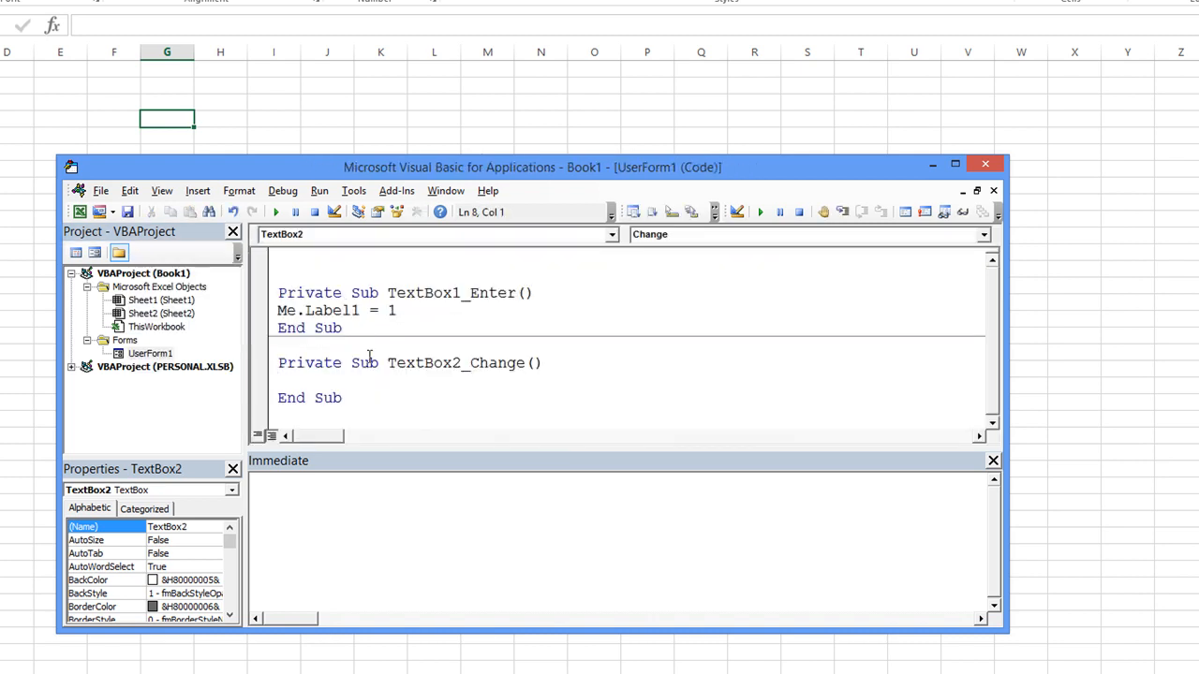
Make TextBox2 and TextBox3 Enter procedures set Me.Label1 to 2 and 3
type("me.l")
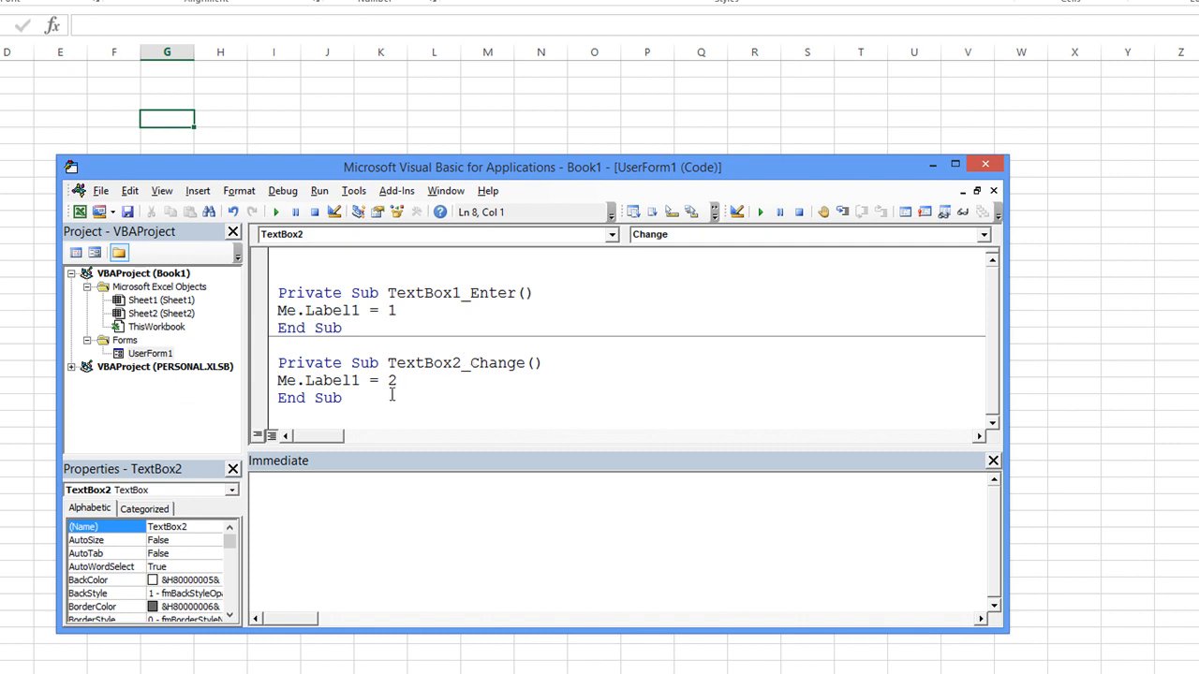
double_click(498, 363)
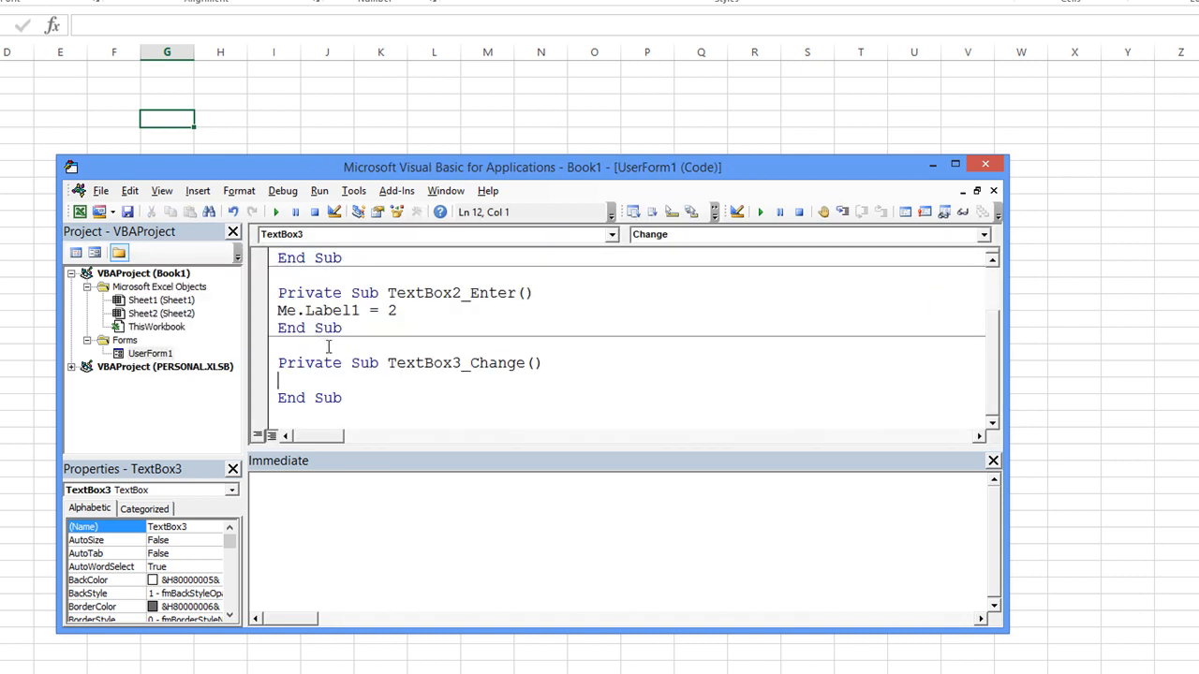
double_click(491, 364)
type("Enter")
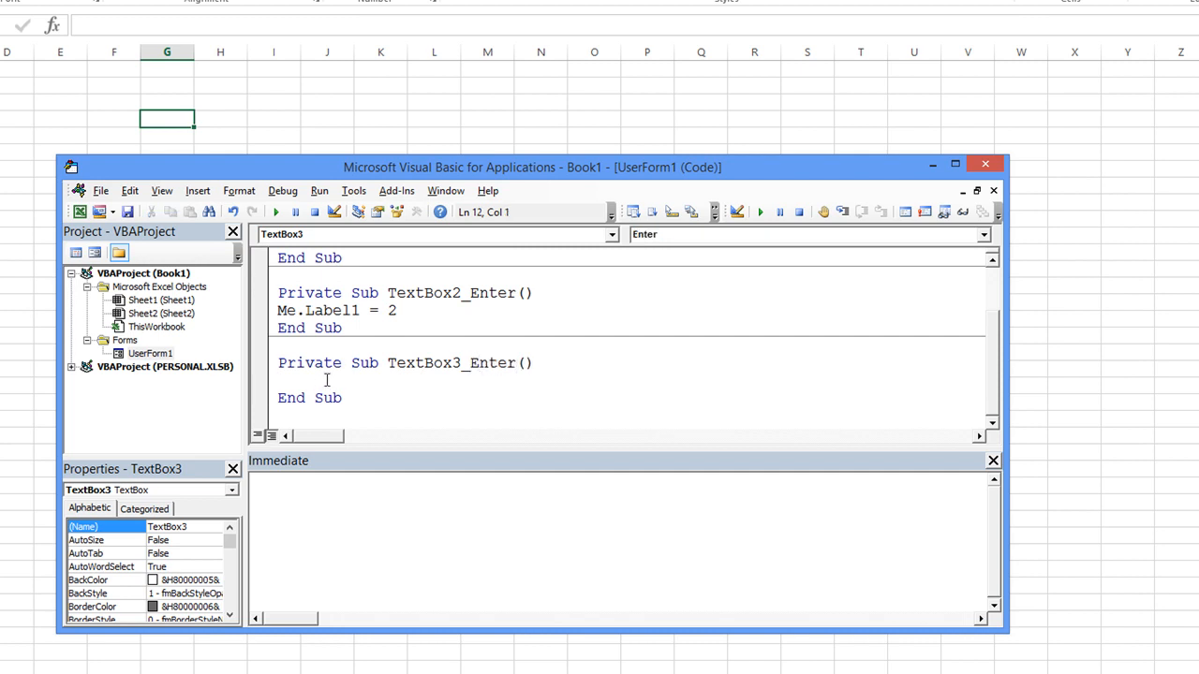
type("me.la")
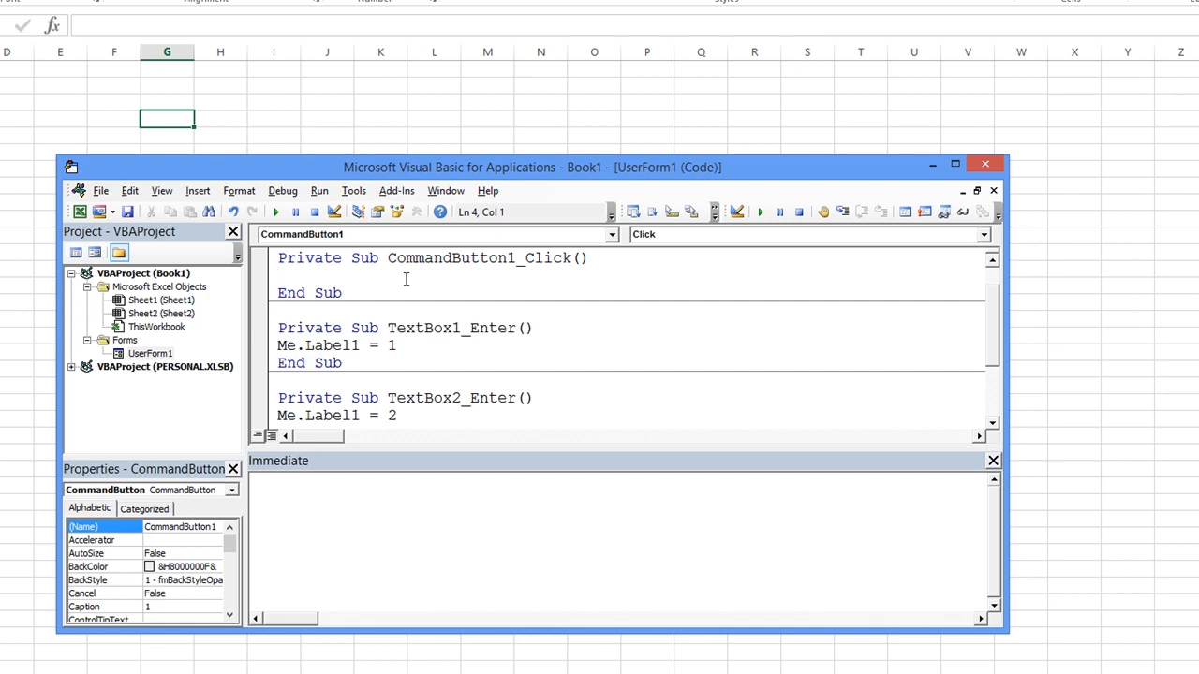
Code CommandButton1_Click: If Me.Label1 = 1 Then Me.TextBox1 = Me.TextBox1 & "1"
type("if")
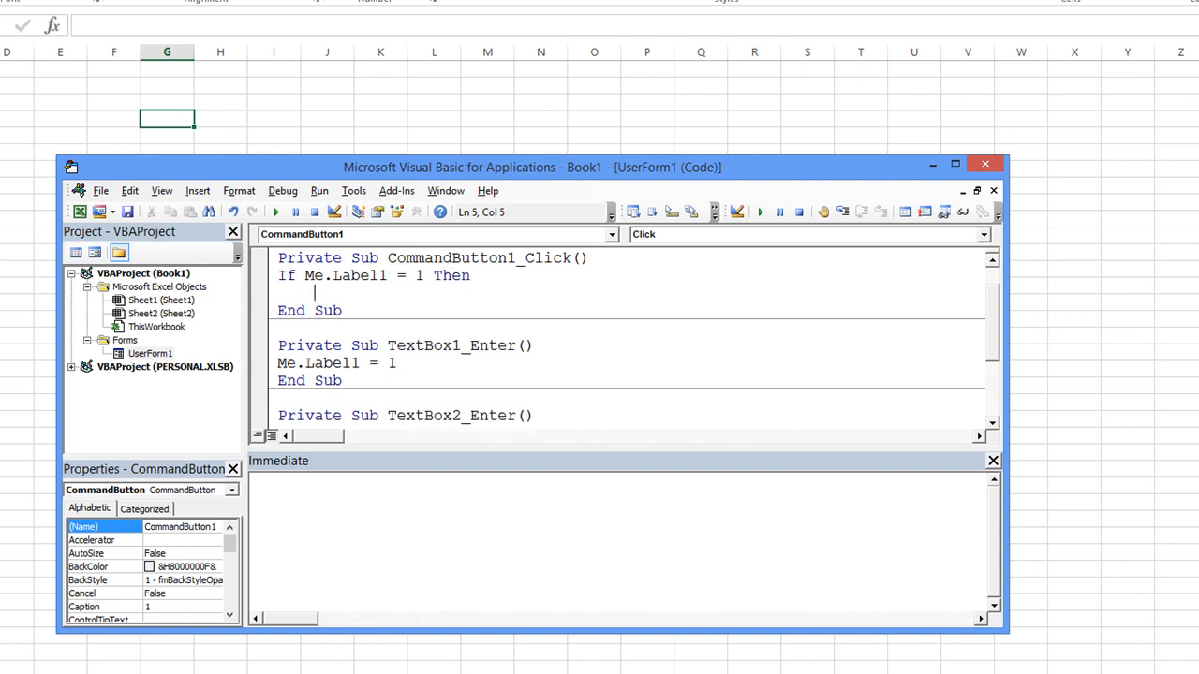
type("me.tex")
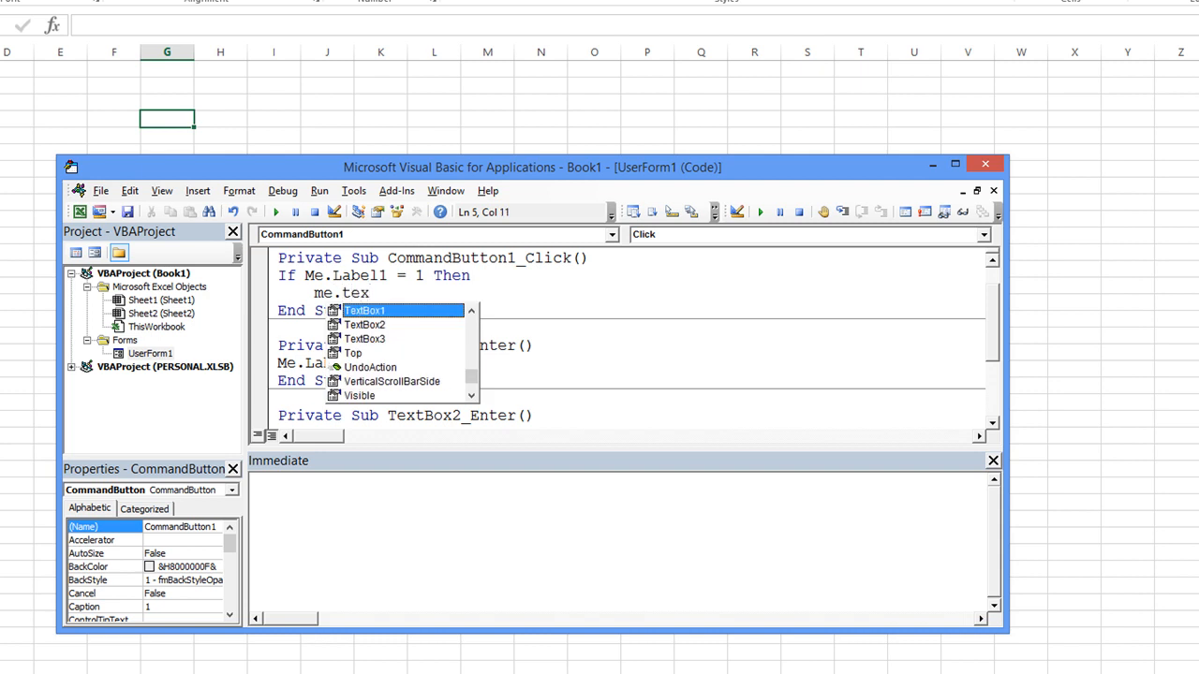
type("TextBox1=")
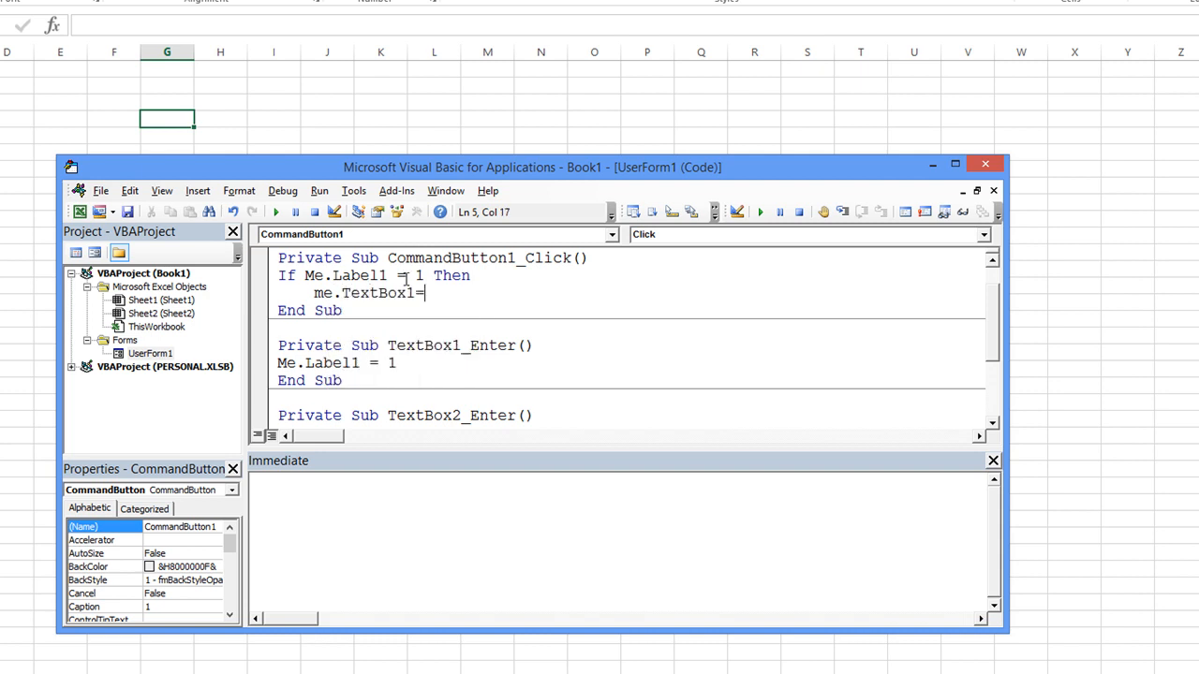
type("me.te")
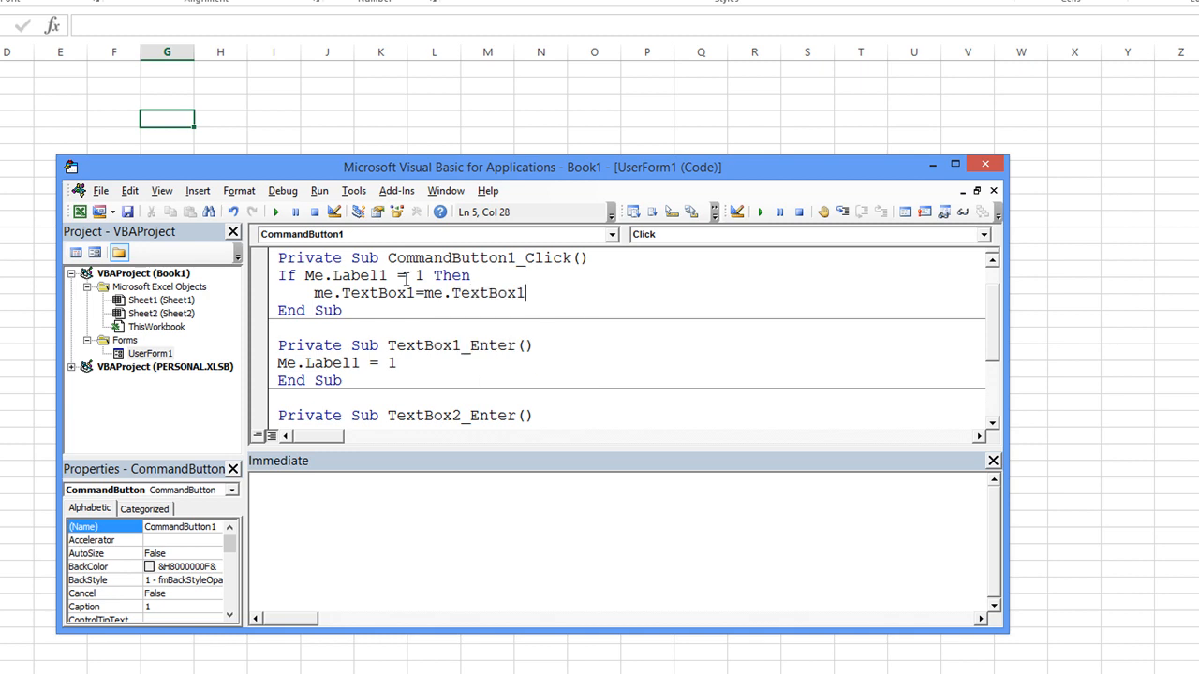
type("&")
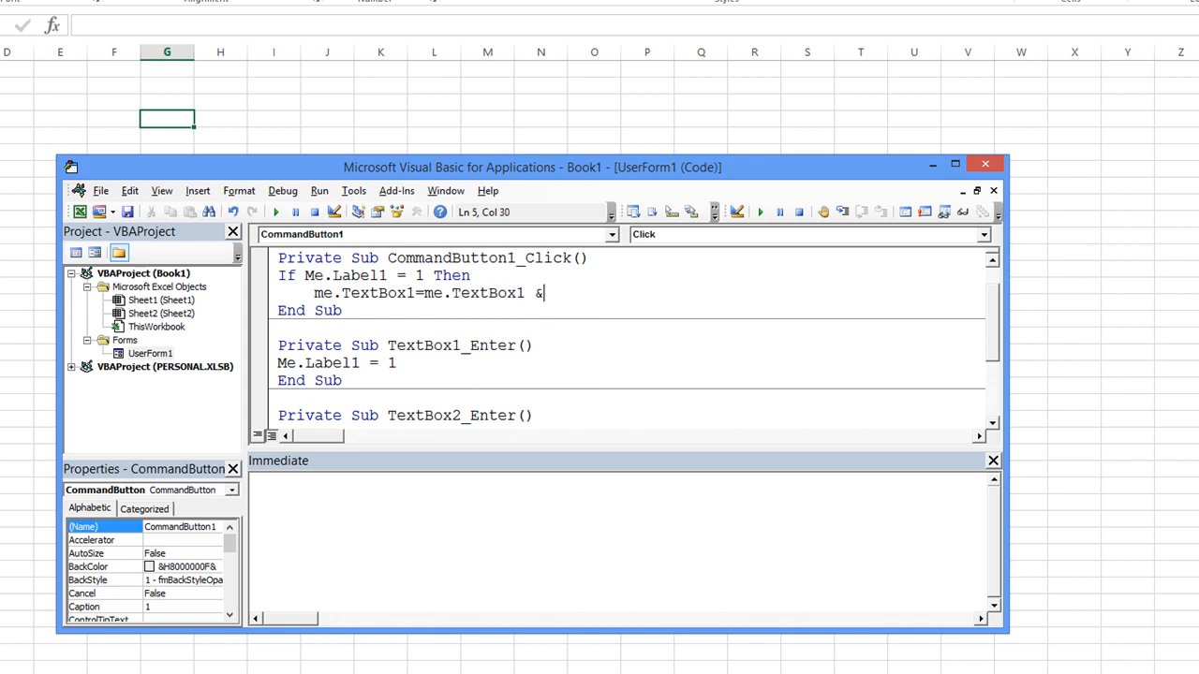
type("1")
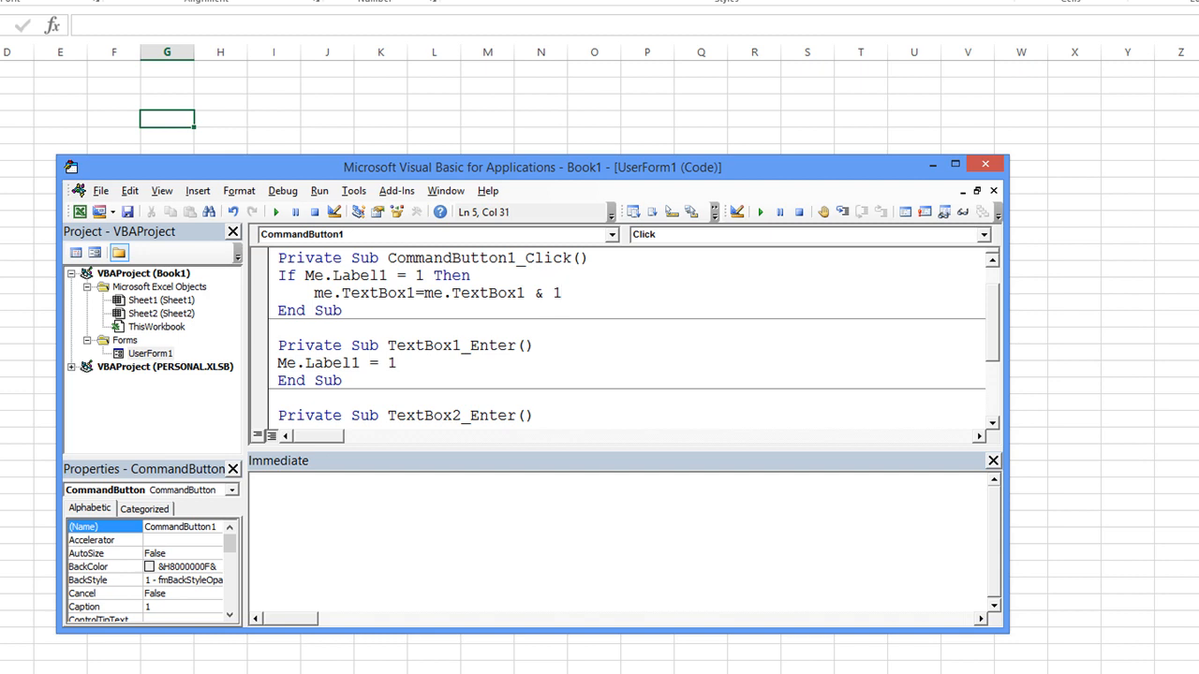
type("\"1\"")
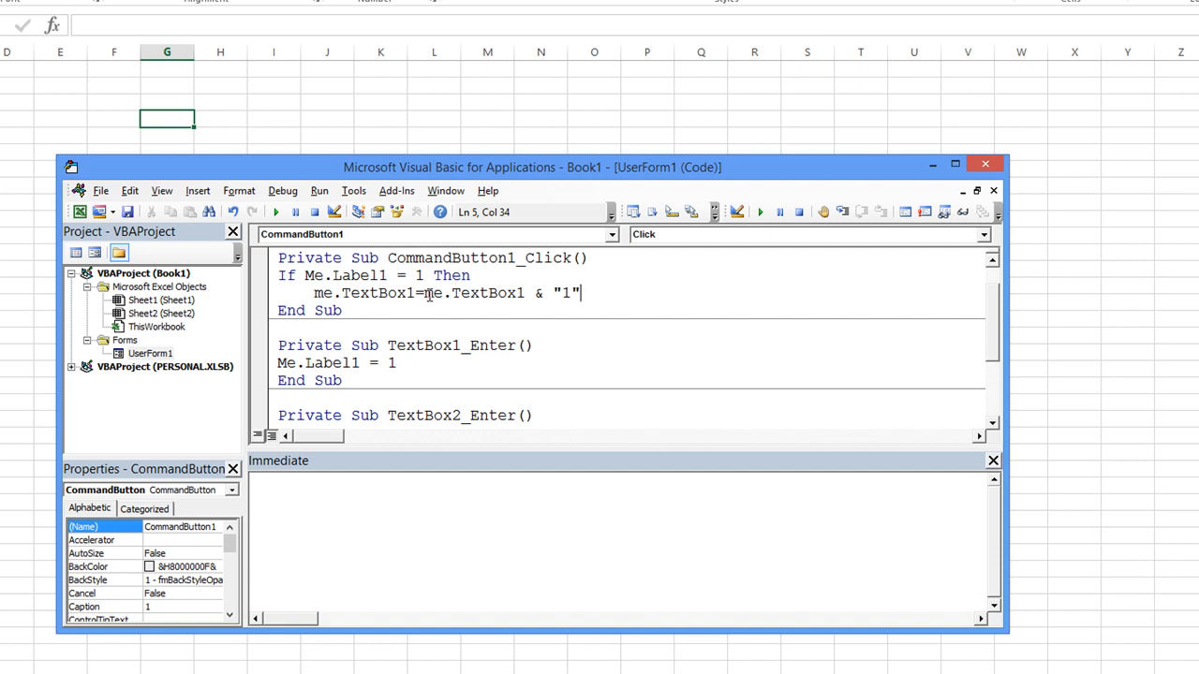
double_click(472, 293)
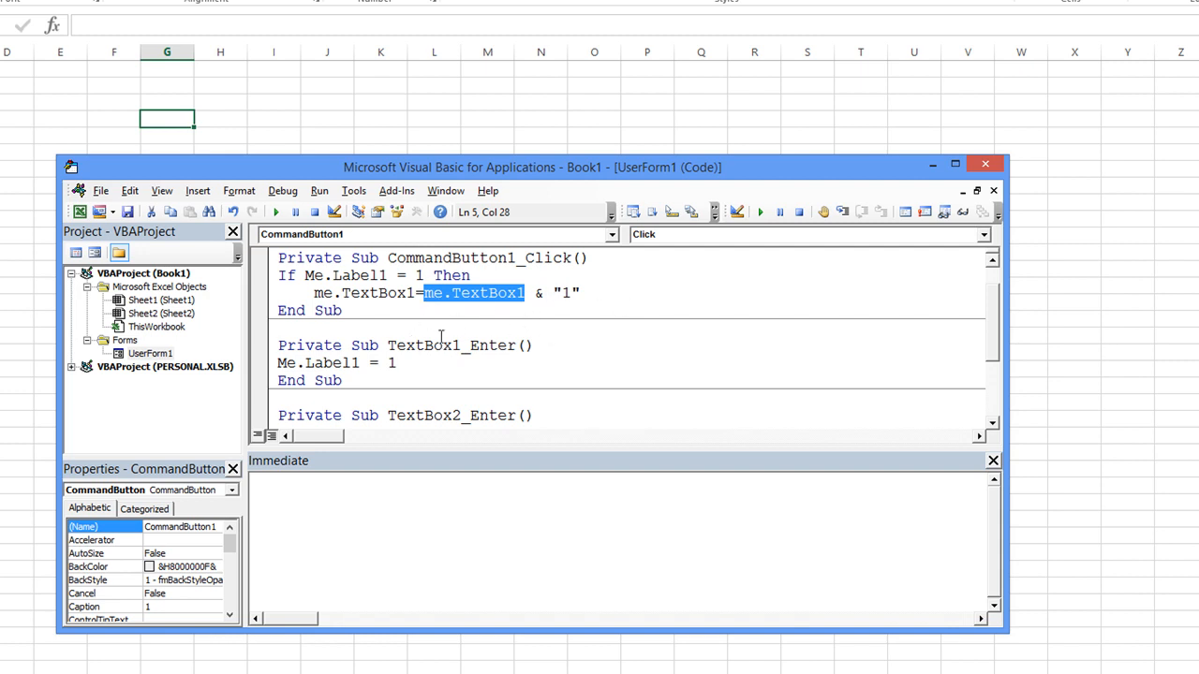
mouse_move(610, 322)
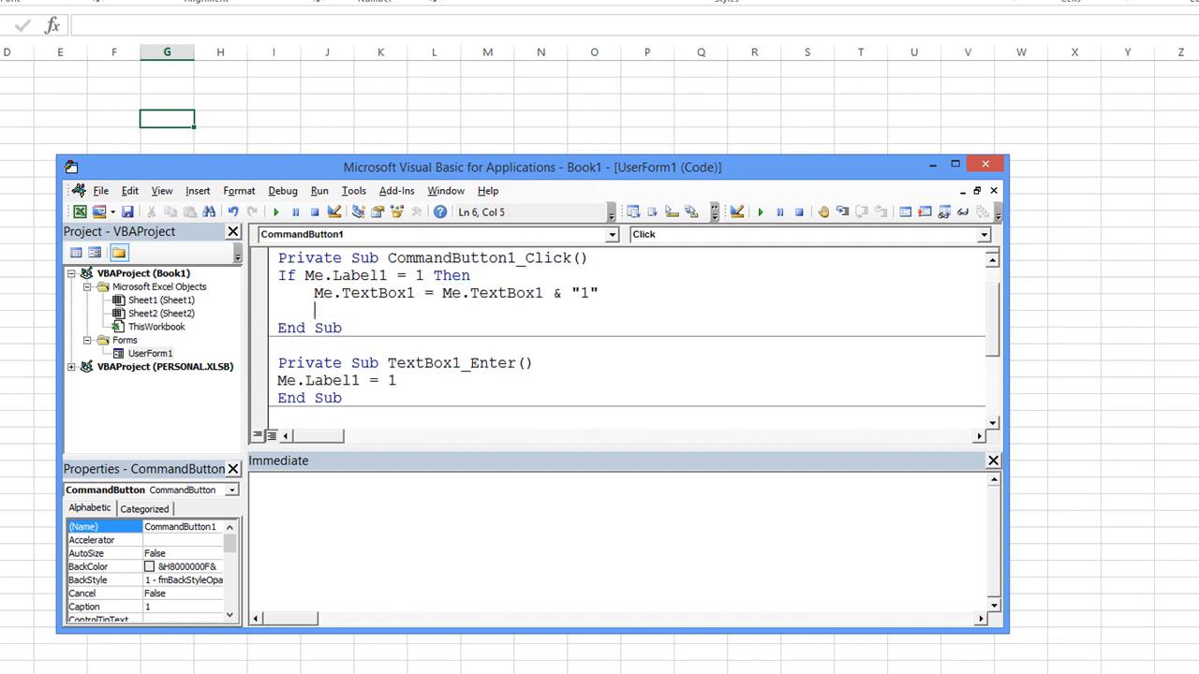
Add ElseIf Me.Label1 = 2 appending "1" to Me.TextBox2
type("elseif me.")
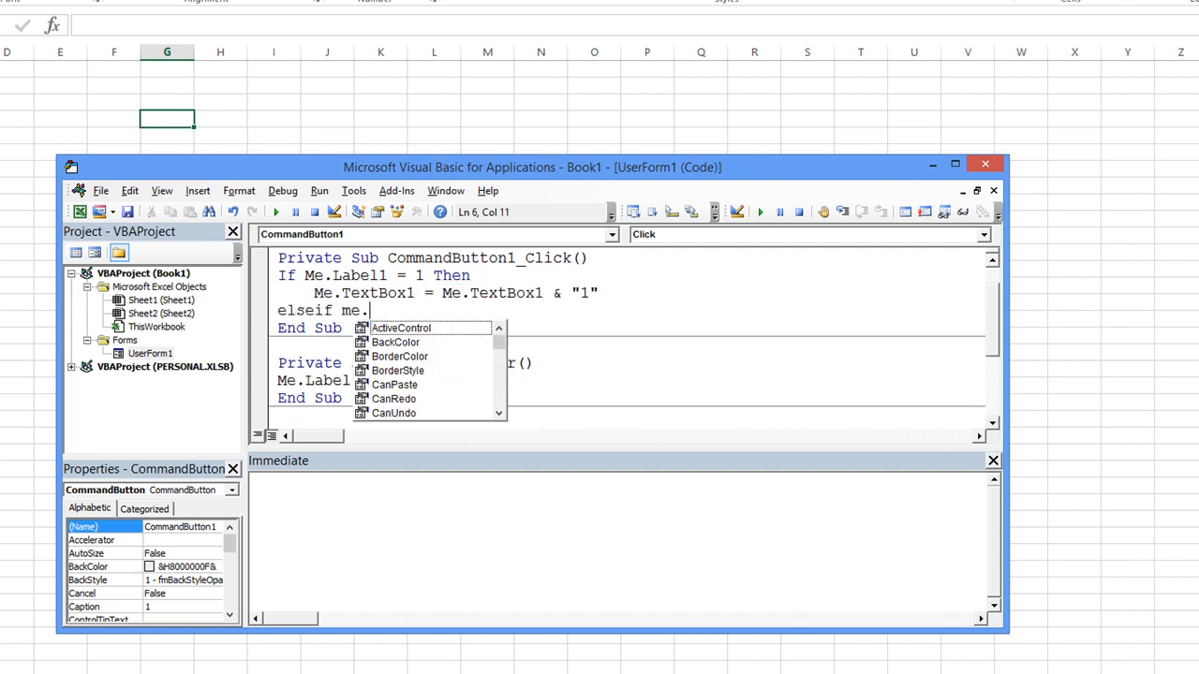
type("Label1=2")
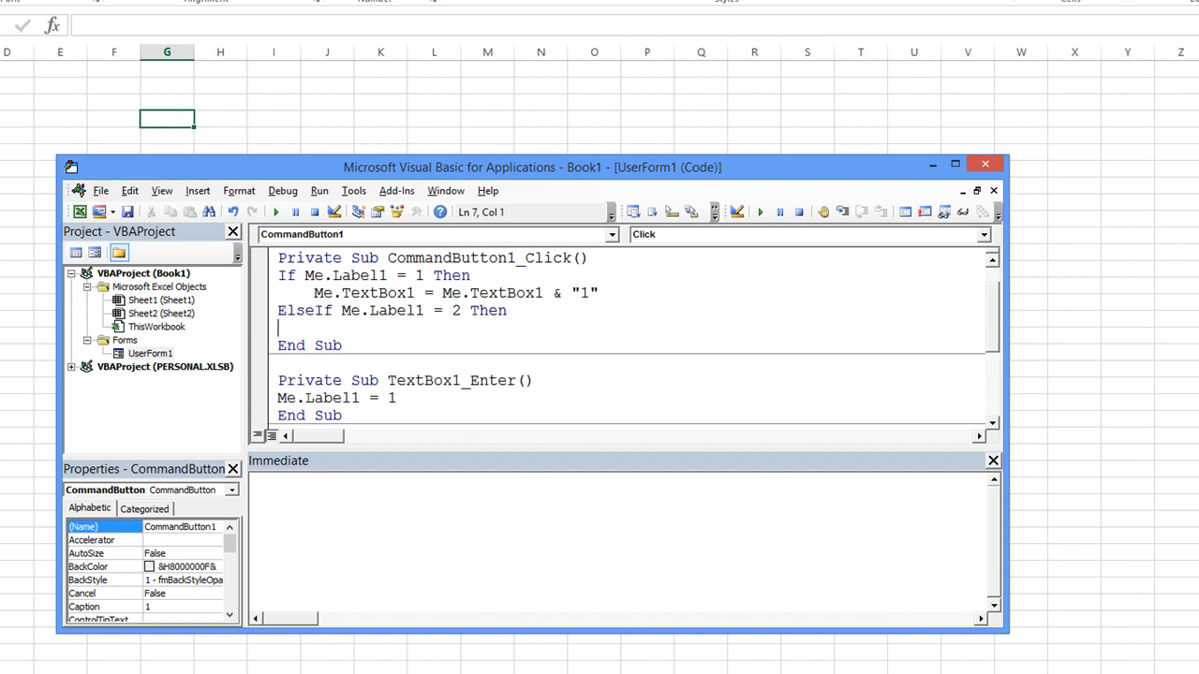
type("me.t")
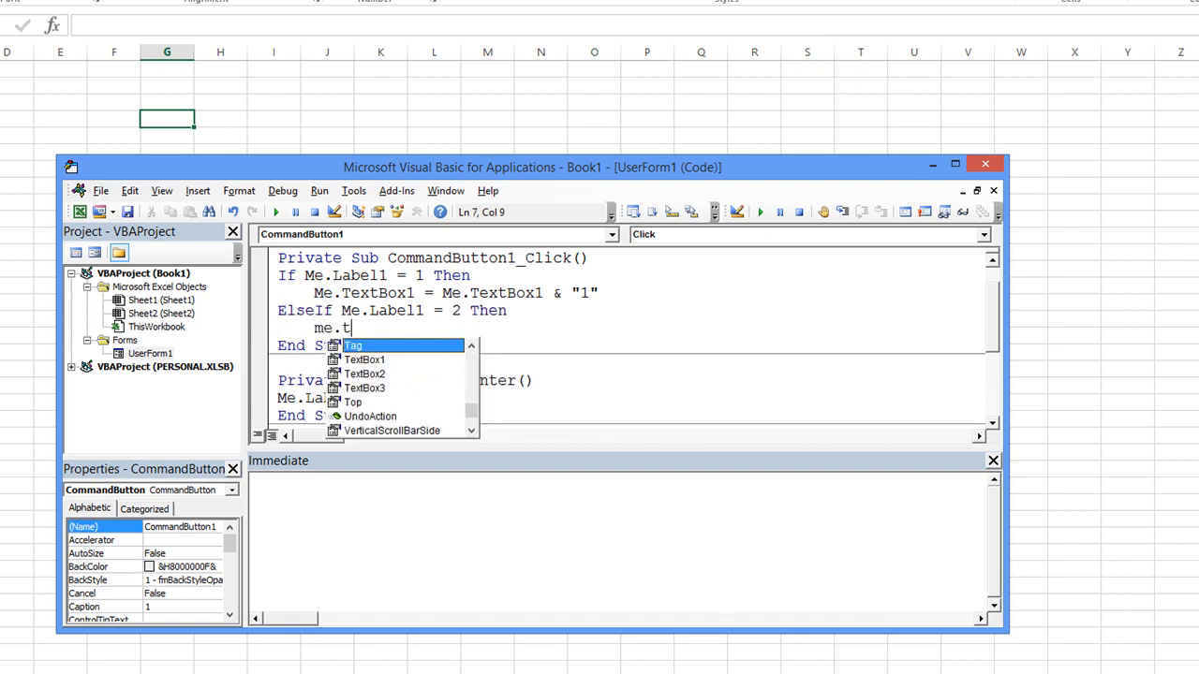
type("TextBox2")
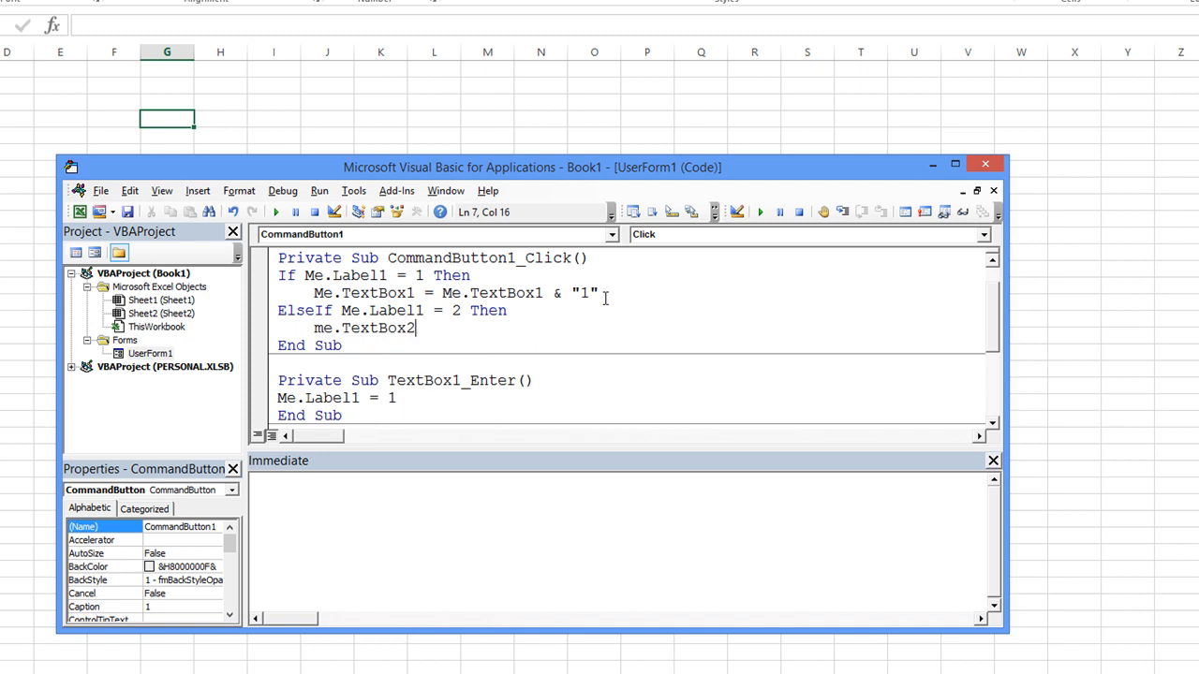
type("= me.")
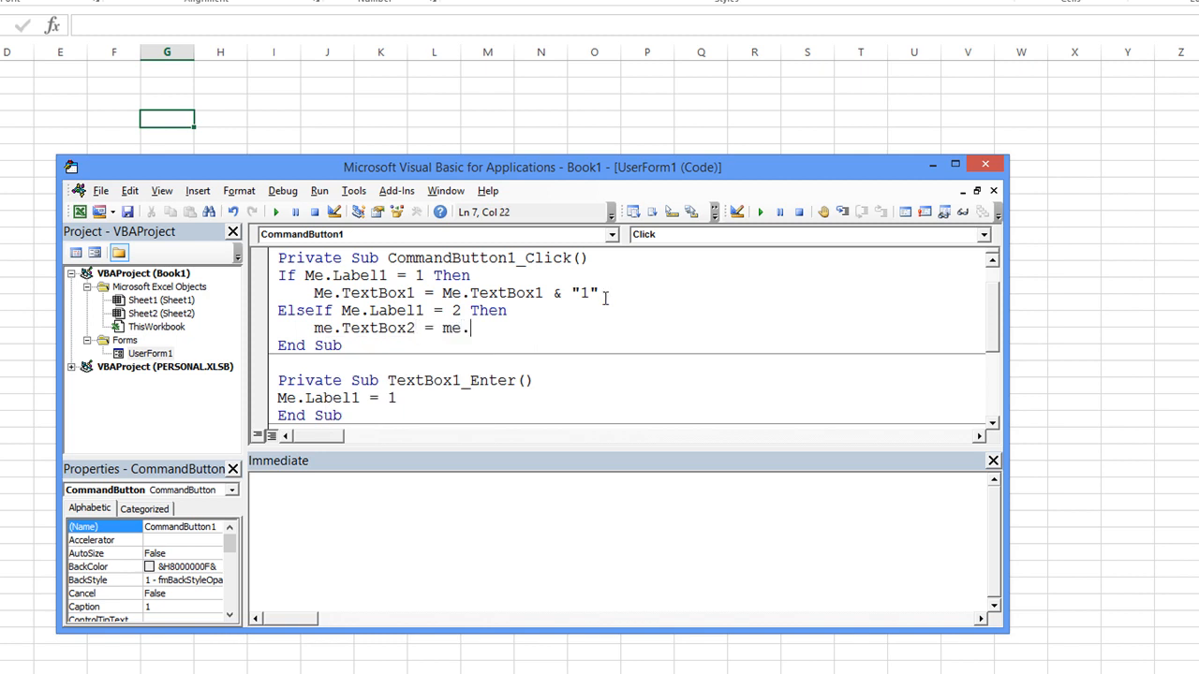
type("TextBox2")
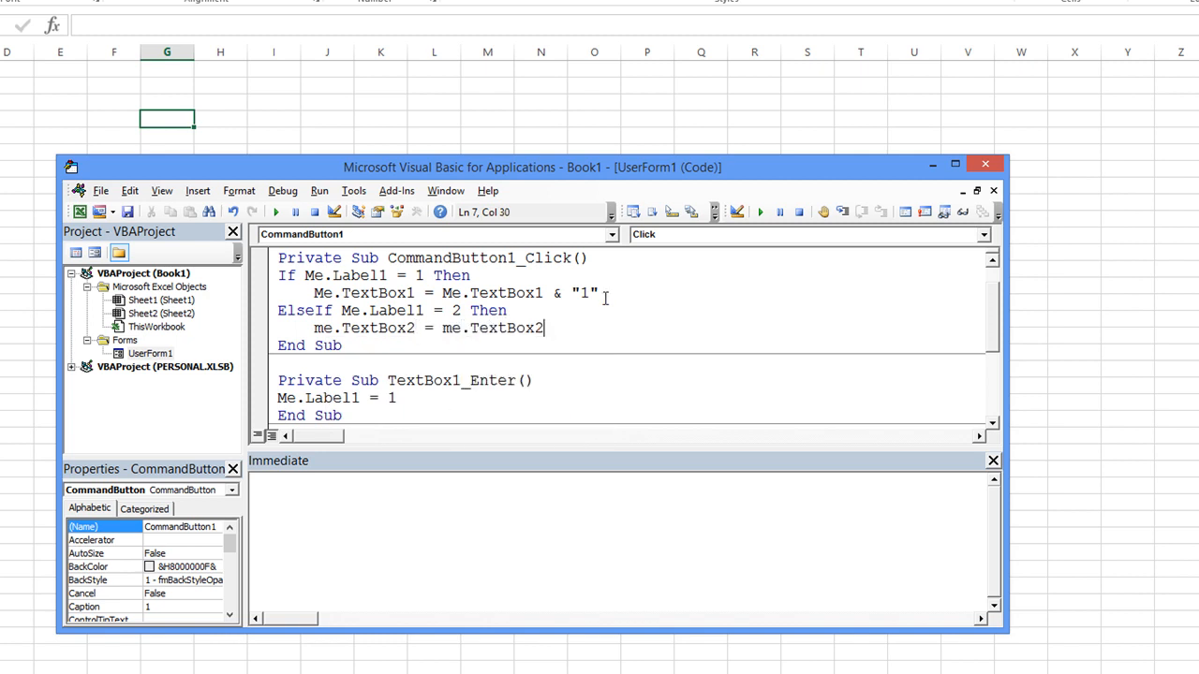
type("& \"1")
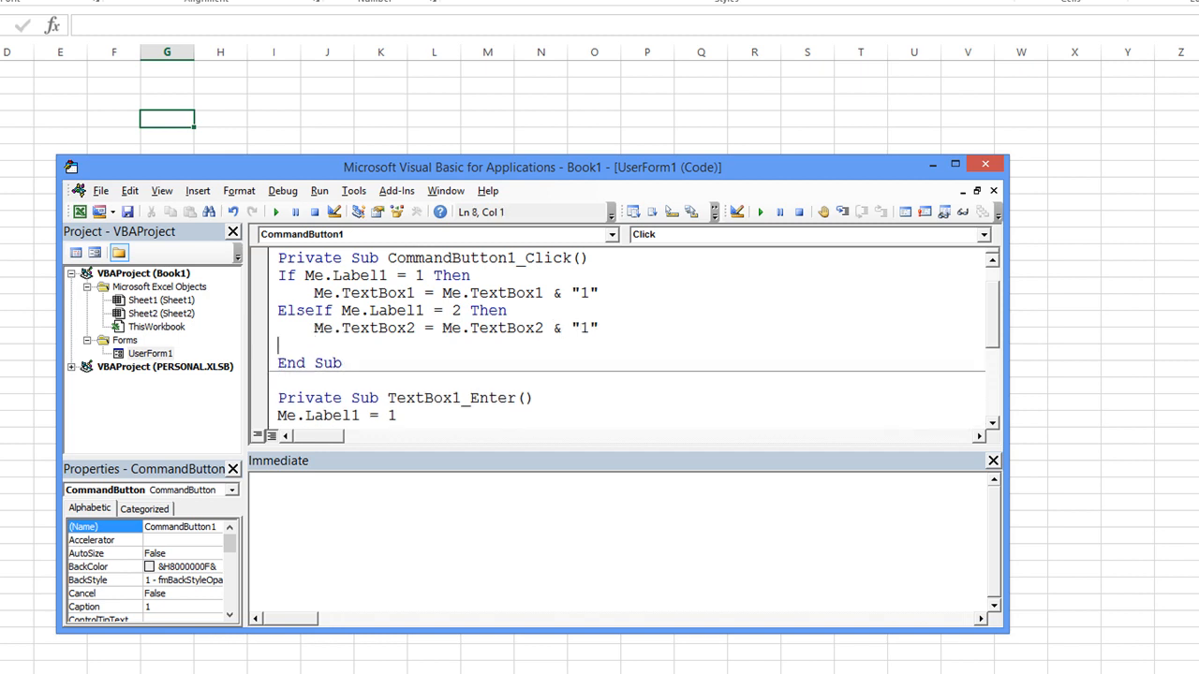
Add the Else branch appending "1" to Me.TextBox3, then run the UserForm
type("else")
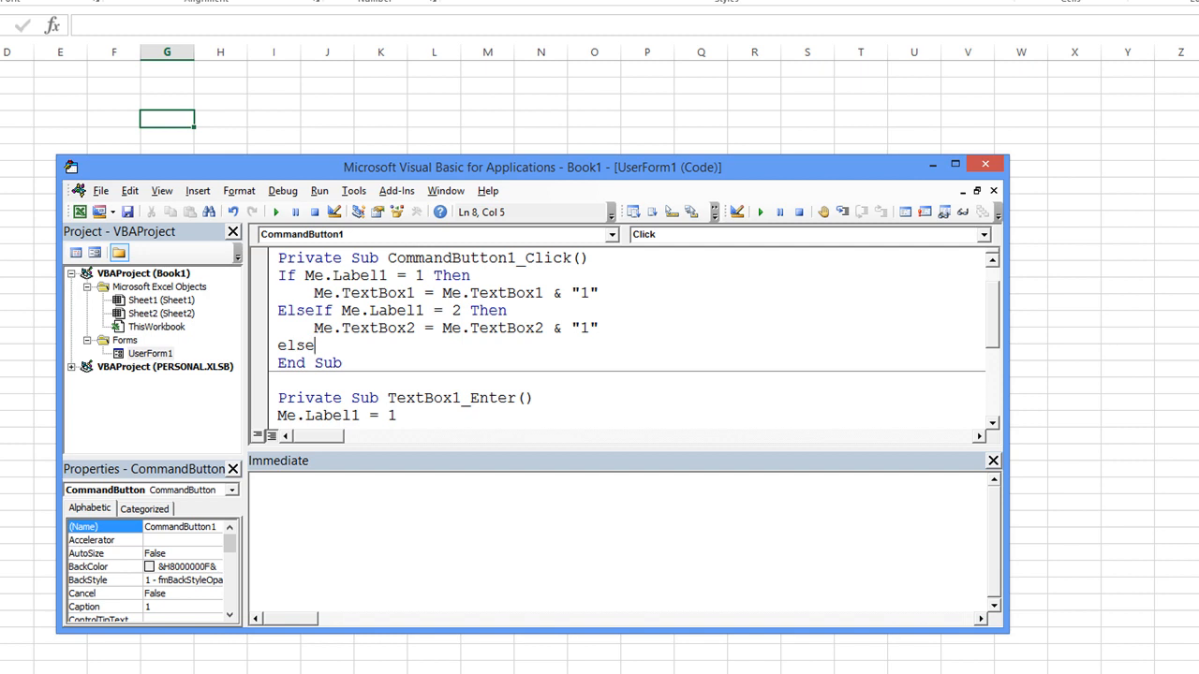
key("enter")
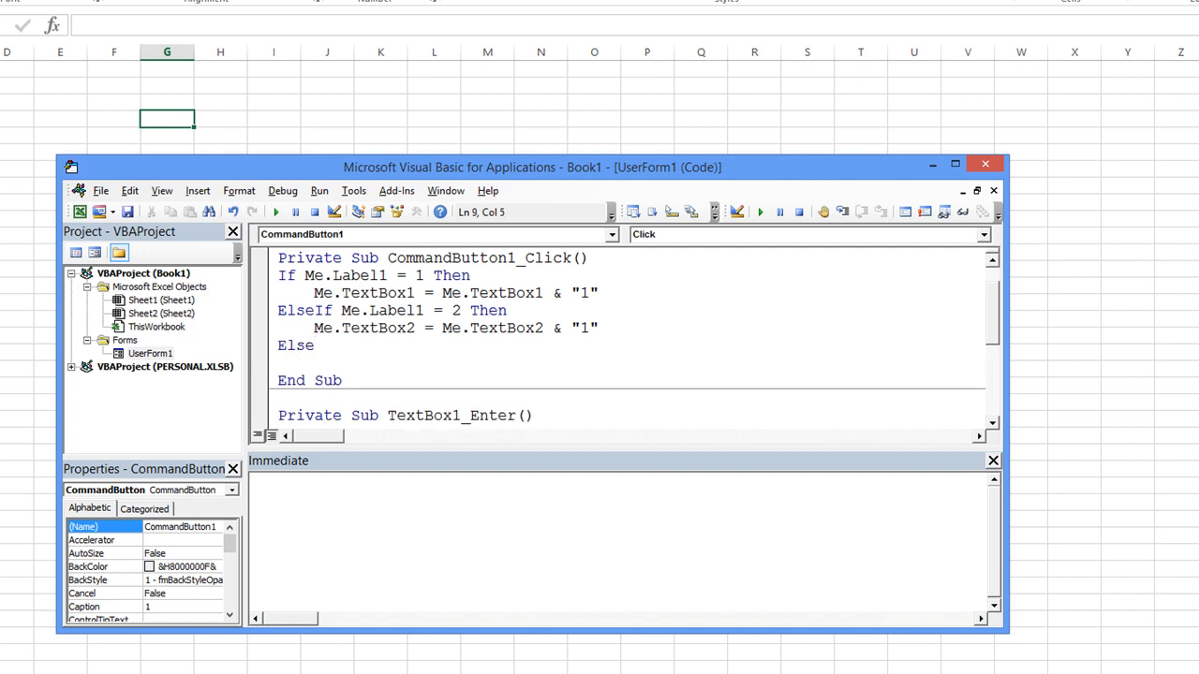
type("me.")
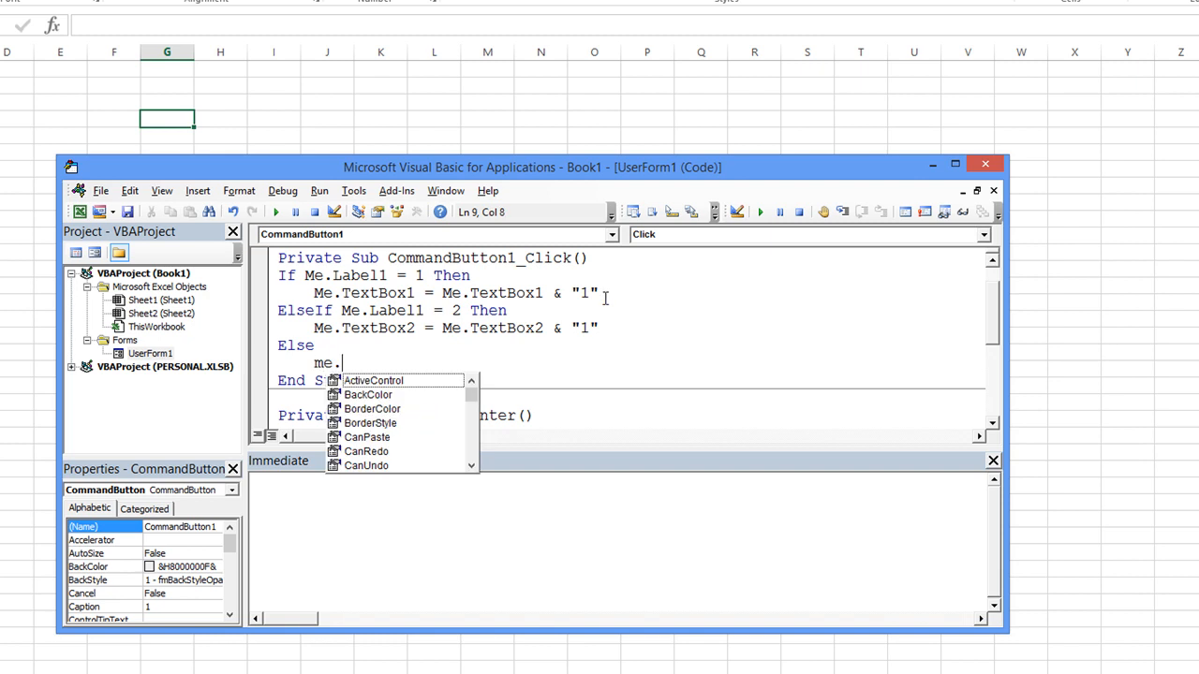
type("te")
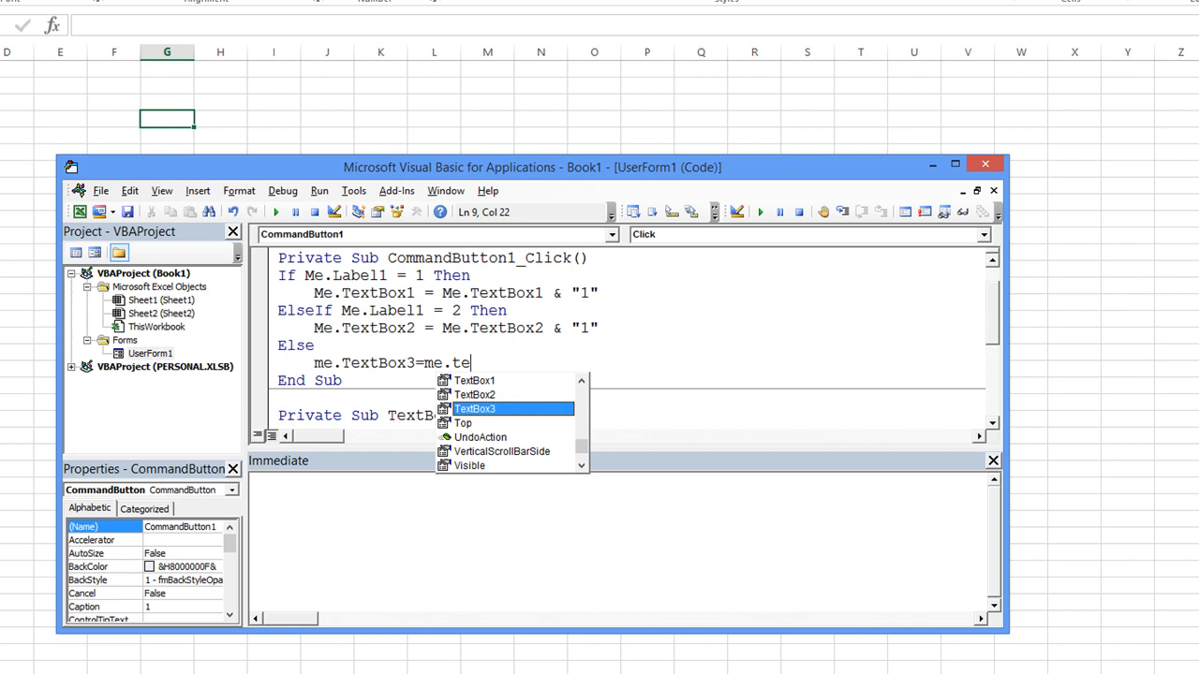
key("Escape")
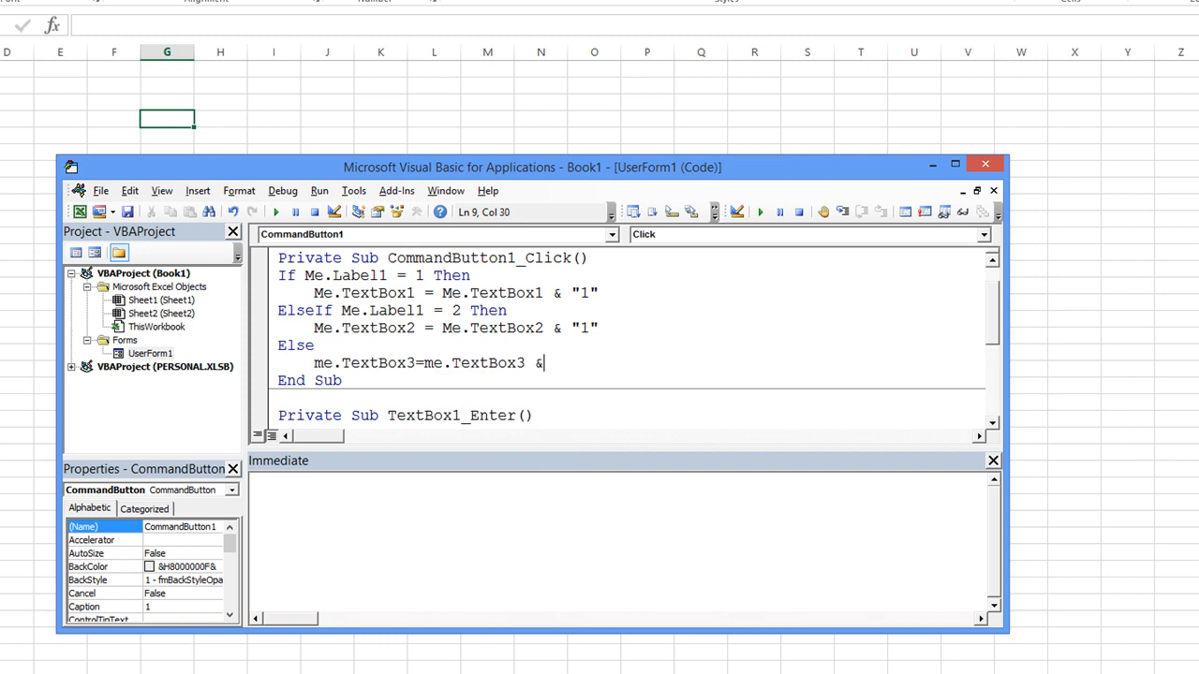
type("\"1\"")
type("End If")
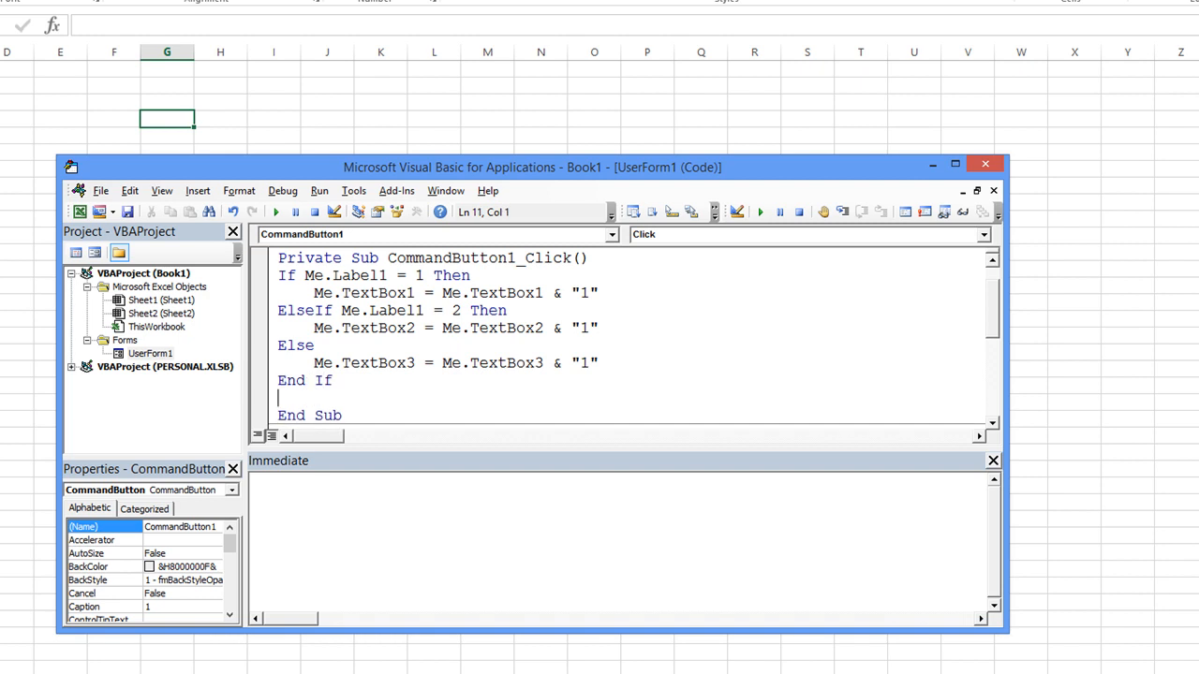
left_click(150, 352)
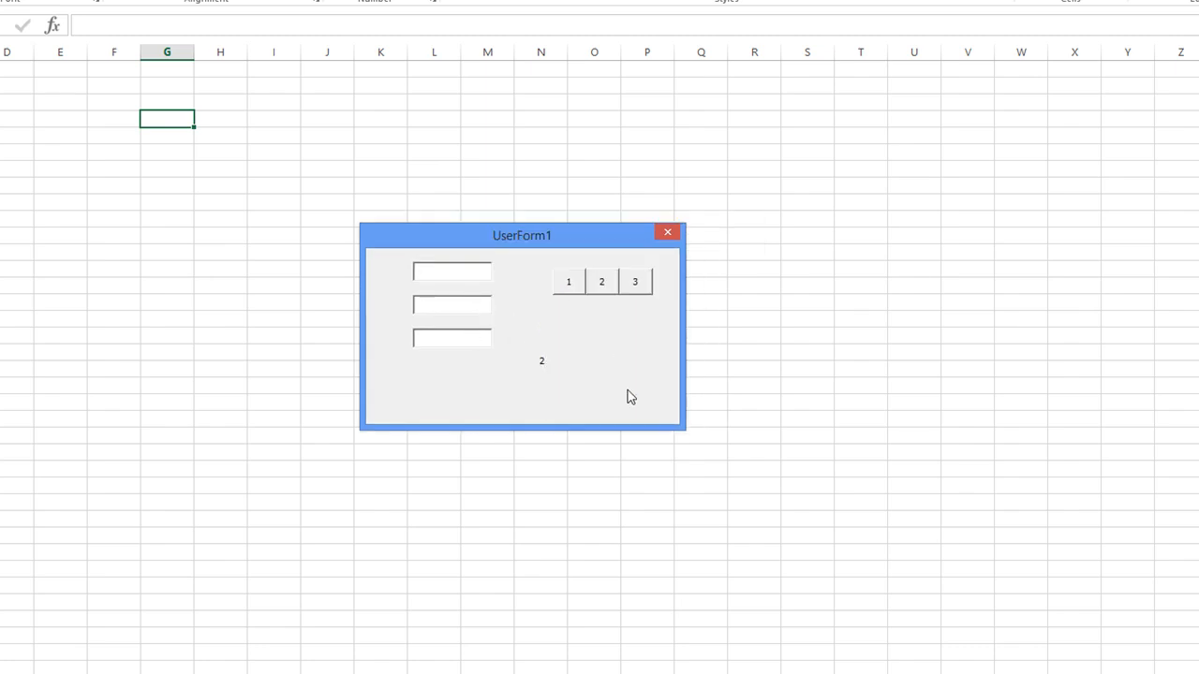
mouse_move(454, 339)
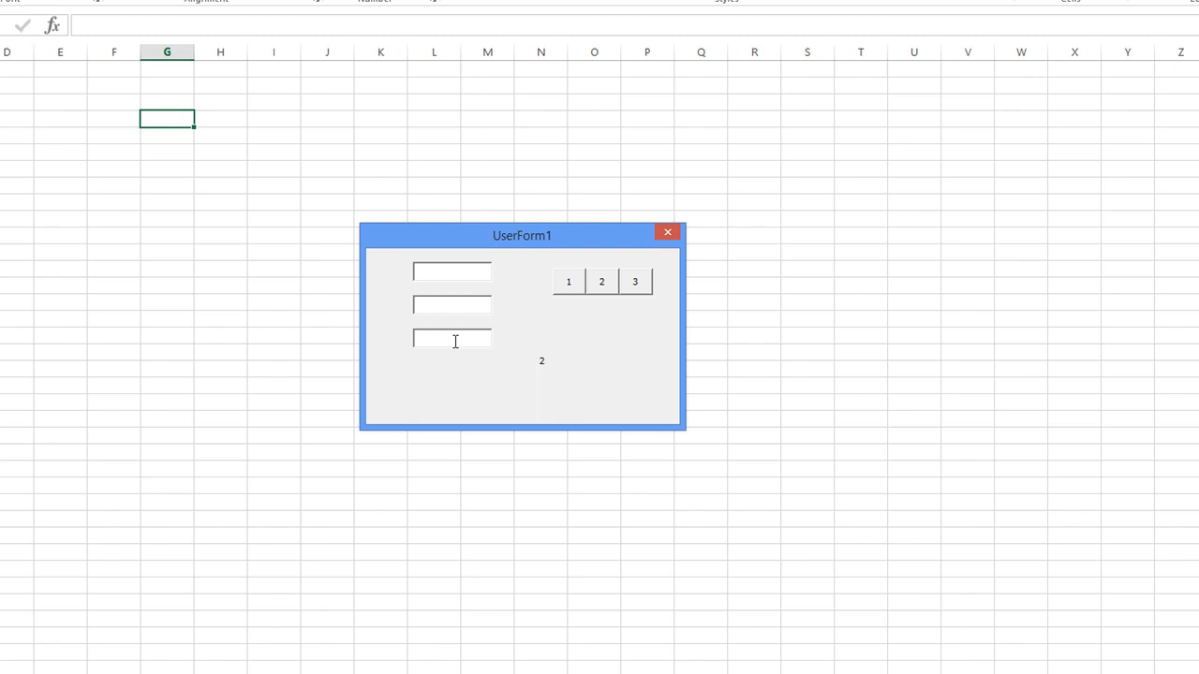
Test button 1 on each focused box, filling them with 11, 1 and 1111
left_click(633, 281)
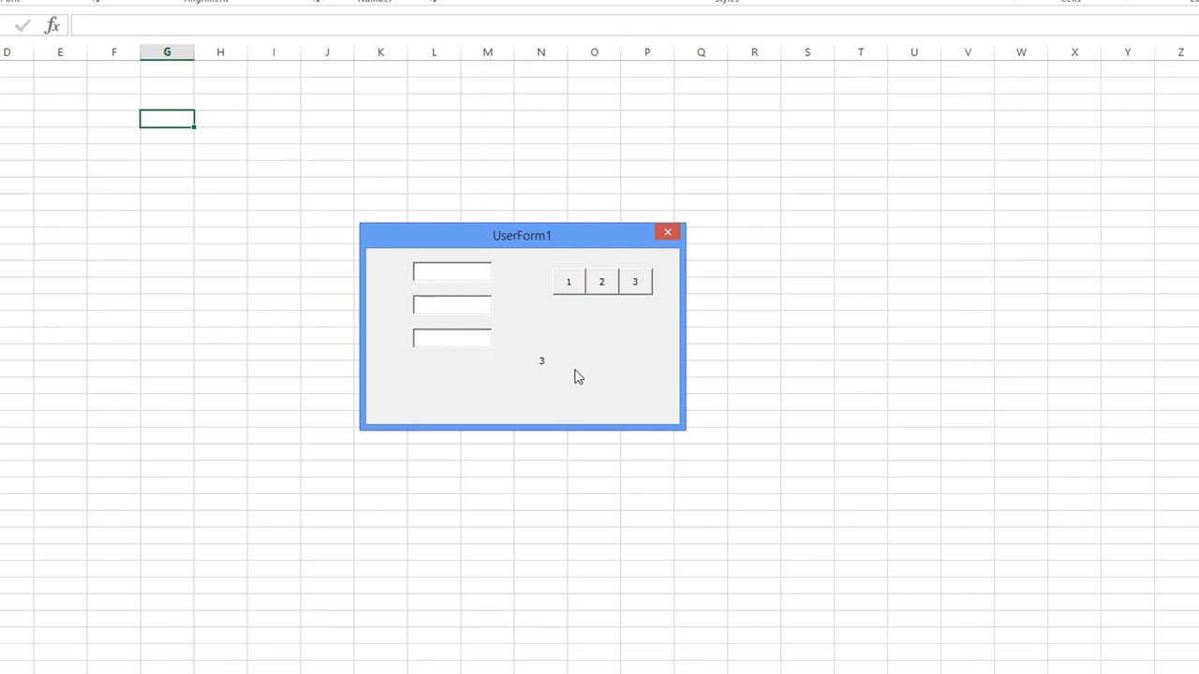
left_click(451, 337)
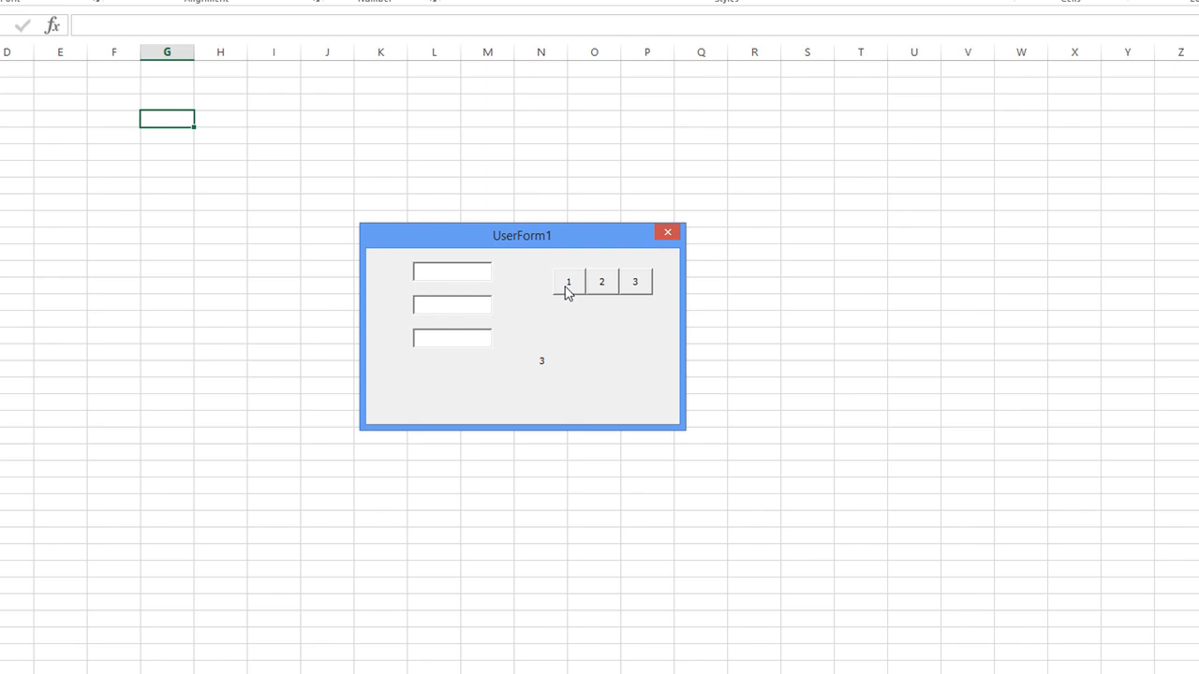
left_click(567, 281)
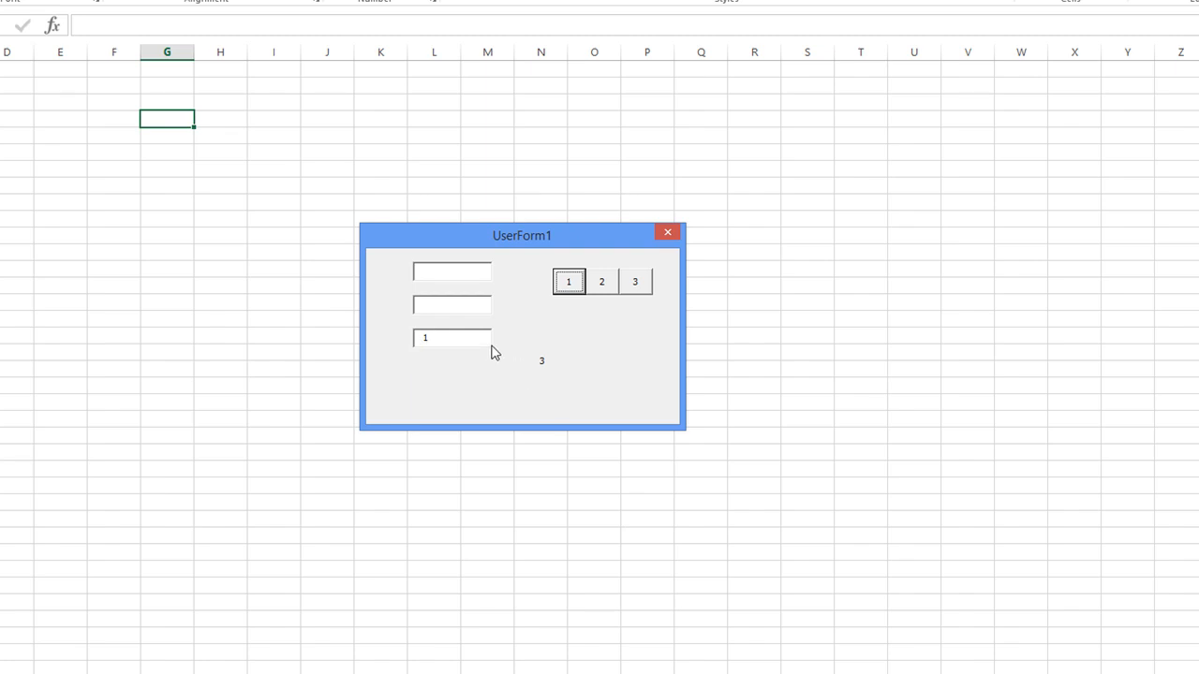
mouse_move(577, 283)
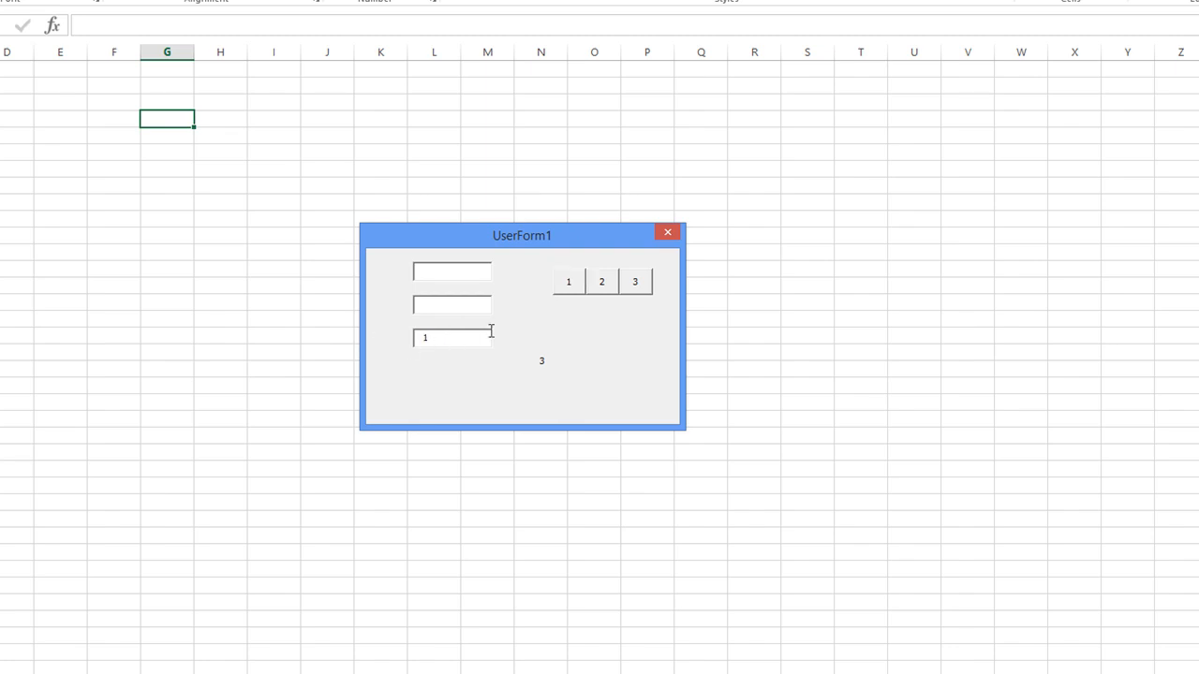
left_click(568, 281)
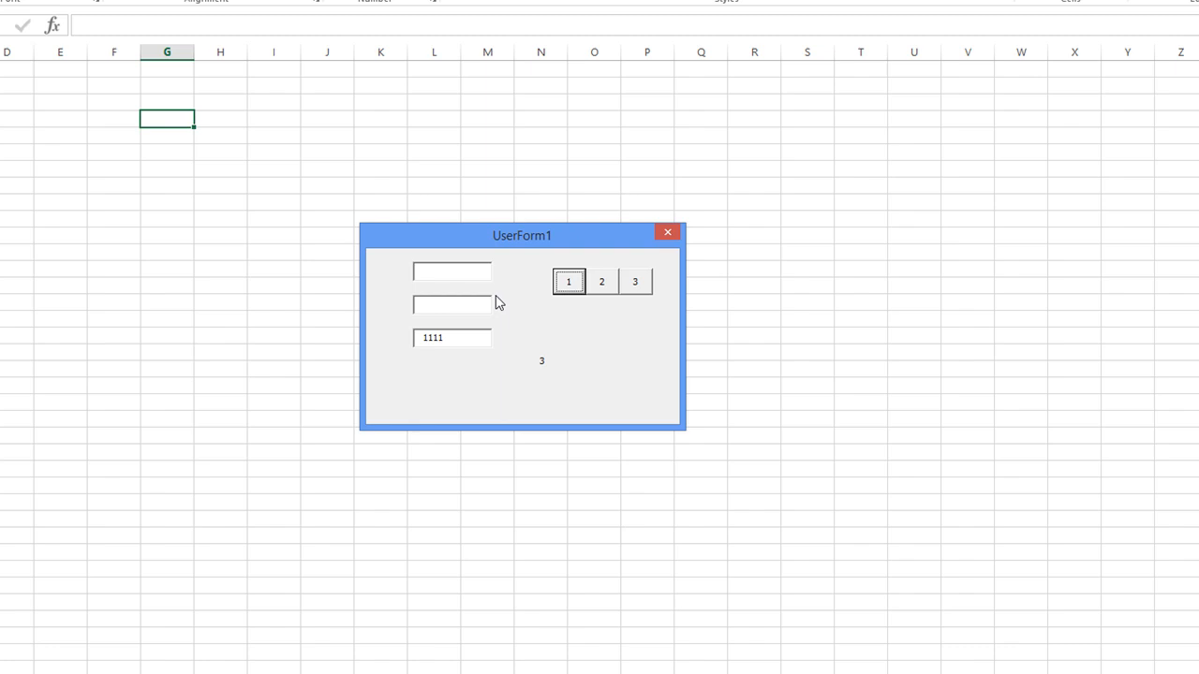
left_click(601, 281)
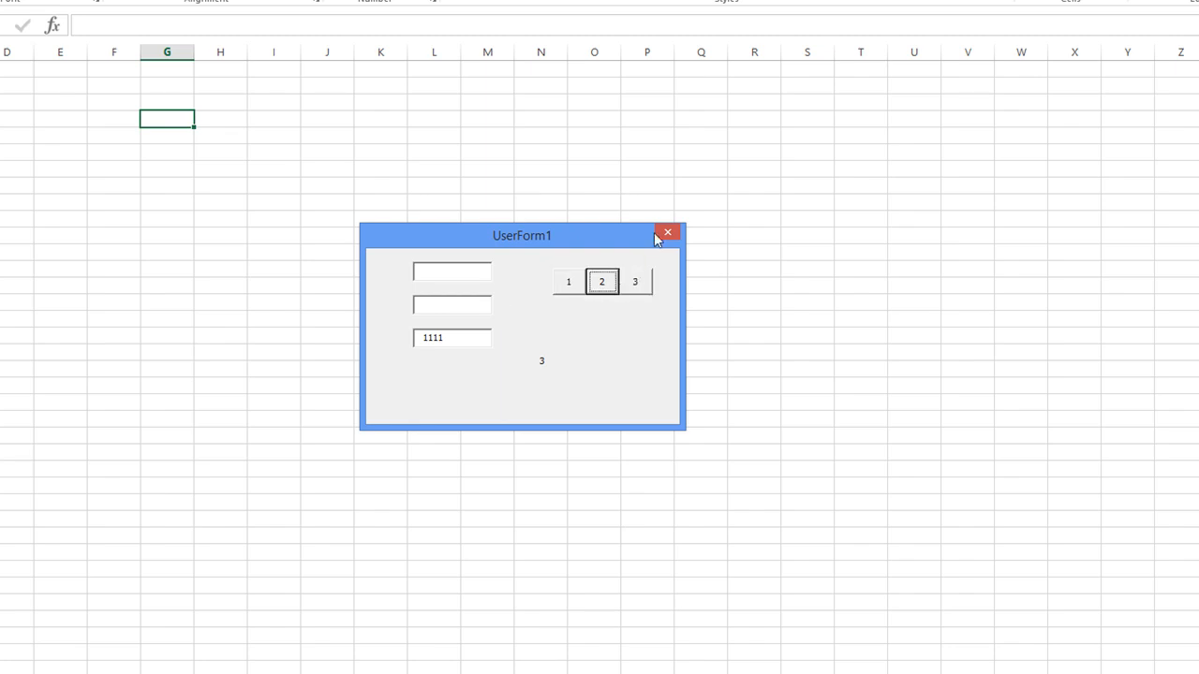
left_click(567, 281)
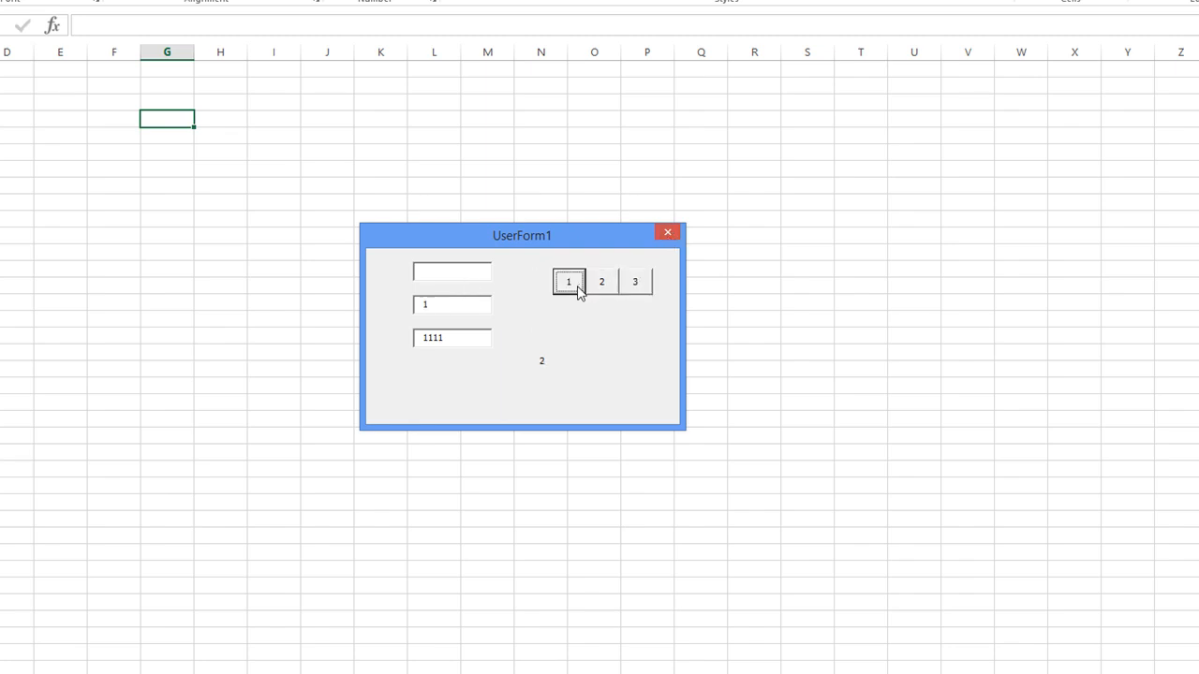
left_click(569, 281)
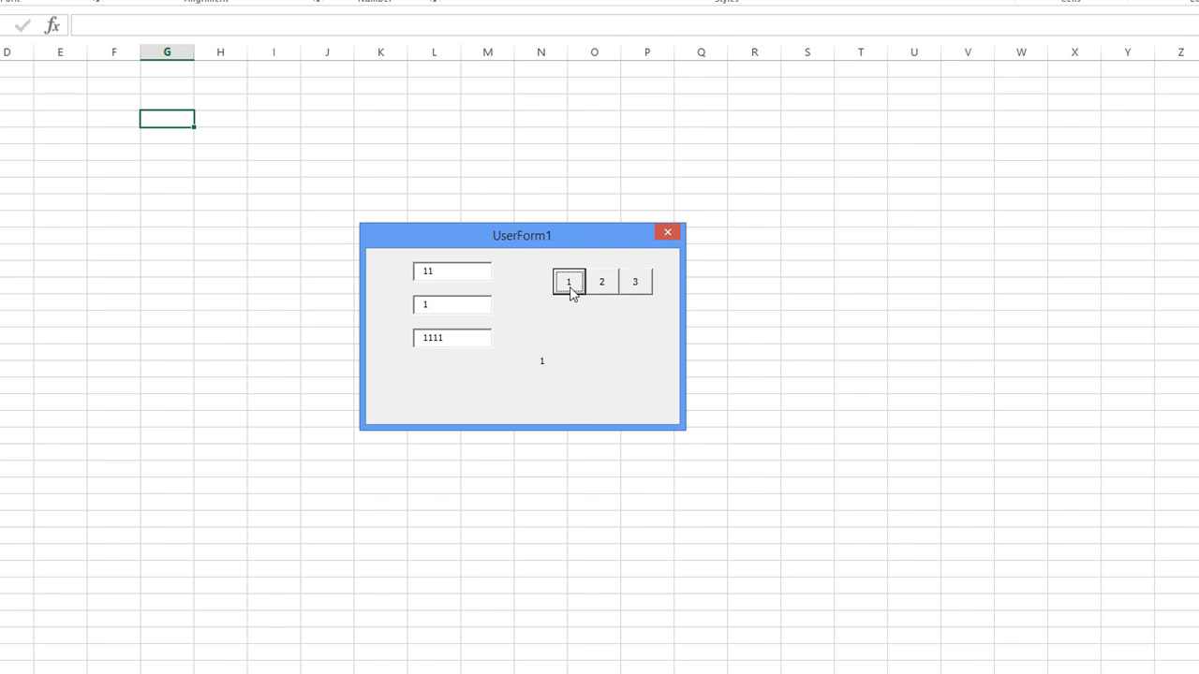
left_click(569, 281)
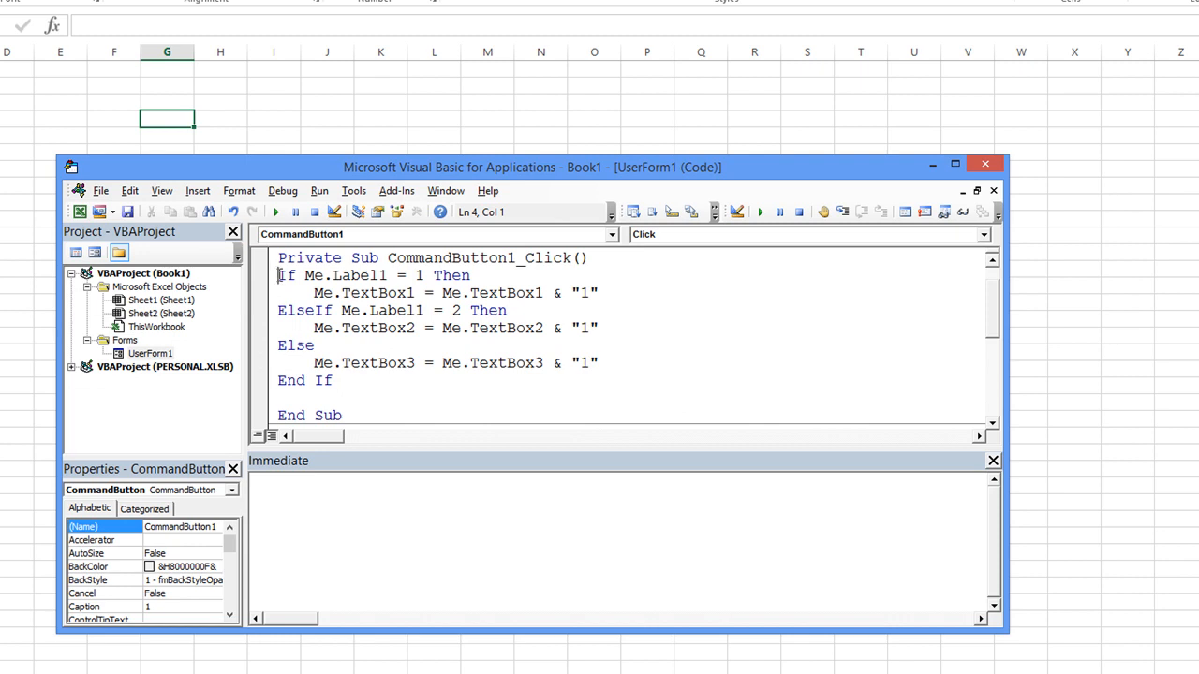
Copy button 1's code into CommandButton3_Click appending "3" instead, and run the form
left_click_drag(279, 275, 346, 383)
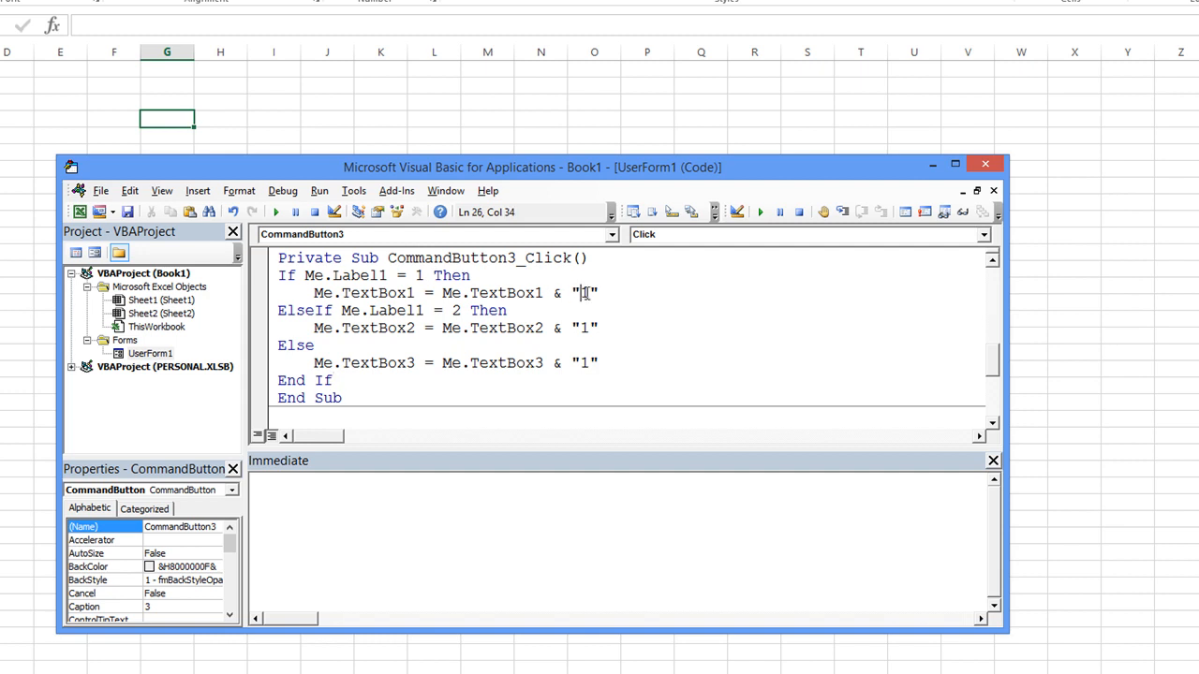
type("3")
left_click(455, 363)
type("3")
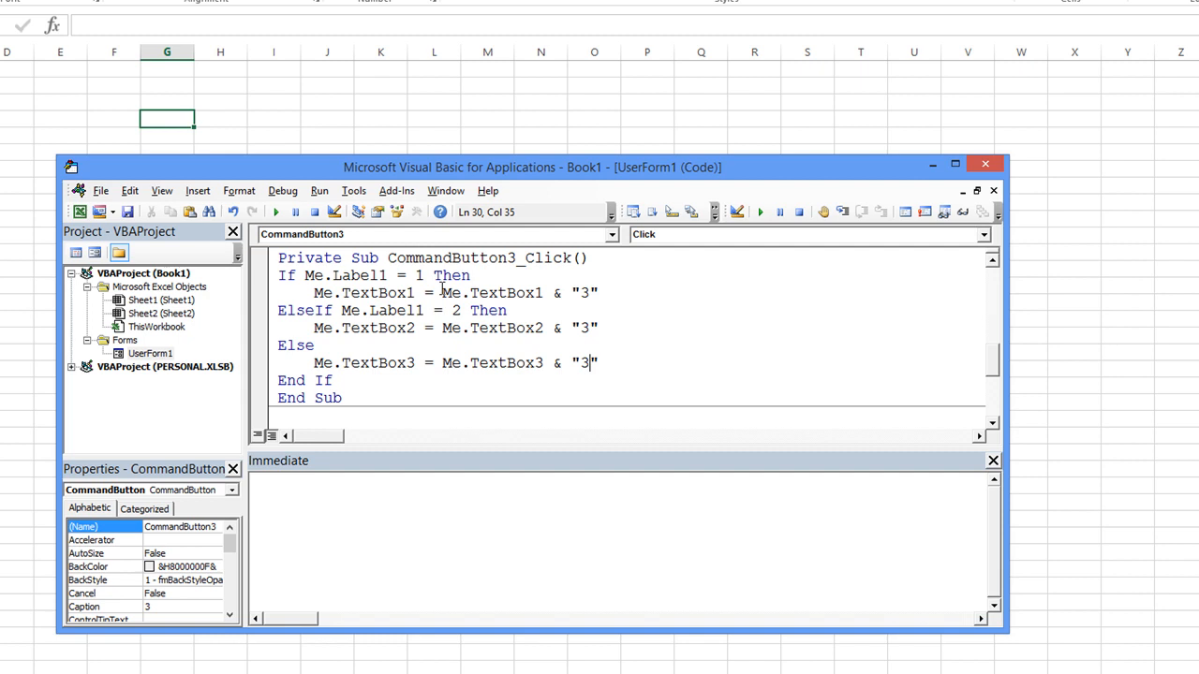
left_click(296, 211)
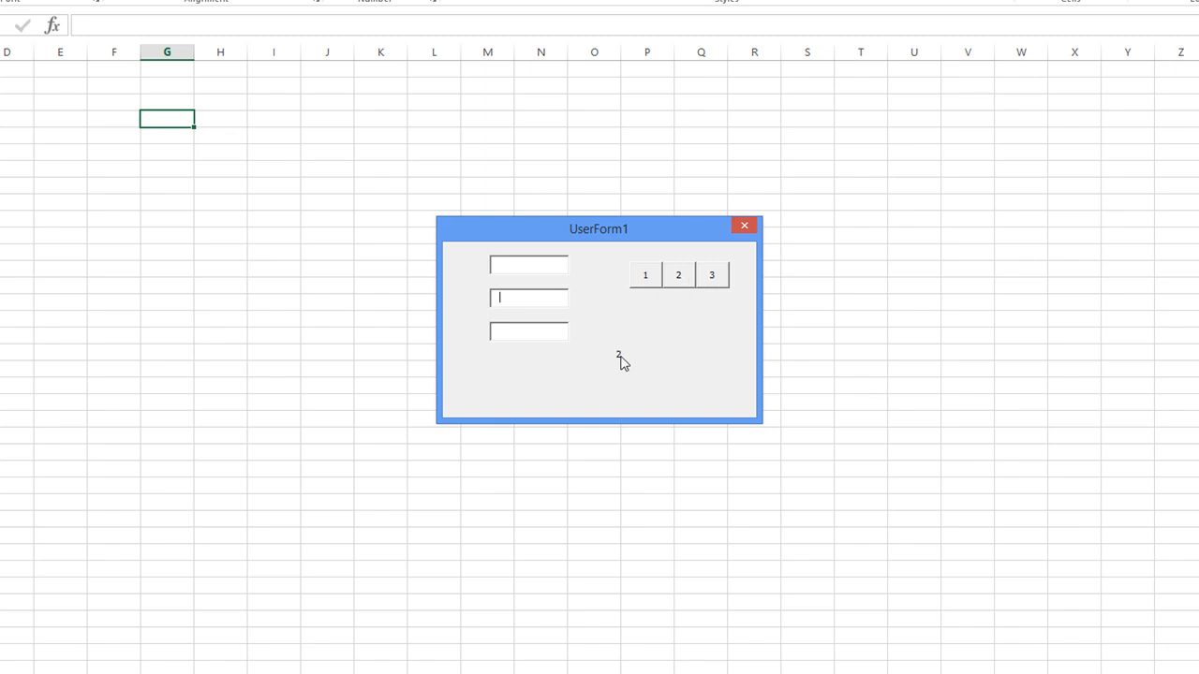
Test buttons 1–3 on the focused boxes, yielding 231 and 1221, then close the form
left_click(712, 273)
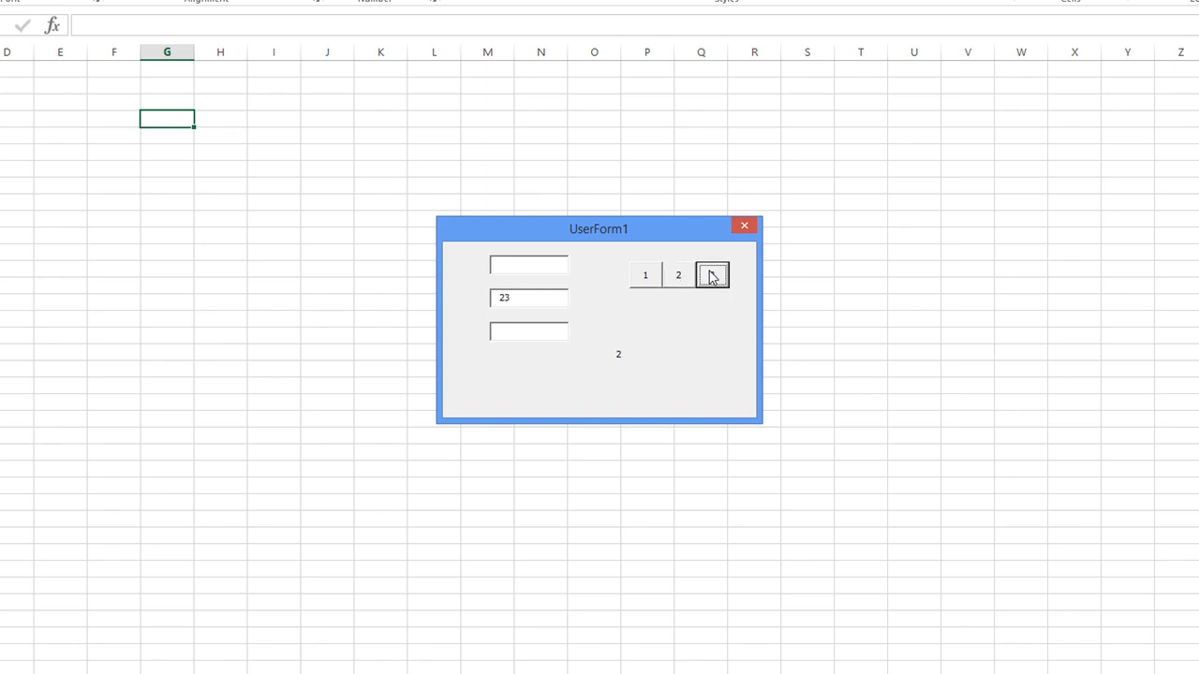
left_click(711, 274)
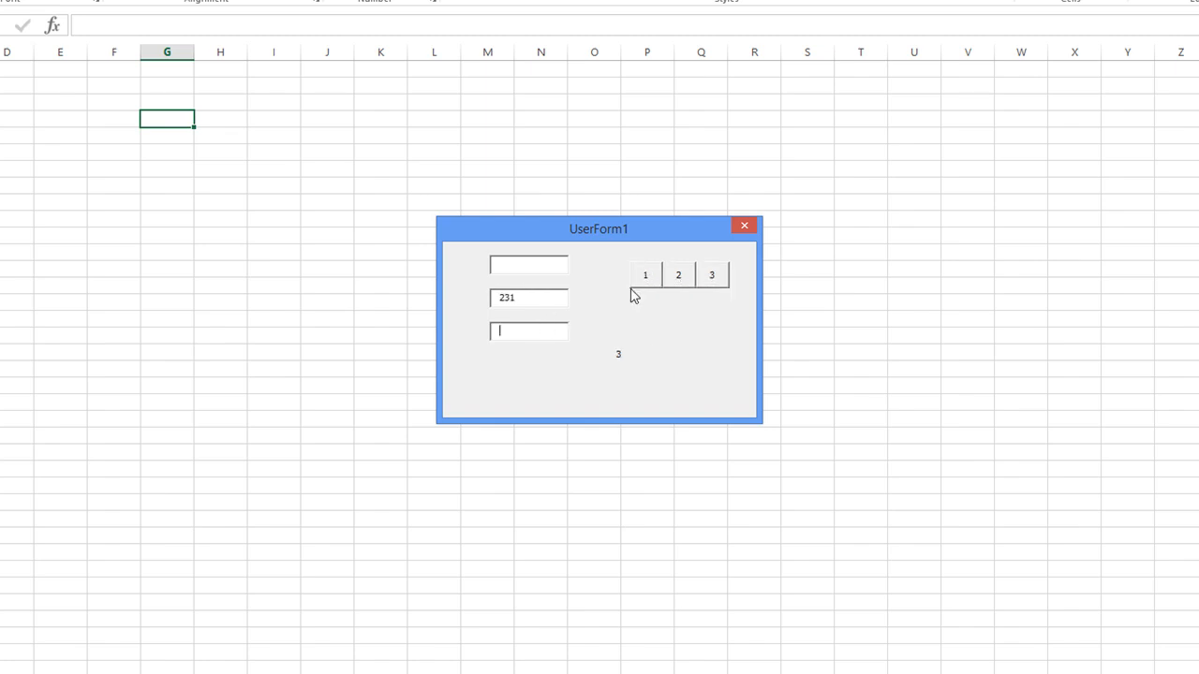
left_click(678, 273)
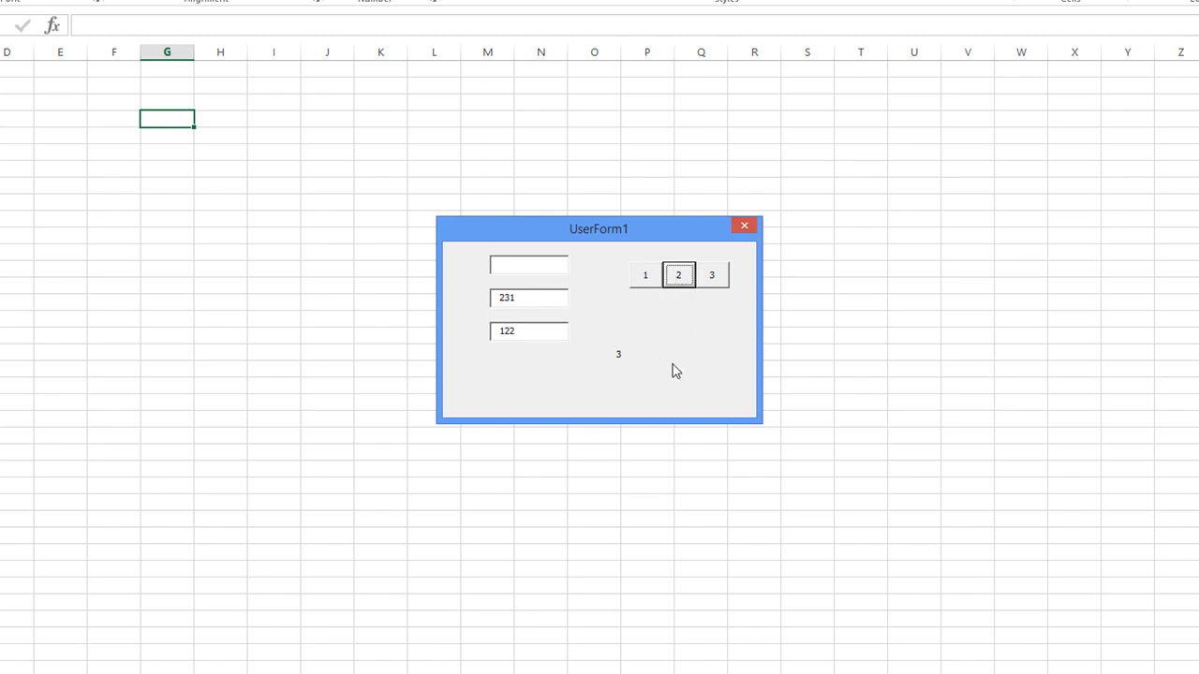
mouse_move(663, 352)
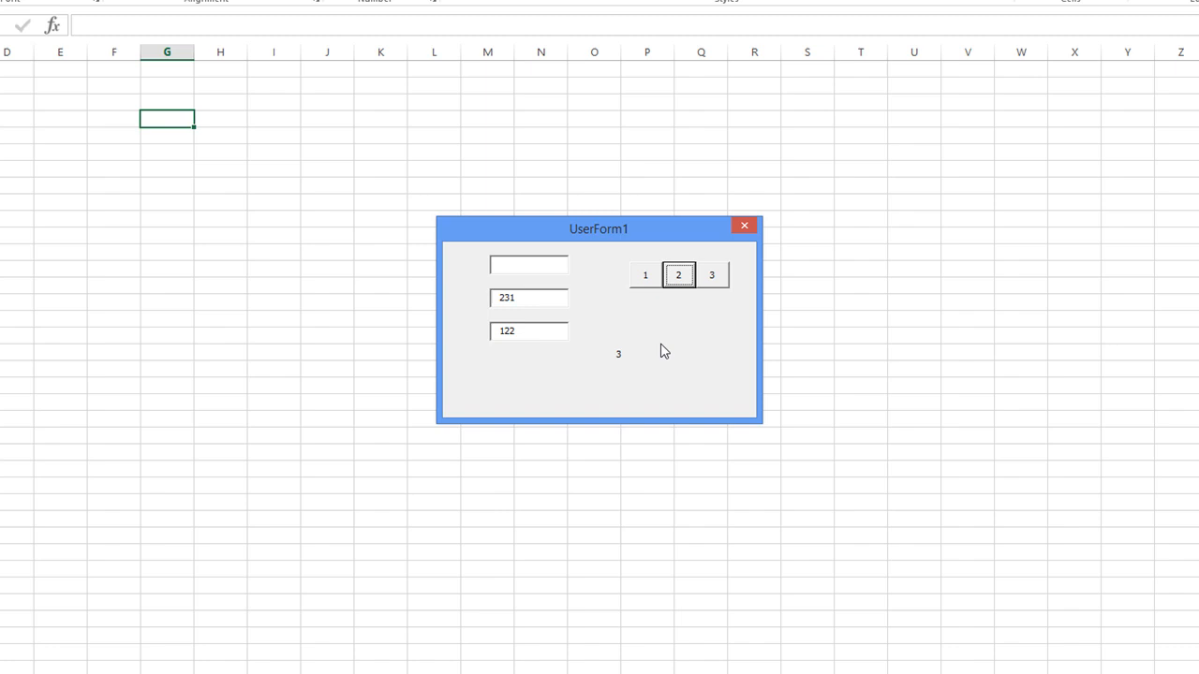
left_click(644, 274)
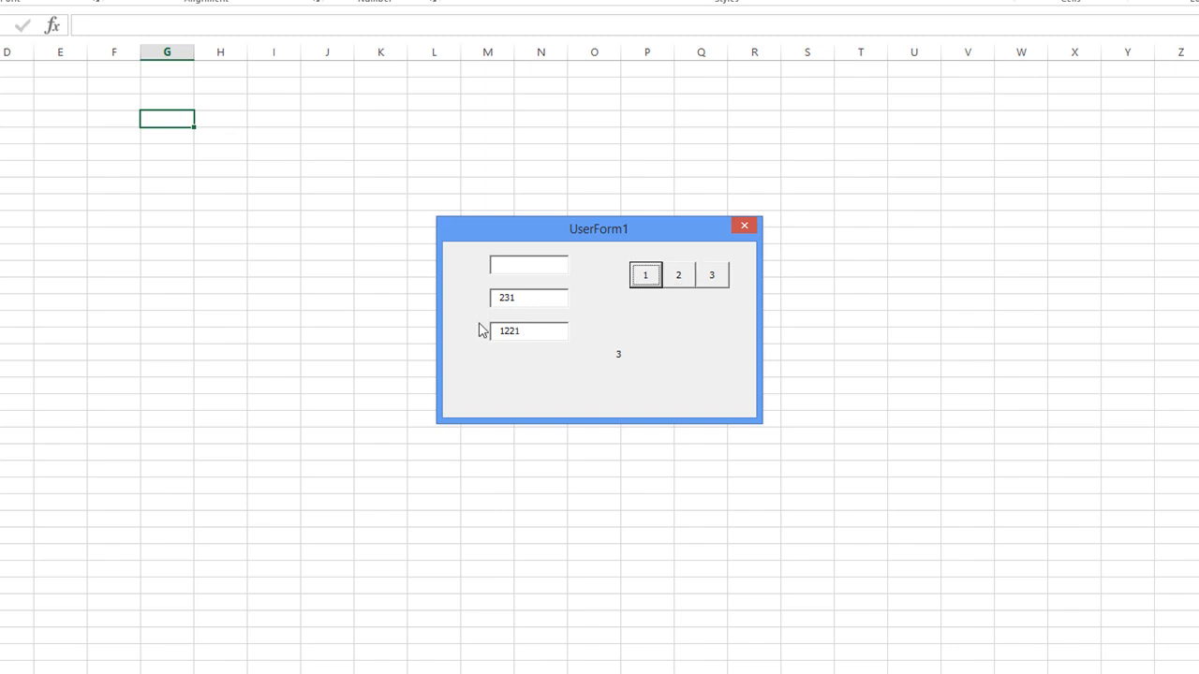
mouse_move(669, 375)
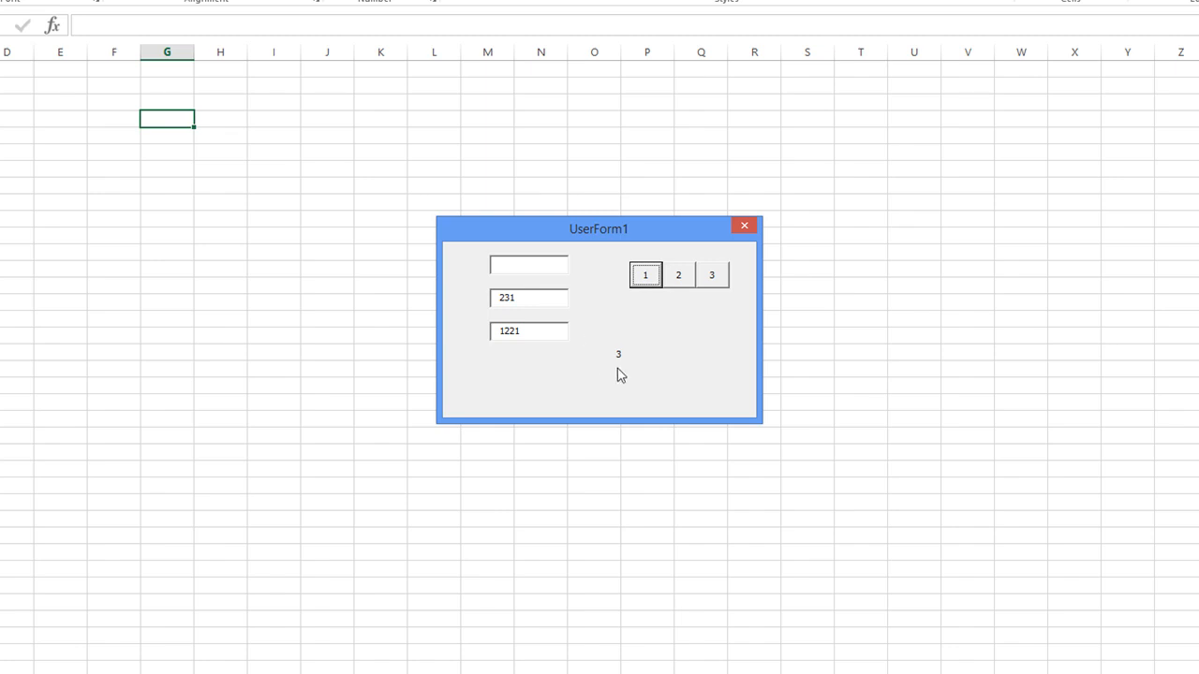
mouse_move(611, 328)
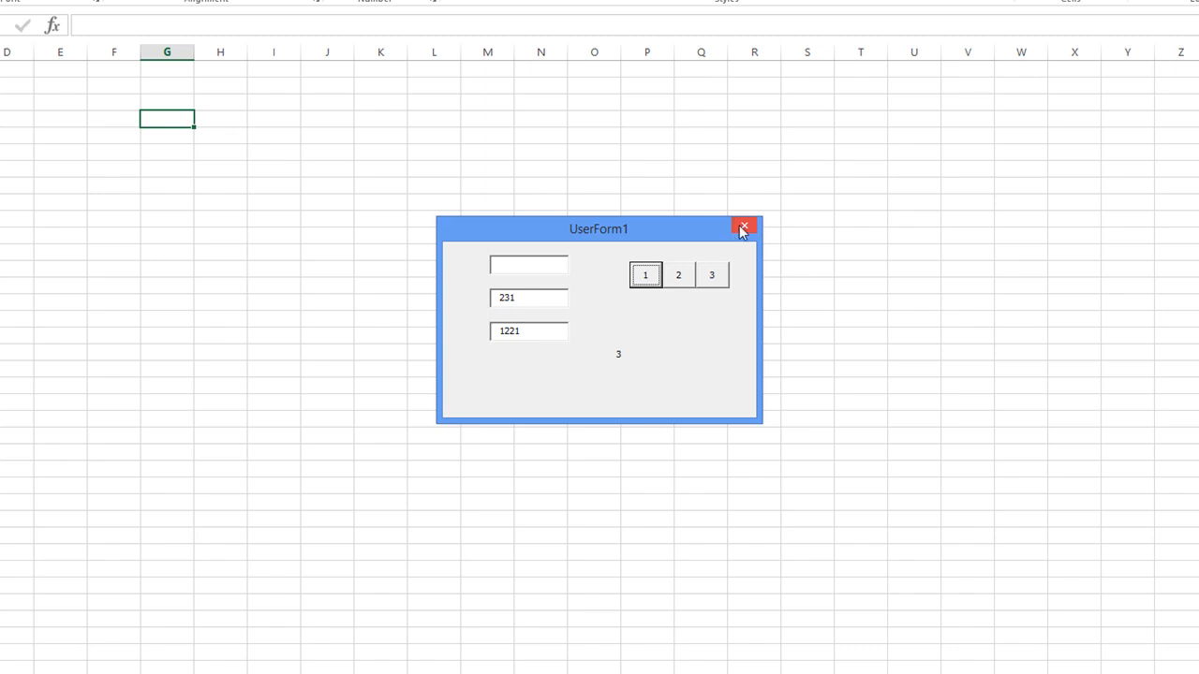
left_click(645, 273)
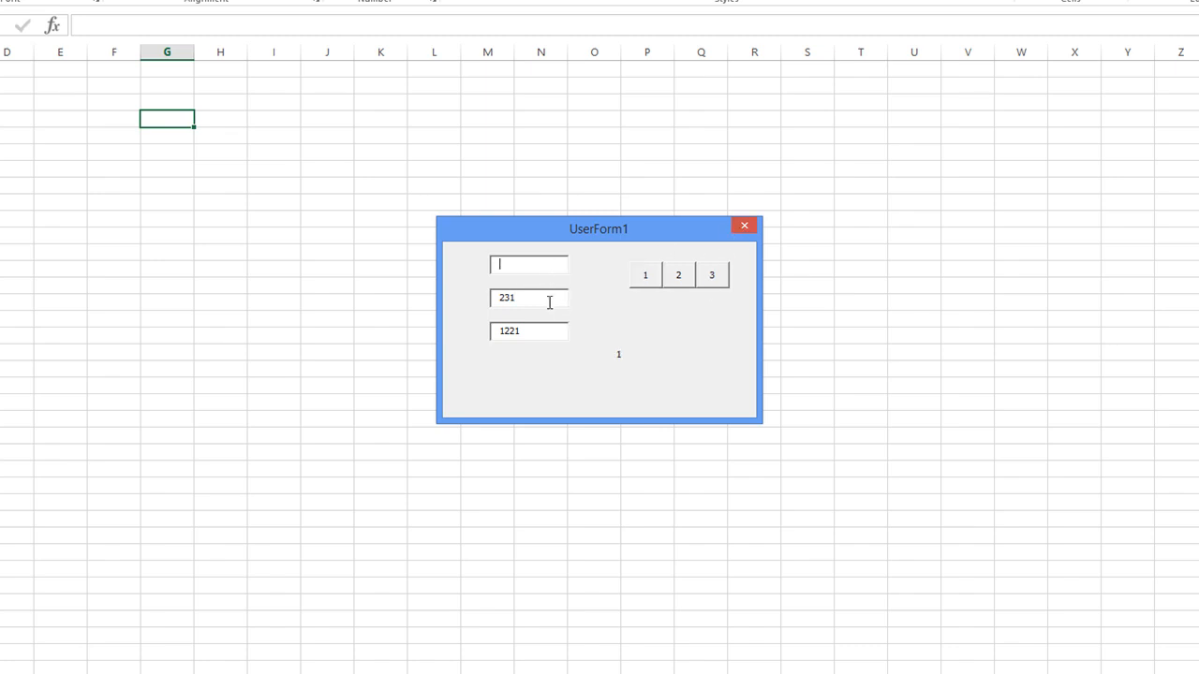
left_click(744, 225)
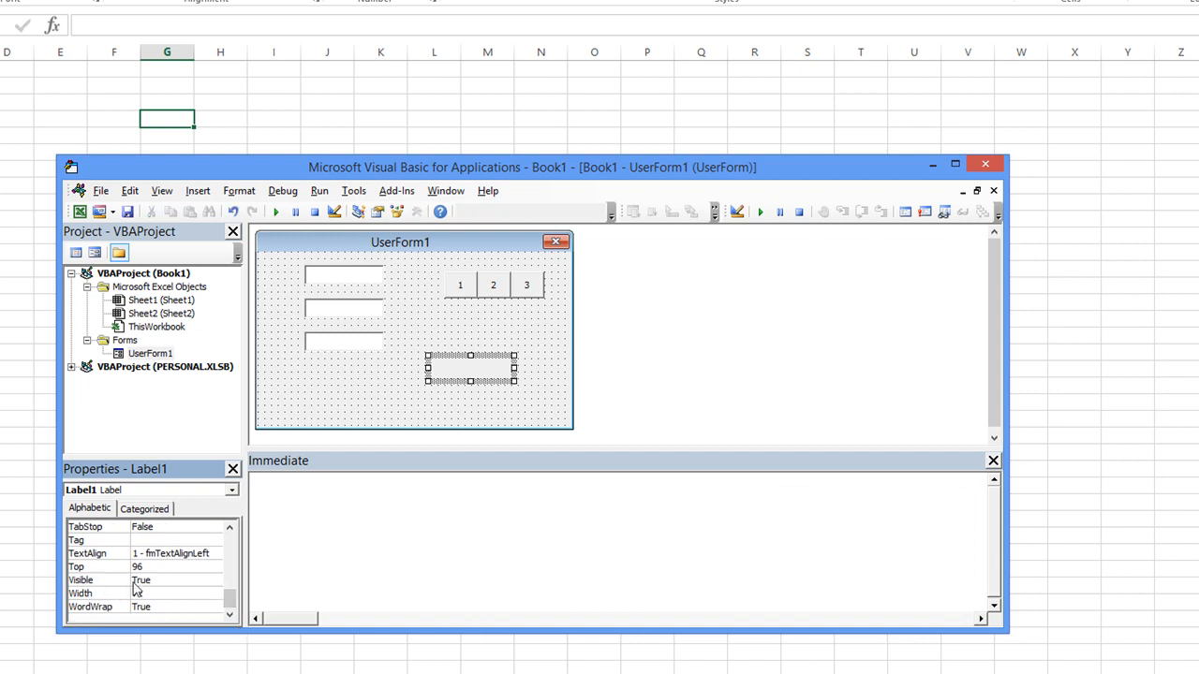
Set Label1's Visible property to False so it is hidden at run time
left_click(112, 580)
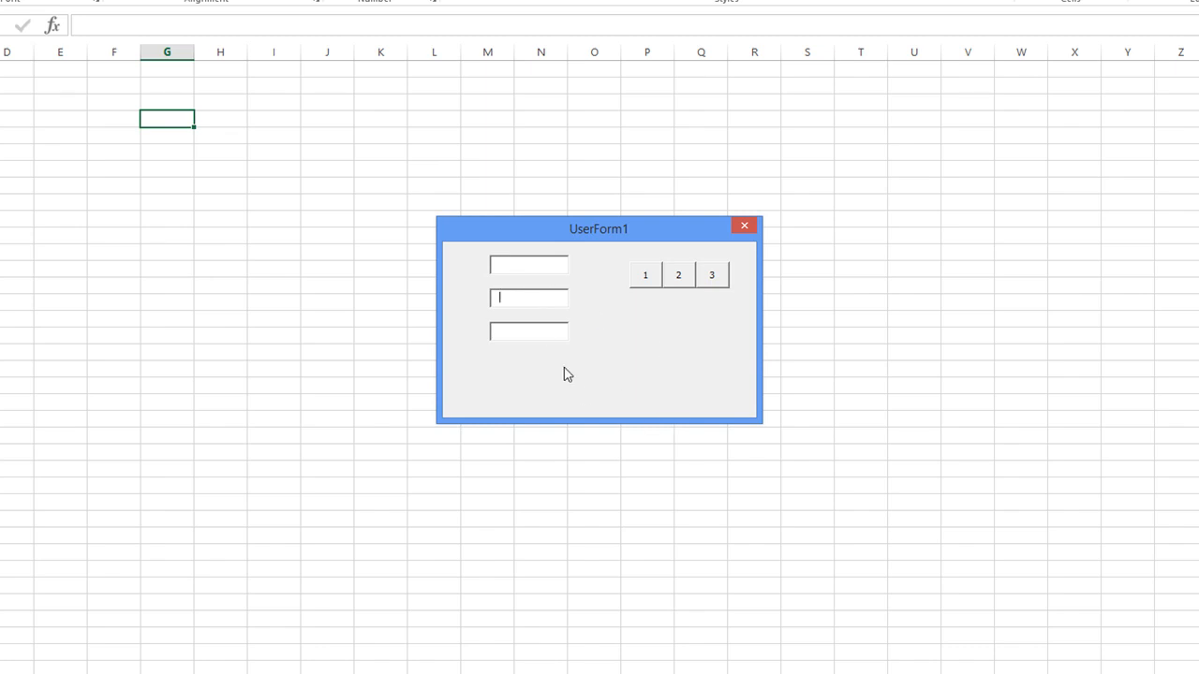
Fill the first text box to 12321 with the digit buttons, then close the running form
left_click(529, 264)
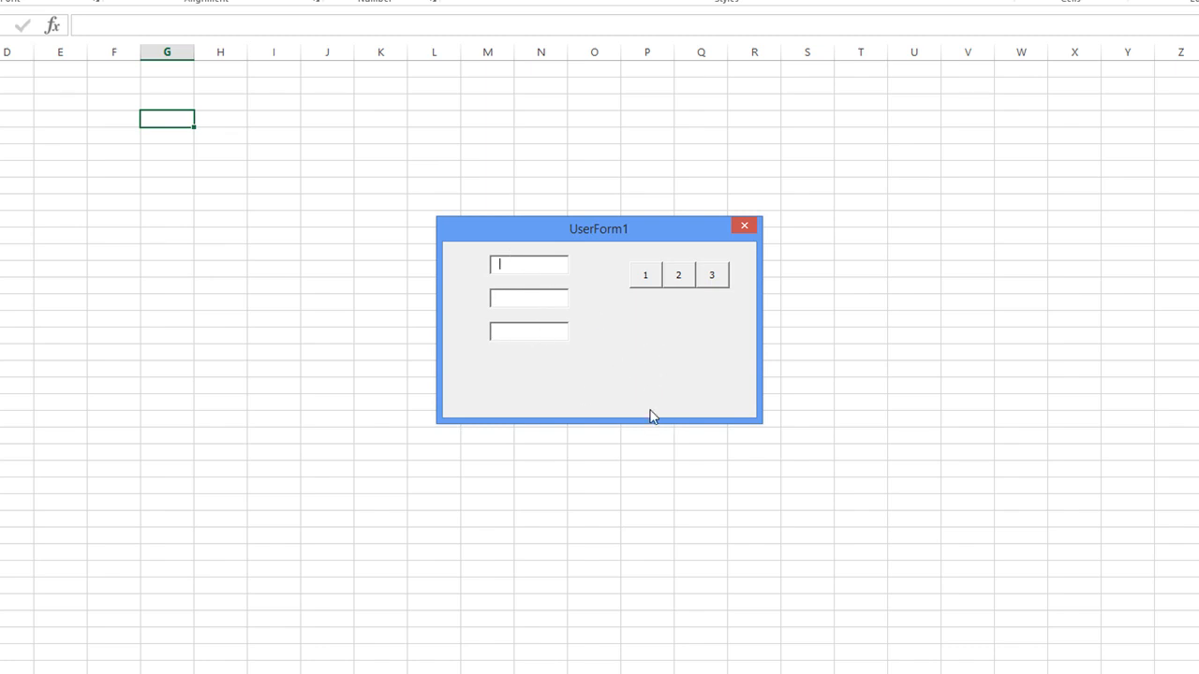
left_click(678, 274)
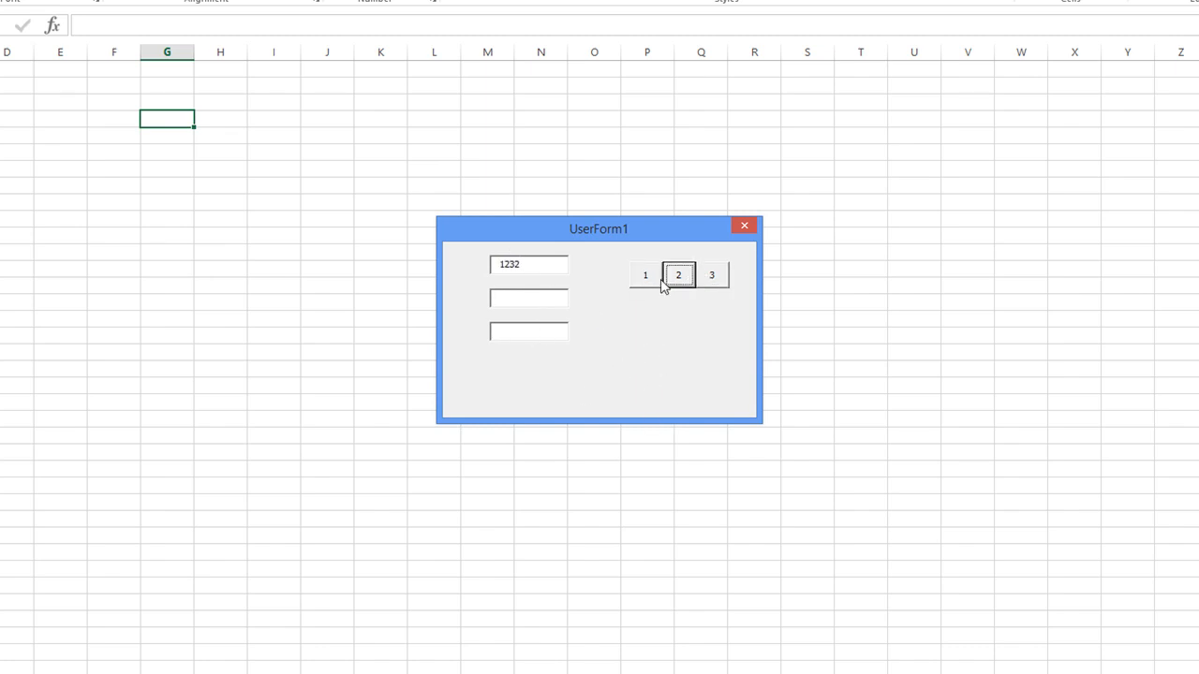
left_click(645, 274)
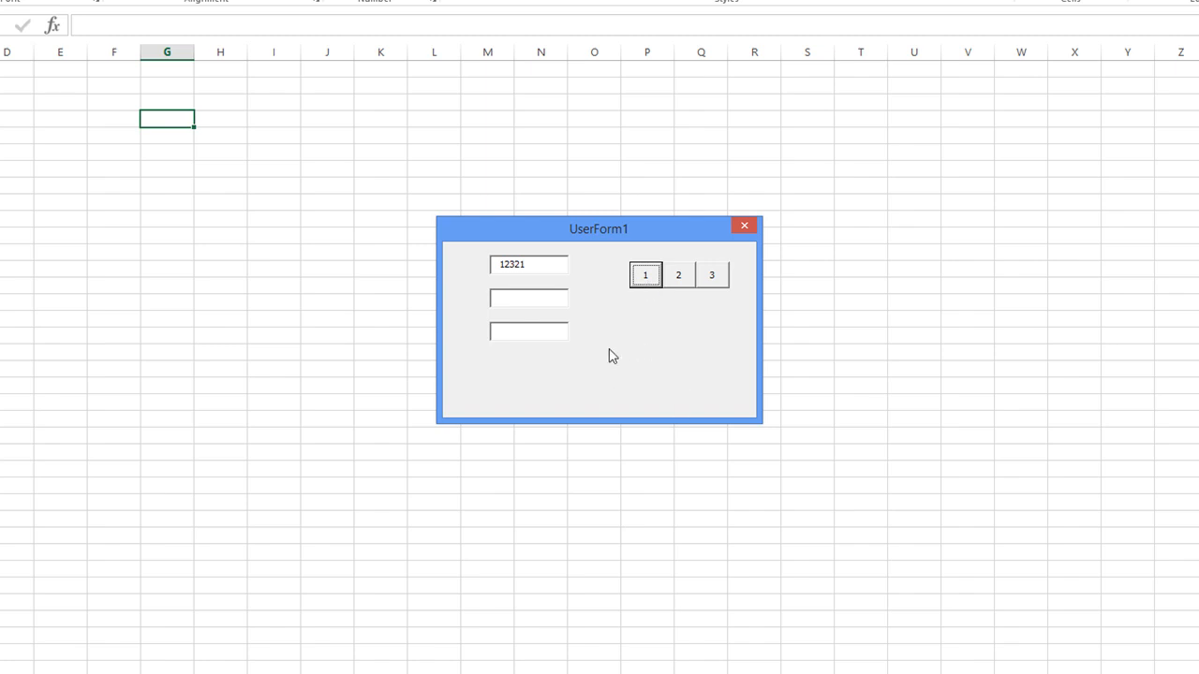
mouse_move(716, 255)
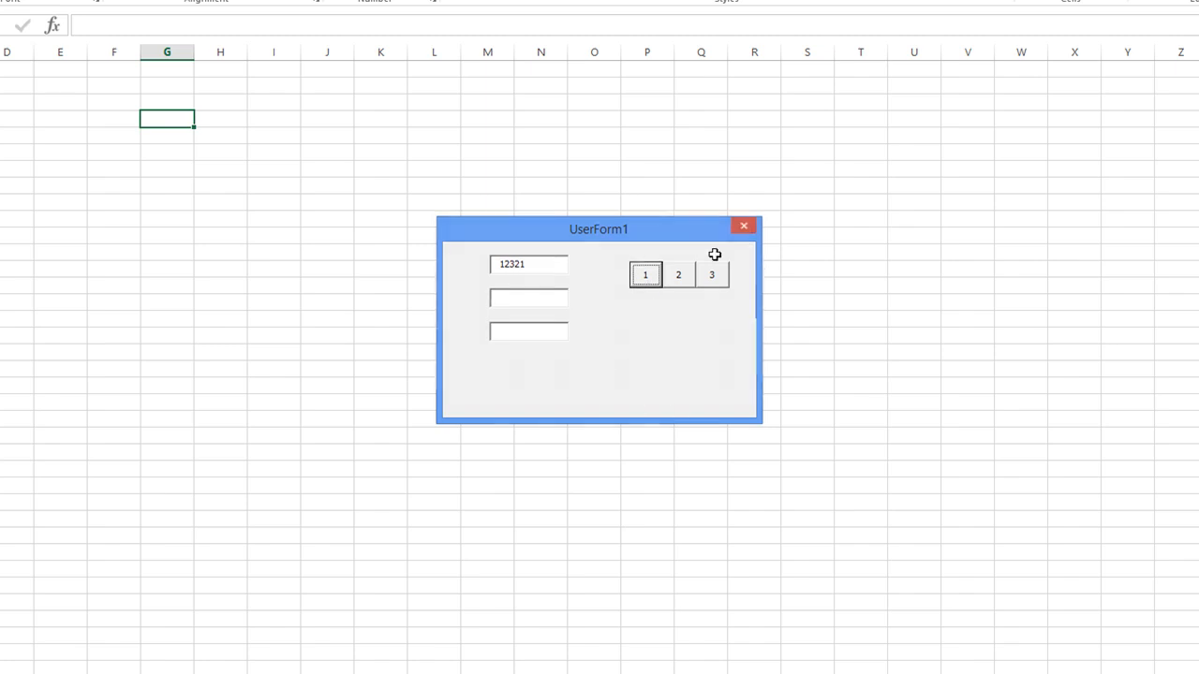
left_click(741, 225)
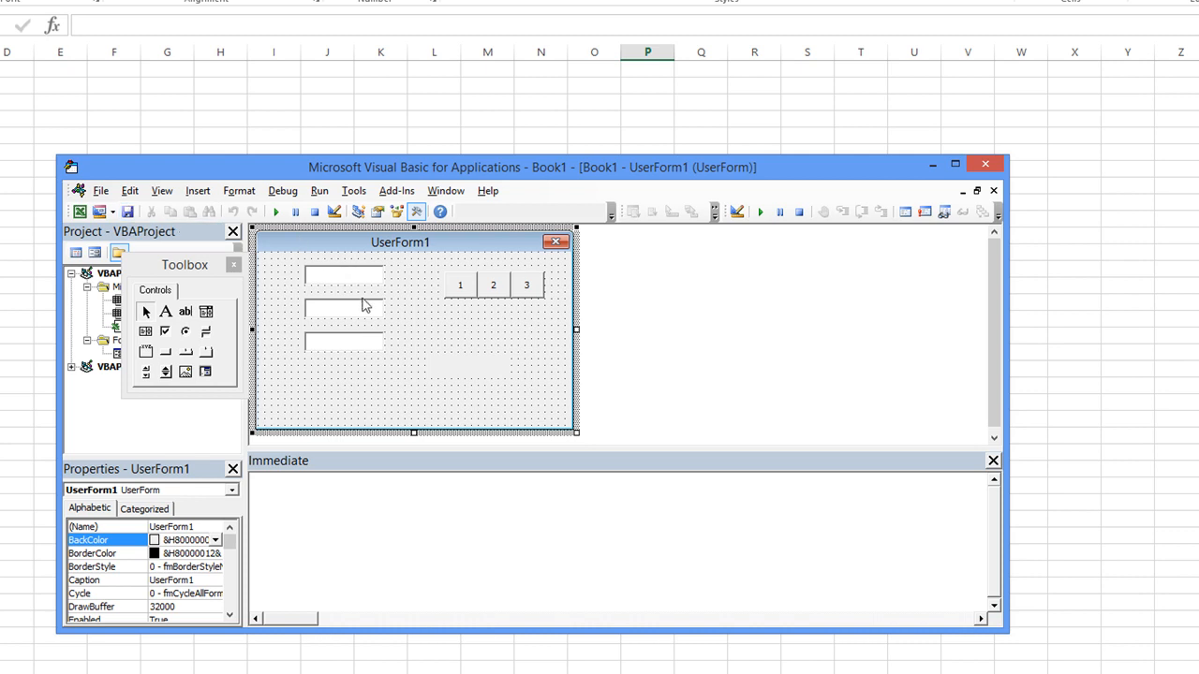
mouse_move(416, 318)
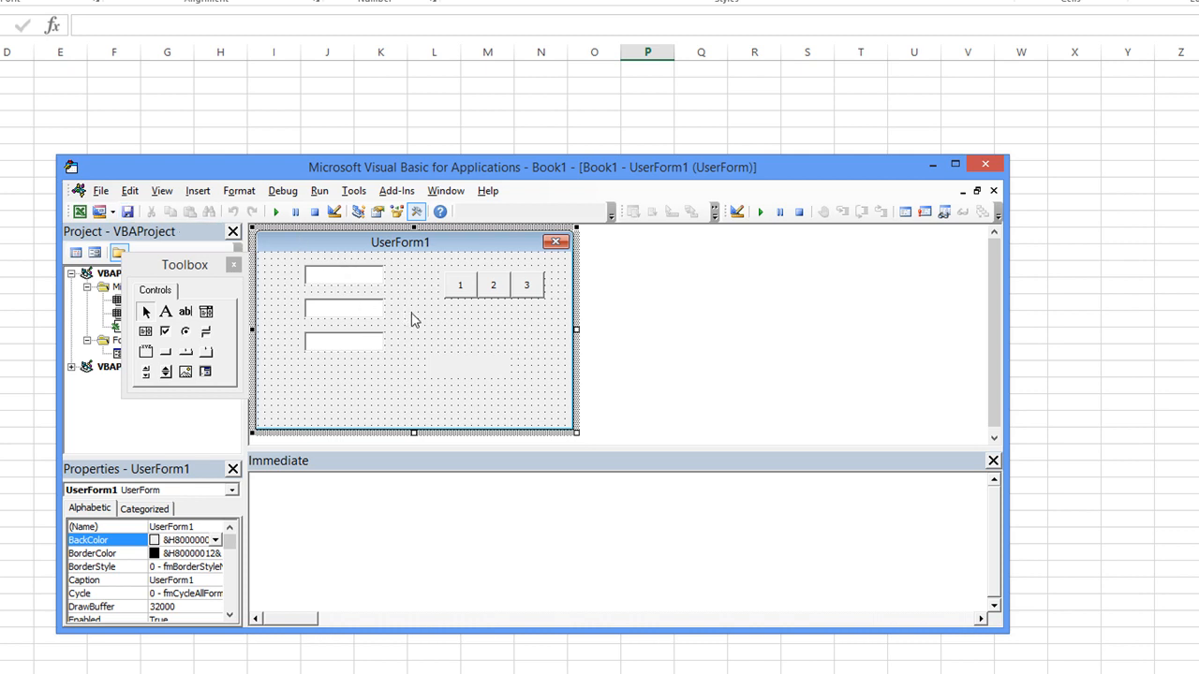
mouse_move(547, 174)
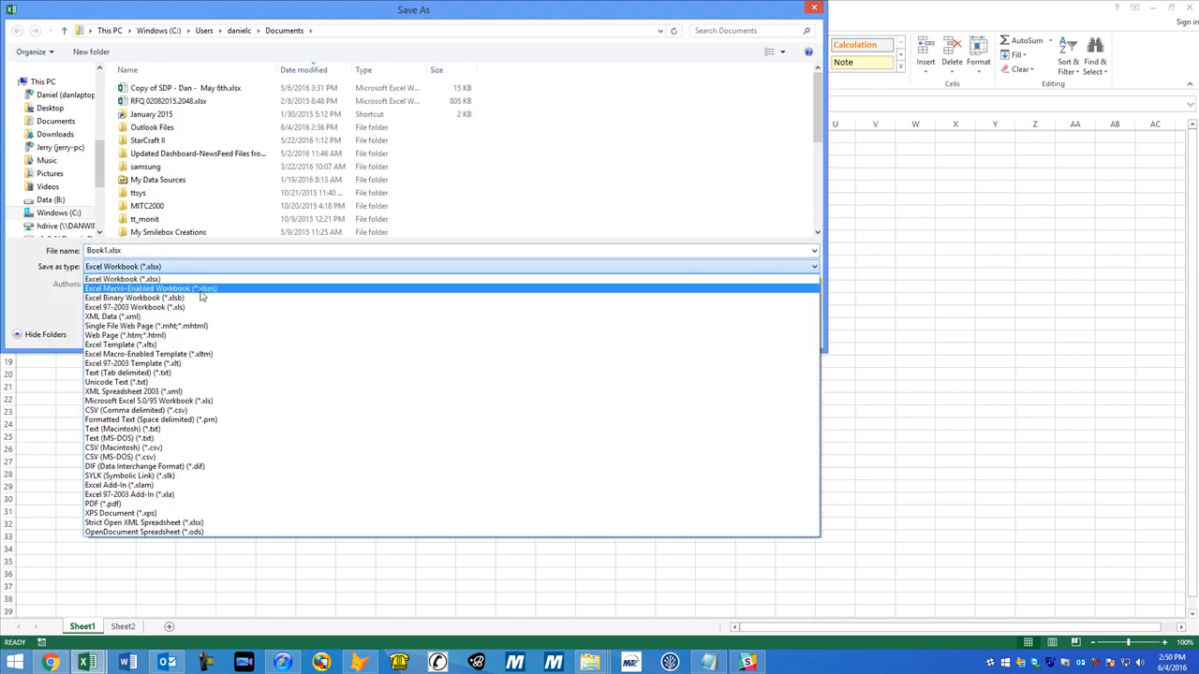
mouse_move(135, 298)
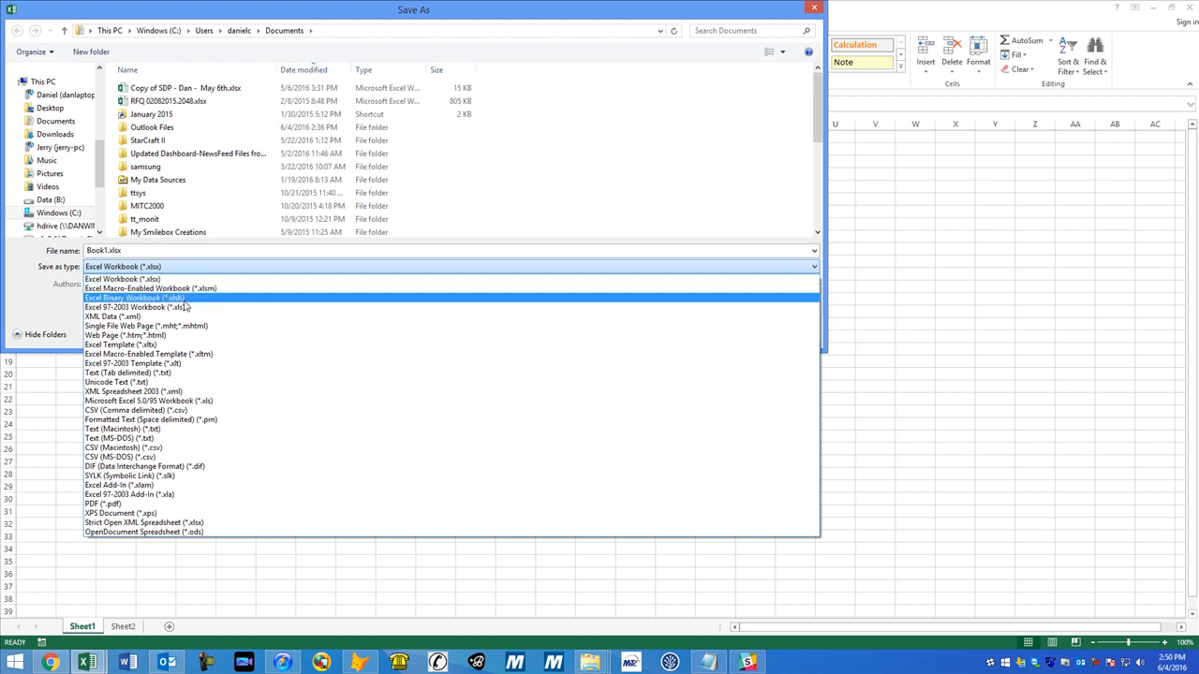
mouse_move(150, 289)
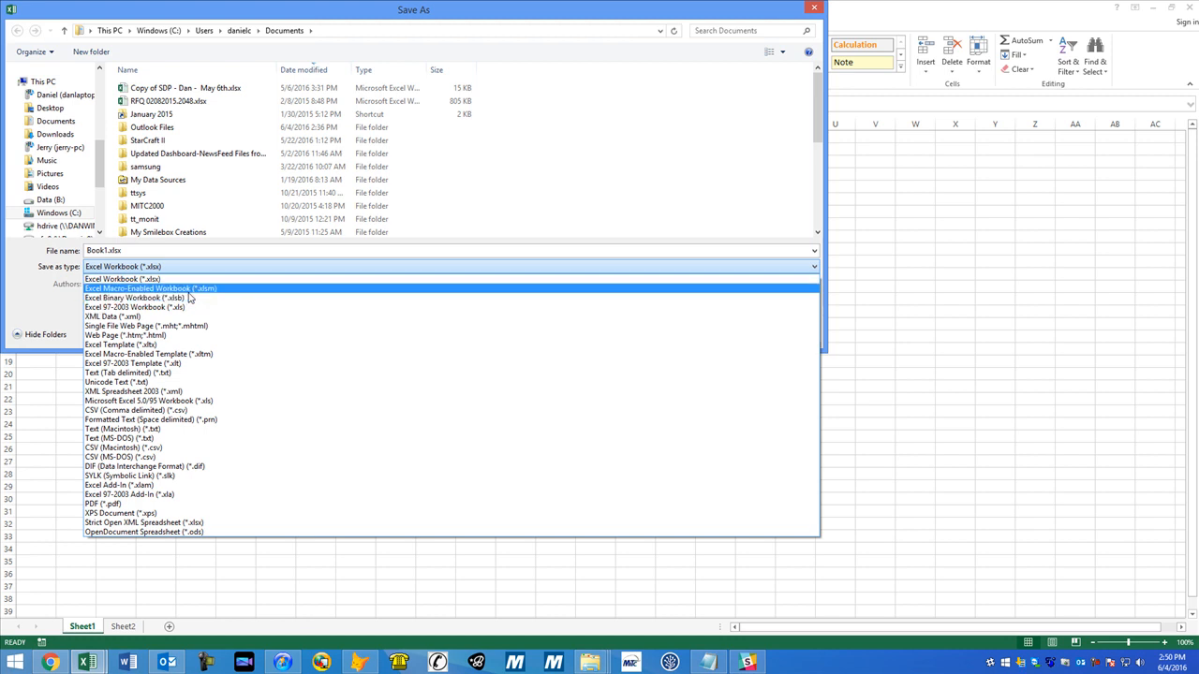
Choose Excel Macro-Enabled Workbook (*.xlsm) as the file type and browse to Dropbox
left_click(150, 288)
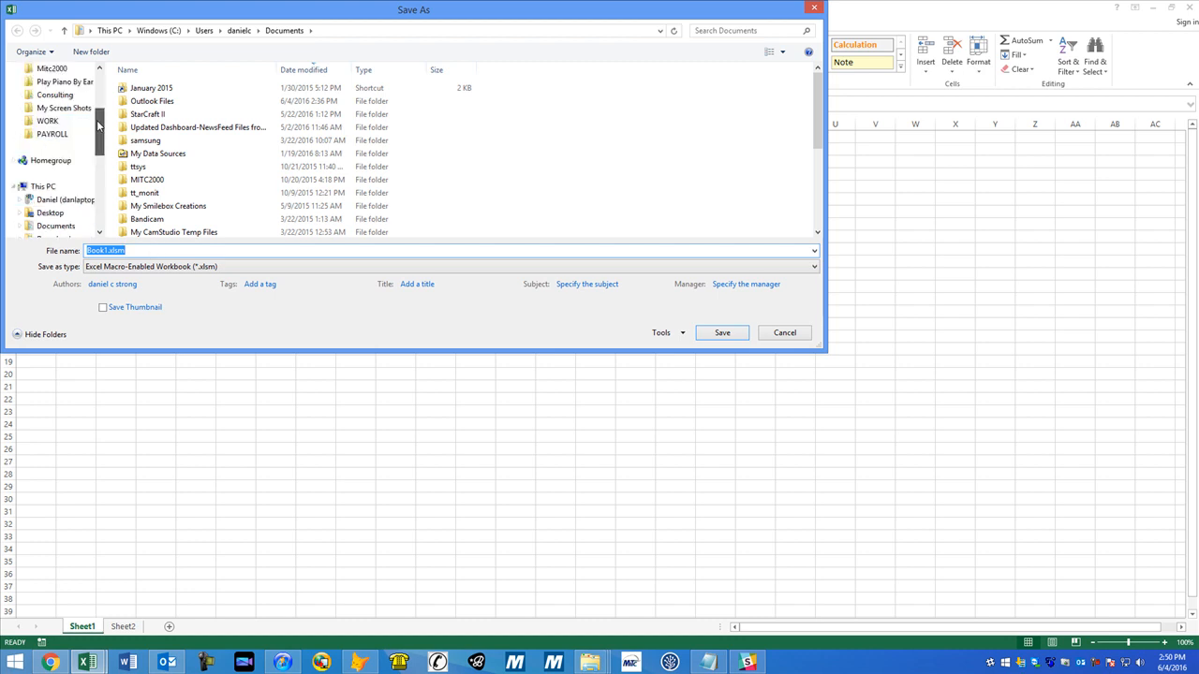
left_click(50, 94)
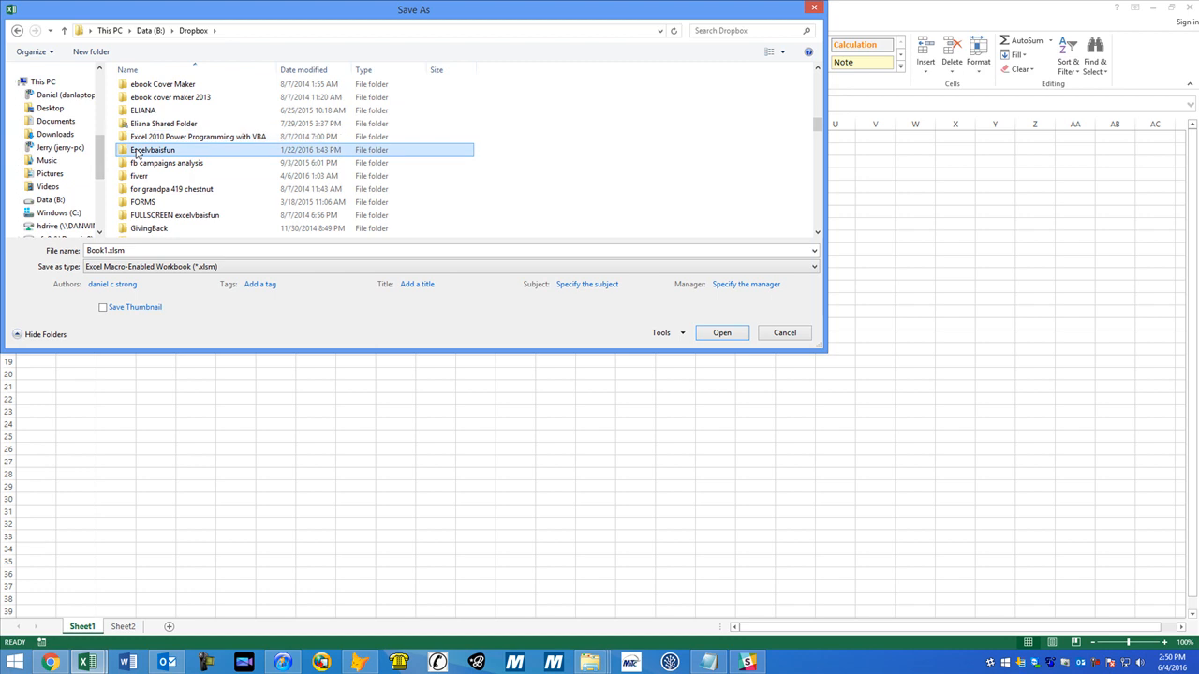
Browse into Excelisfun > ExcelIsFun Shared Workbooks and name the file 'Userform'
double_click(151, 150)
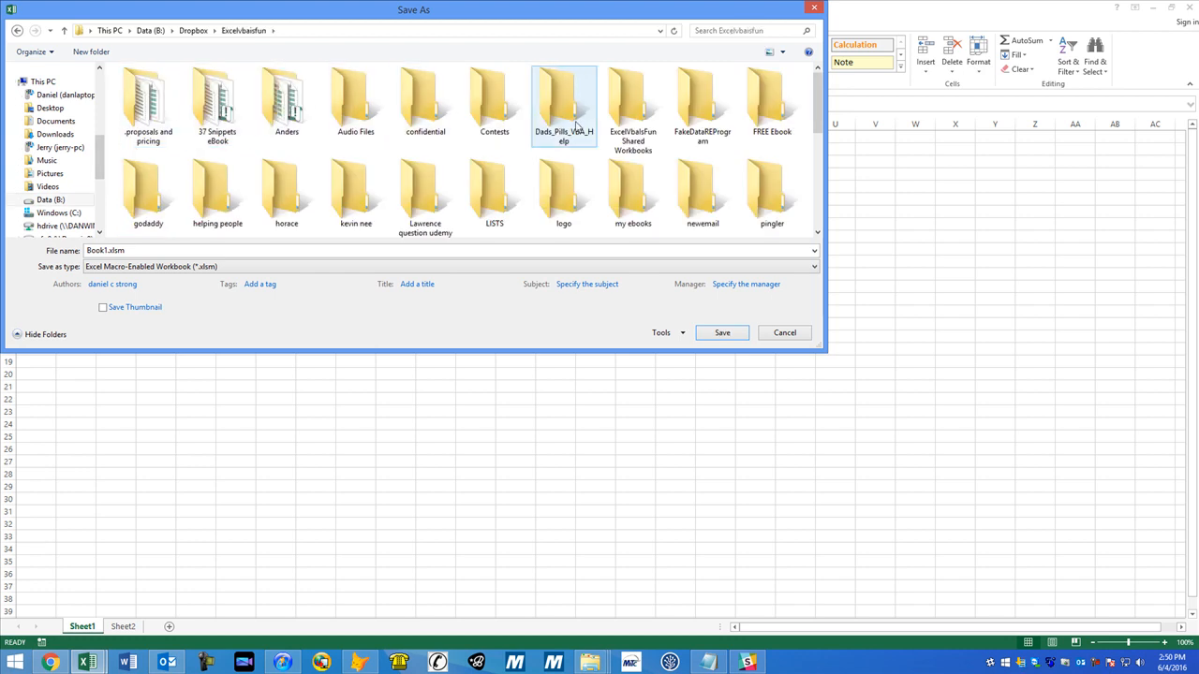
double_click(633, 101)
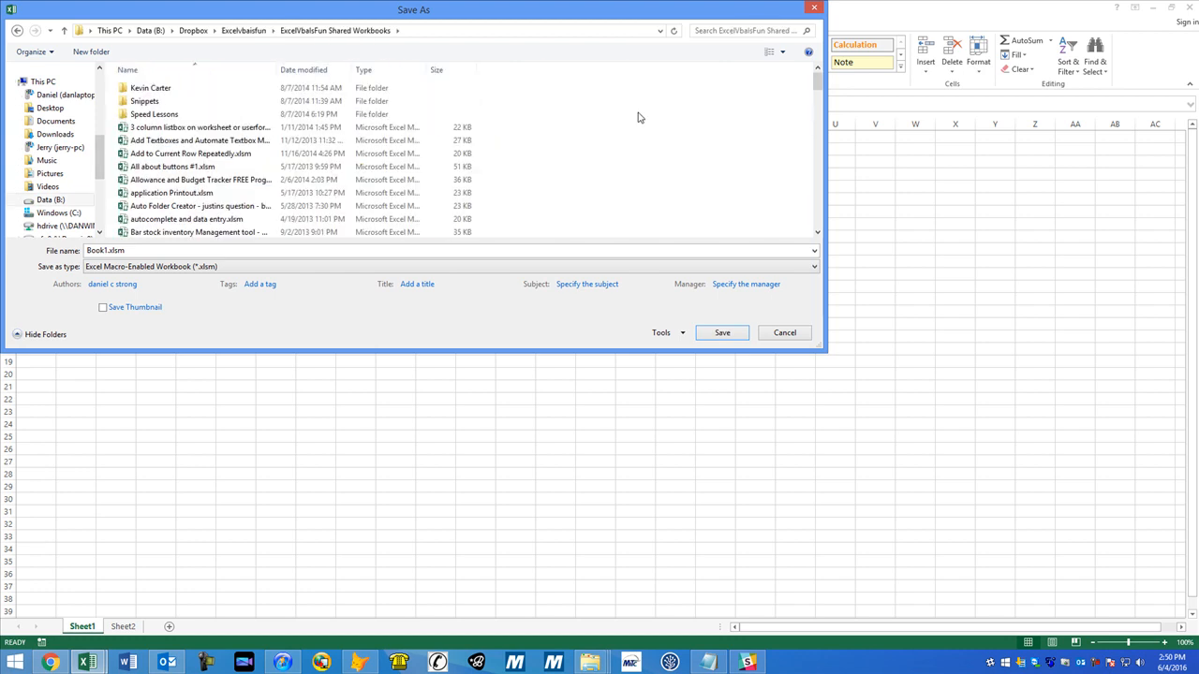
mouse_move(615, 154)
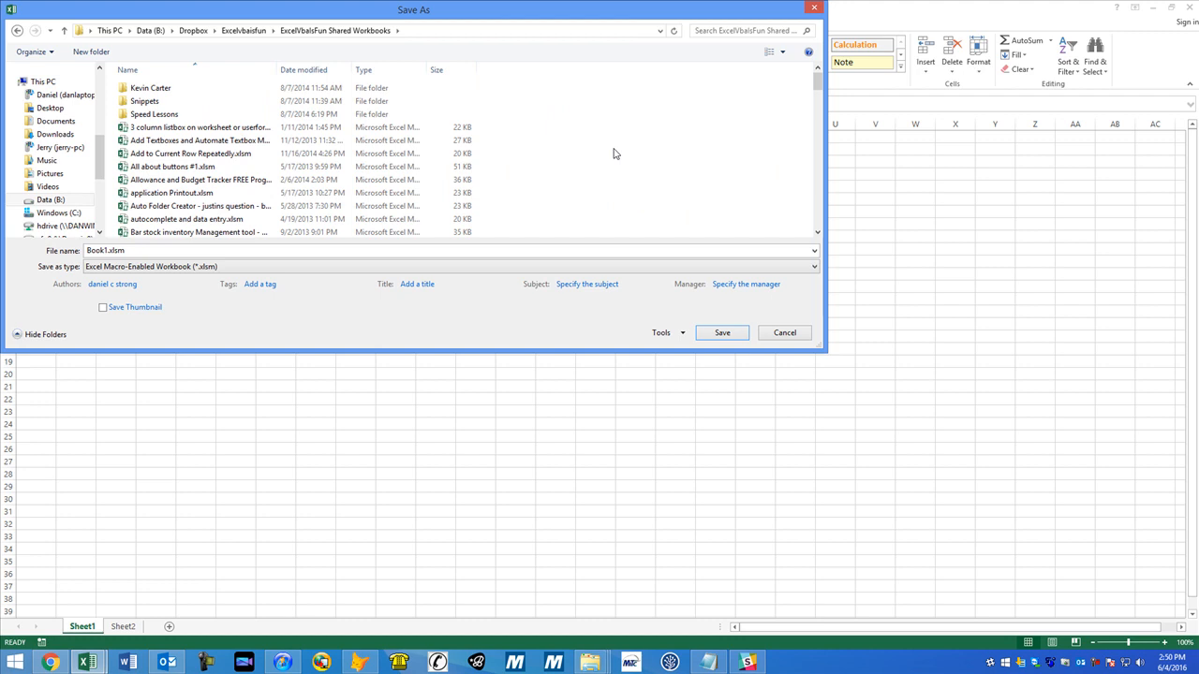
mouse_move(550, 142)
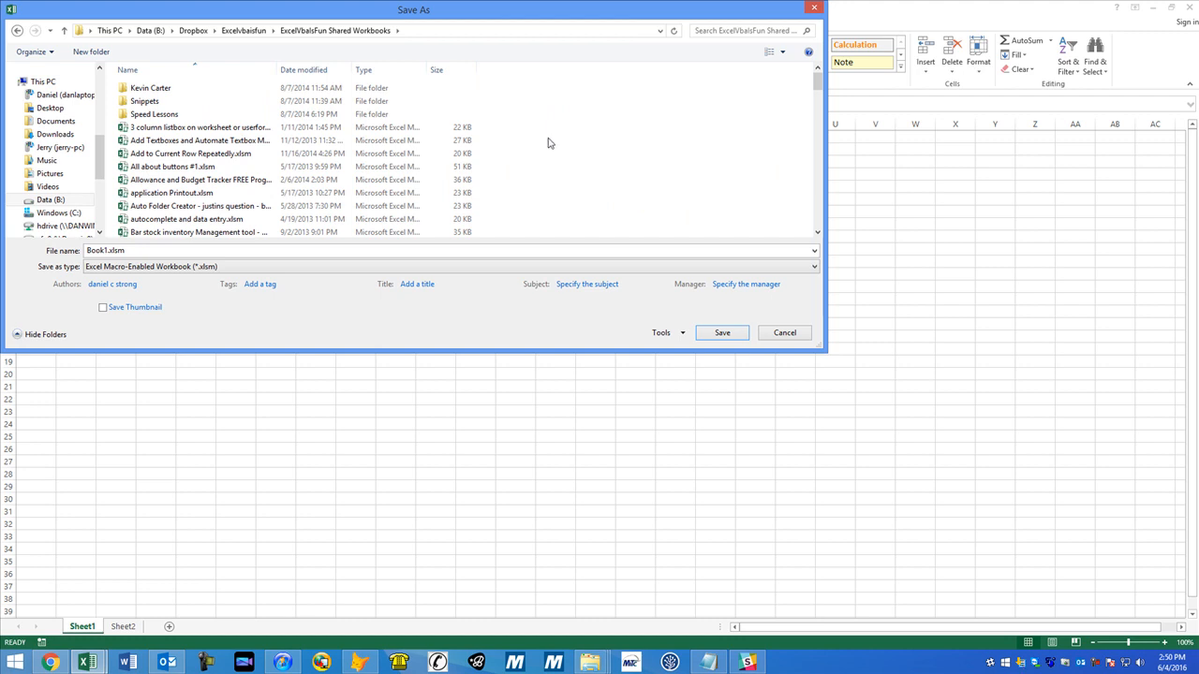
scroll("down", 3)
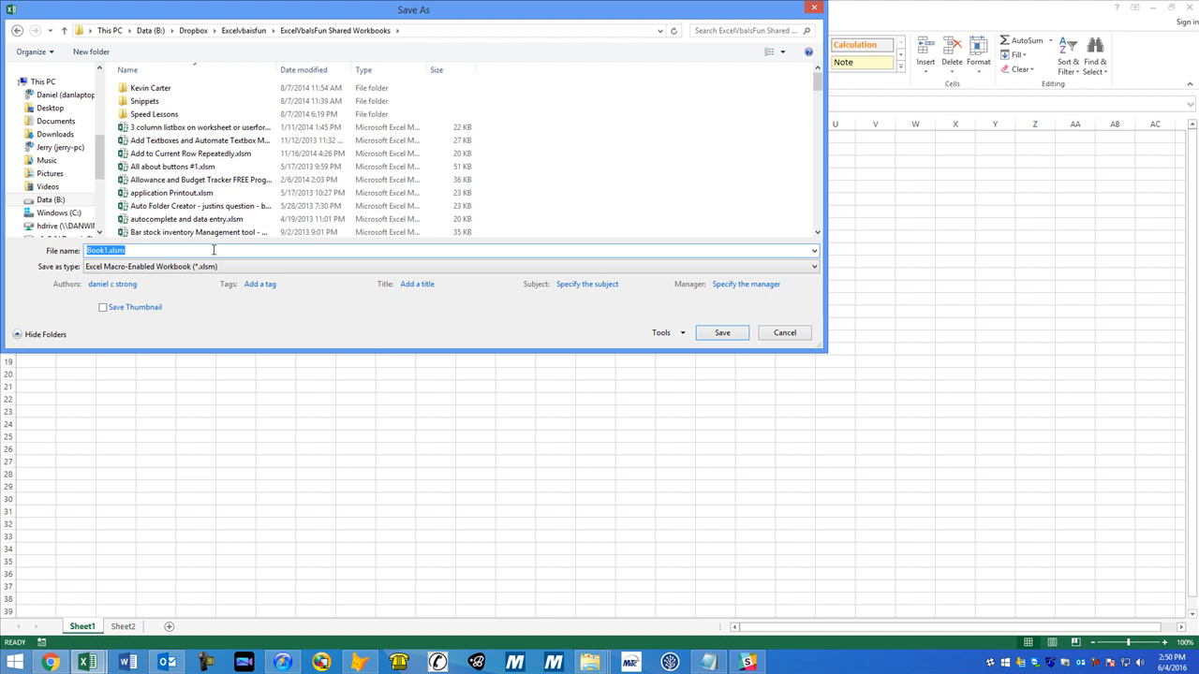
type("Userfor")
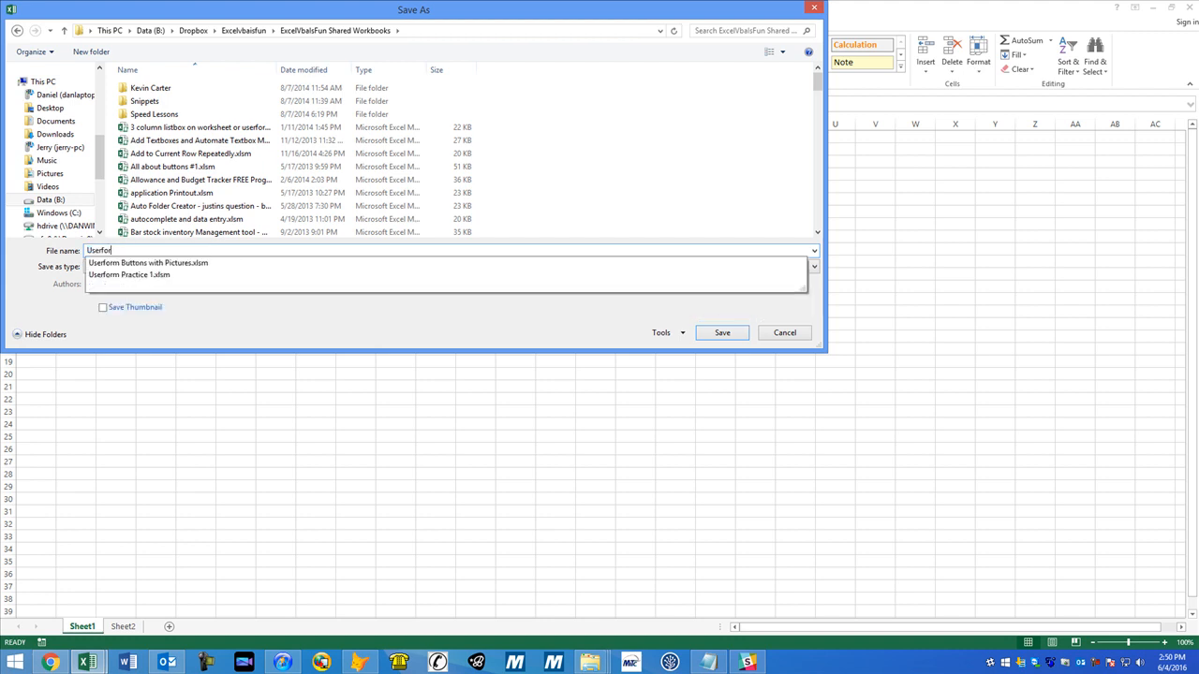
type("m")
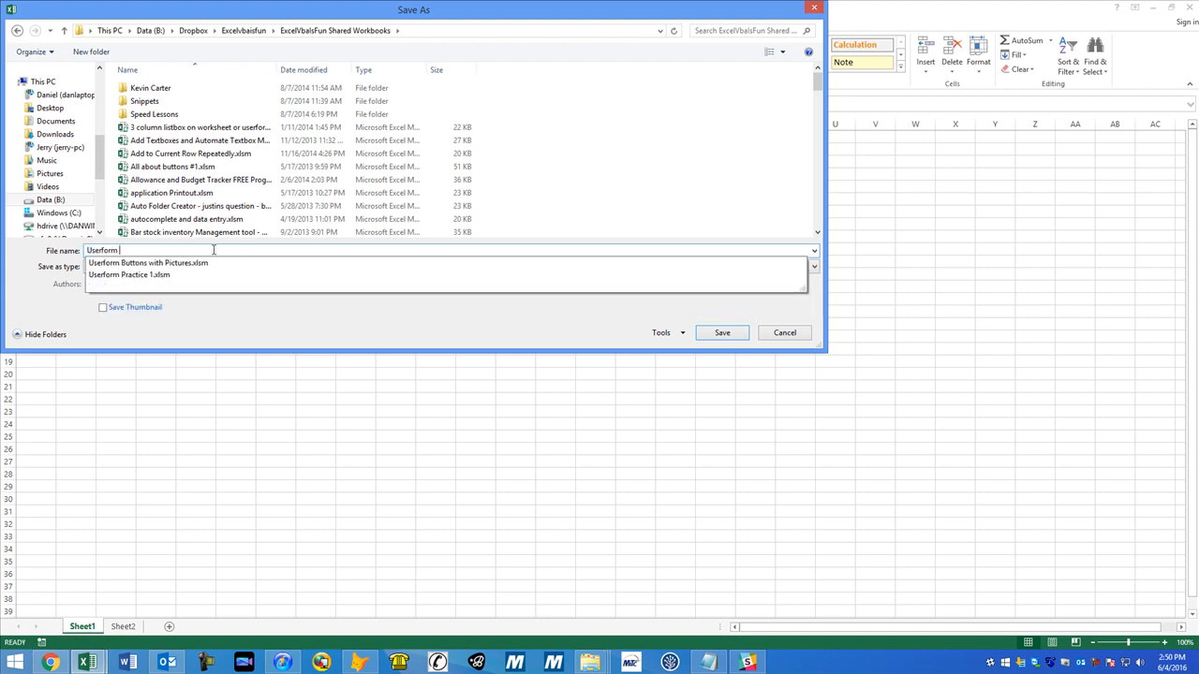